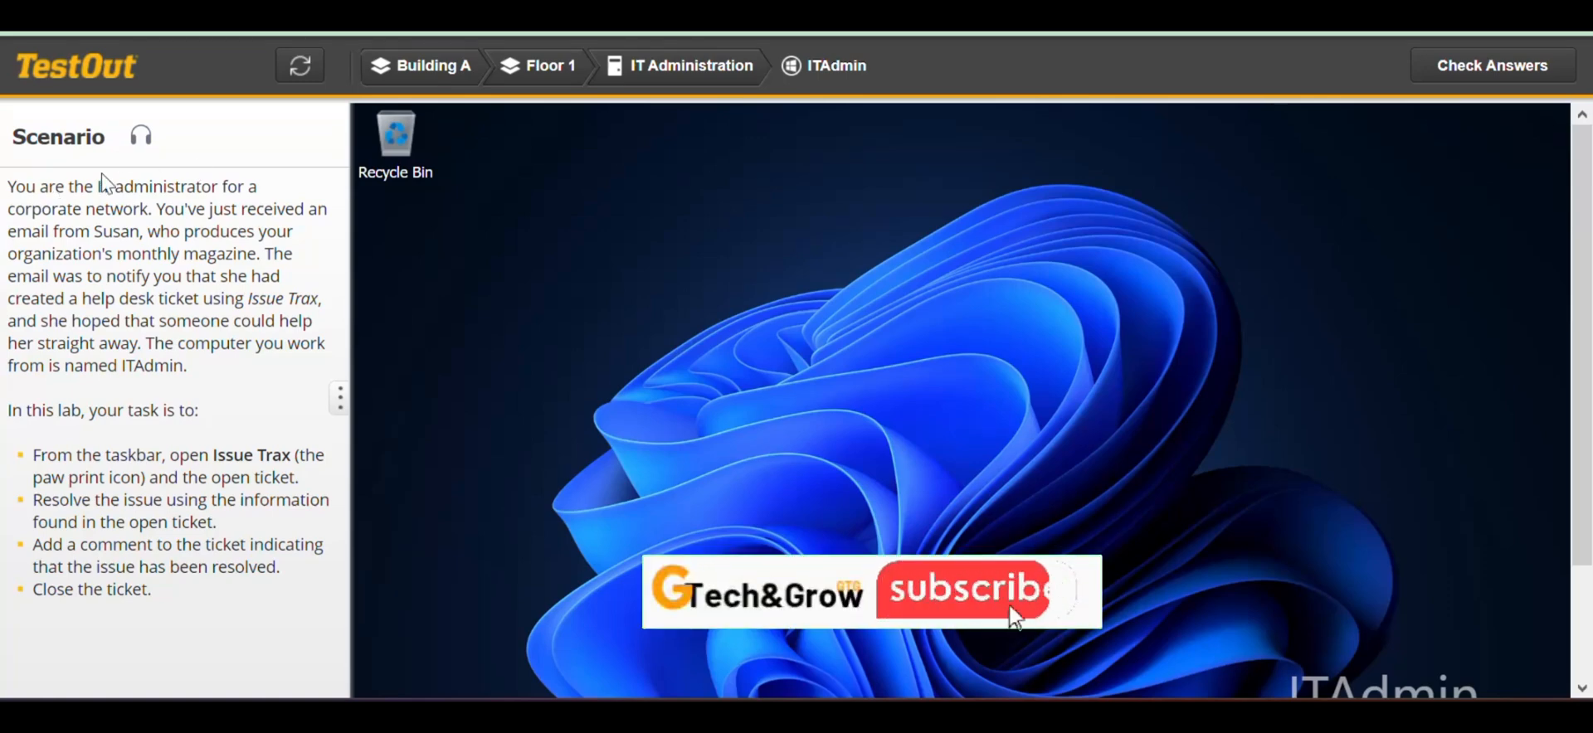
mouse_move(997, 605)
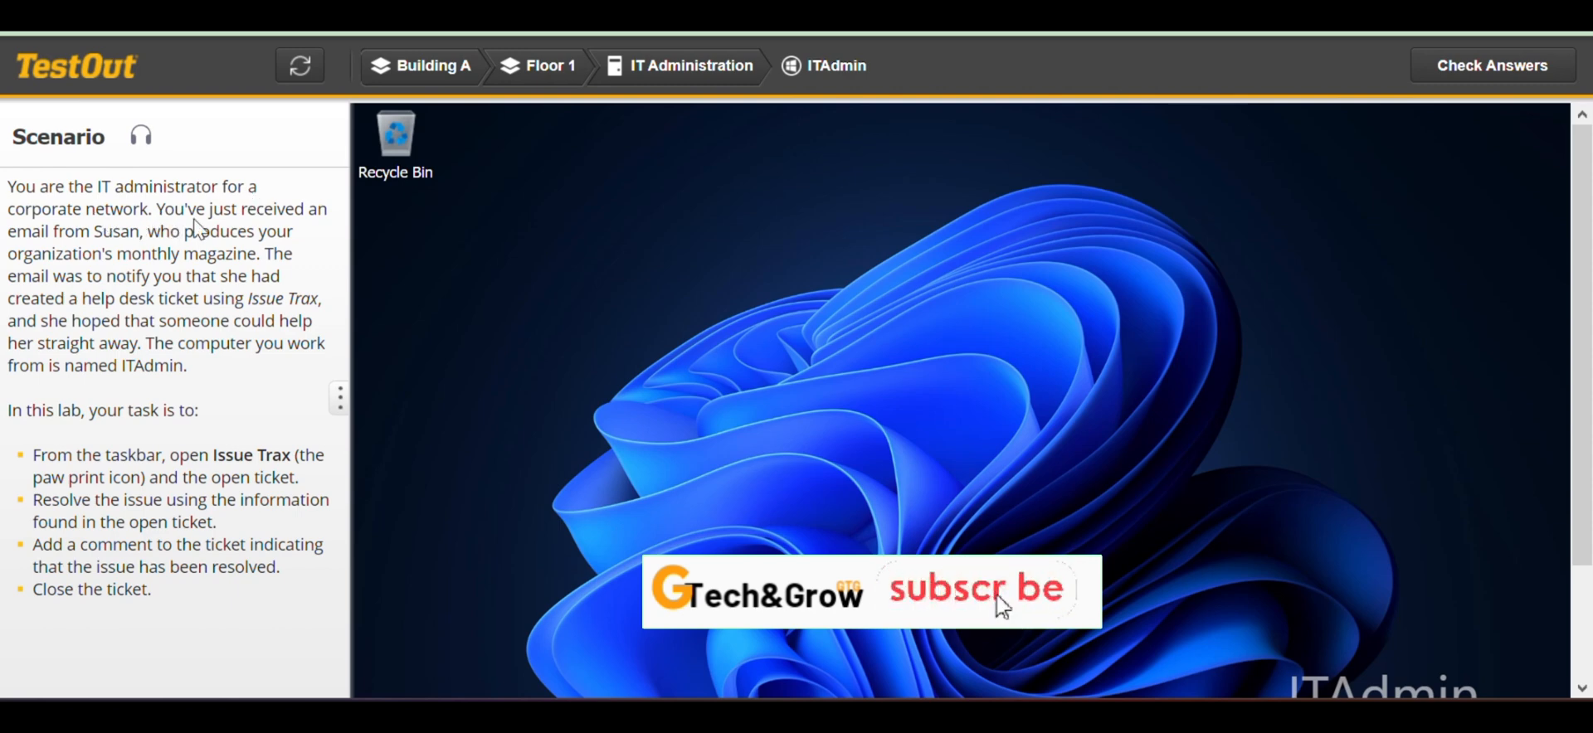
mouse_move(305, 225)
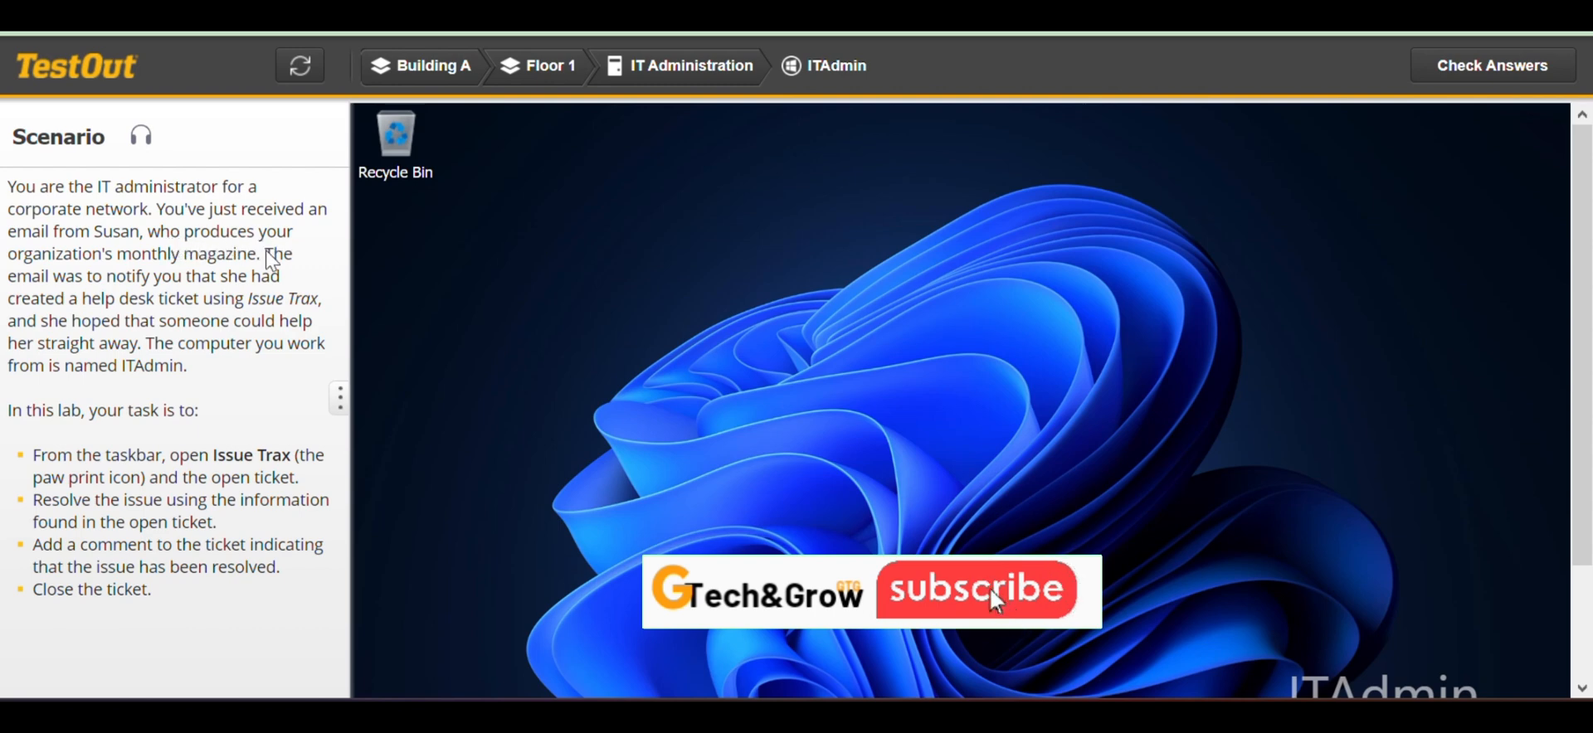
mouse_move(1010, 617)
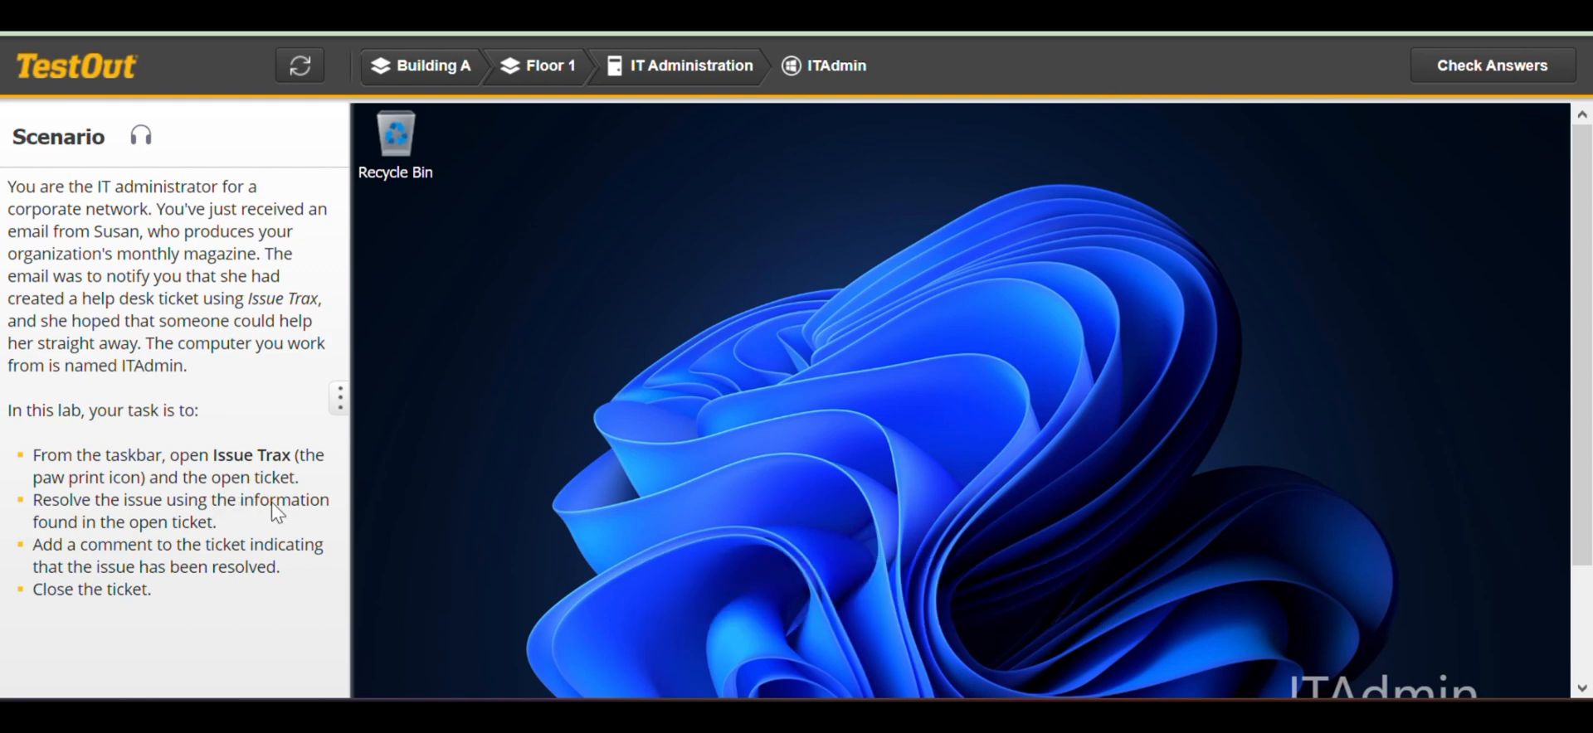
mouse_move(91, 542)
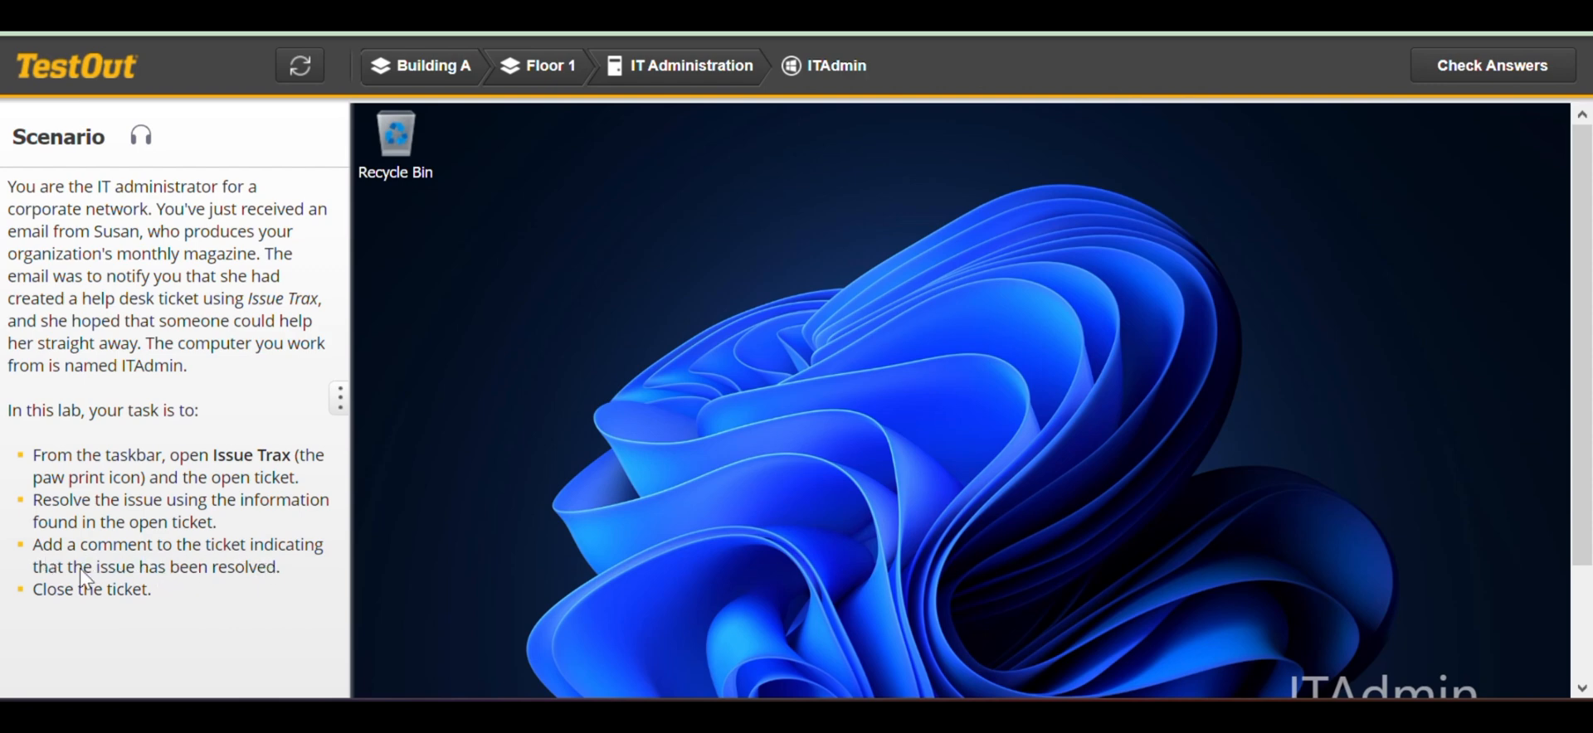
mouse_move(81, 594)
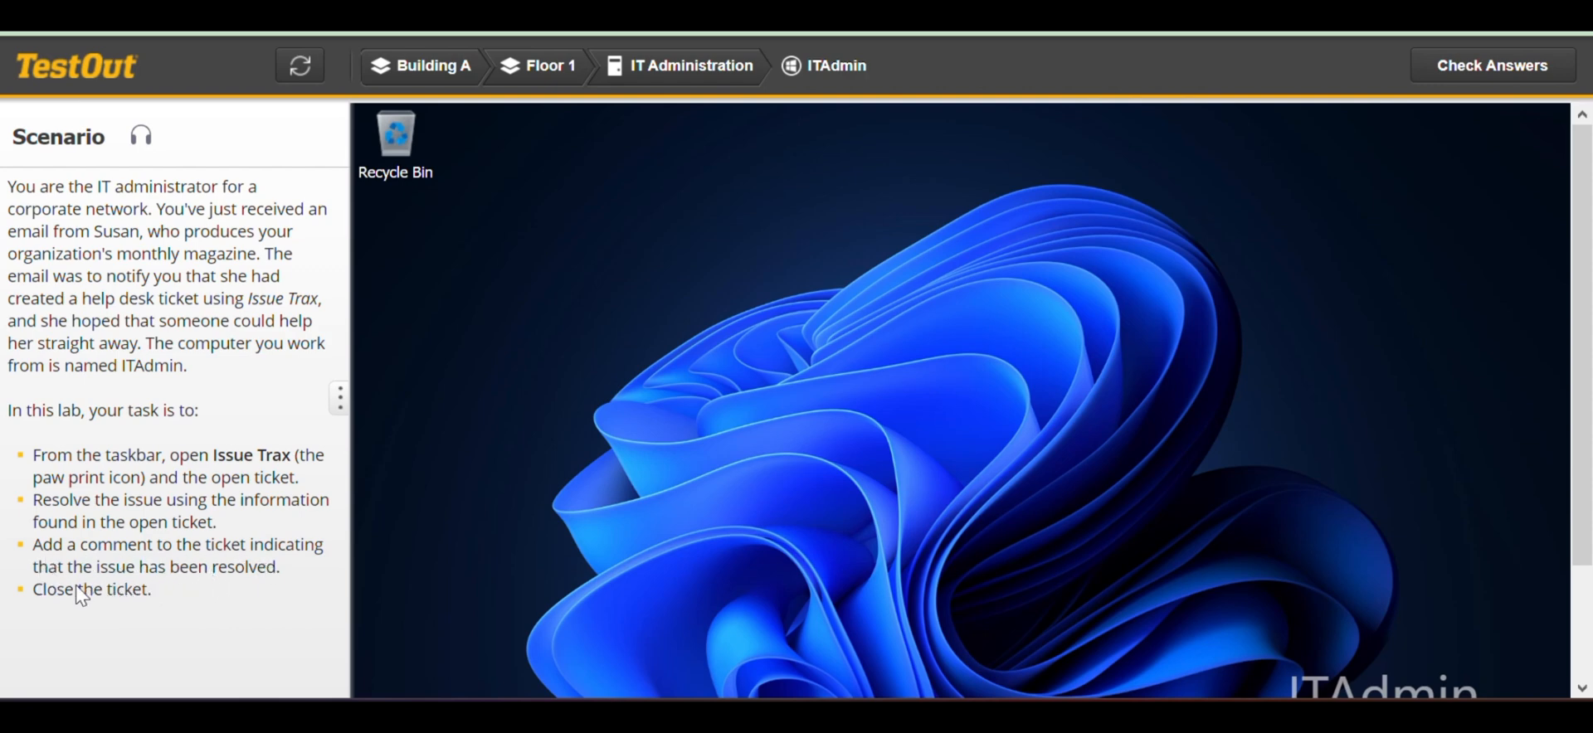
mouse_move(1524, 363)
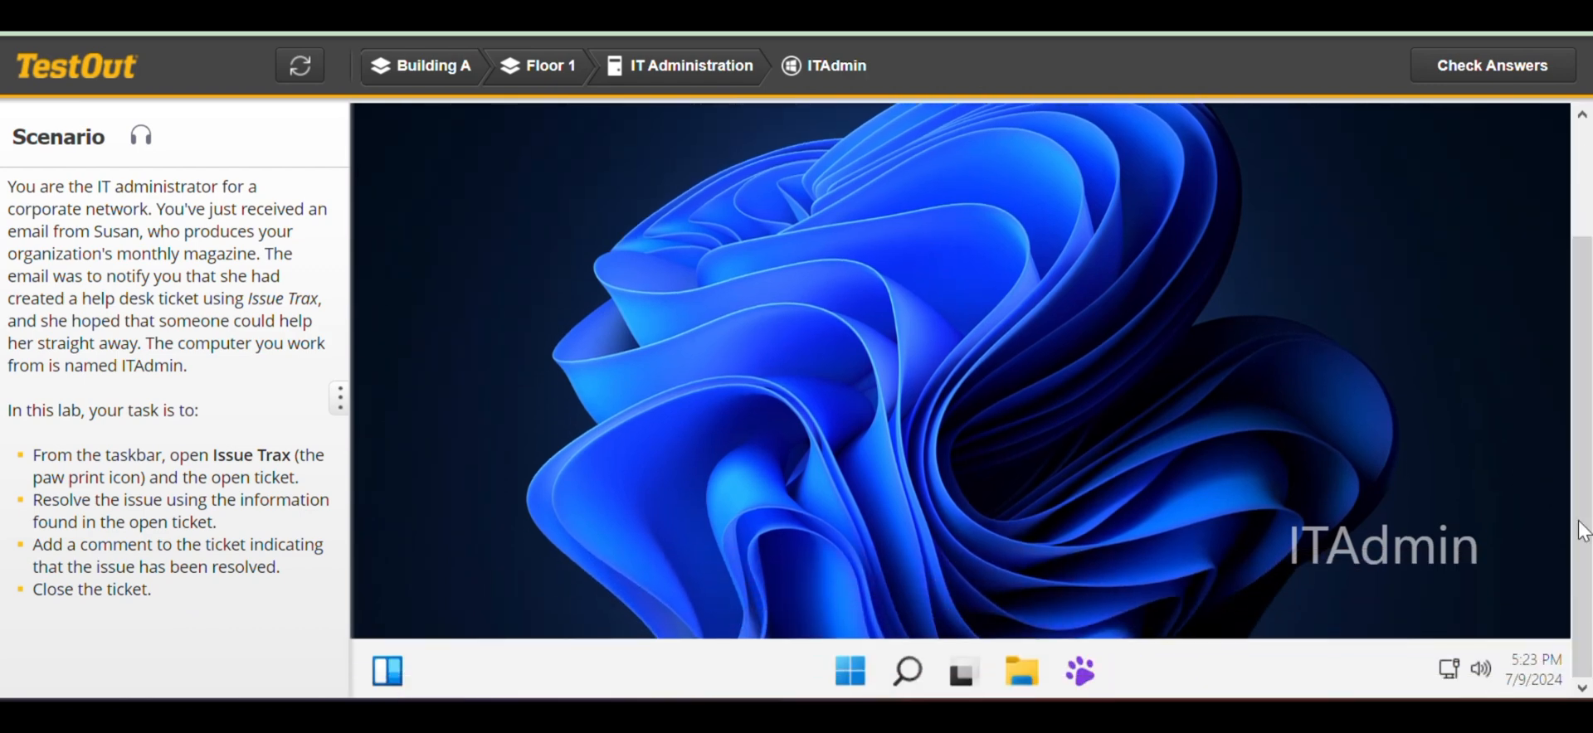
Open Issue Trax from the taskbar and view ticket 21, 'Need files restored'.
click(1079, 671)
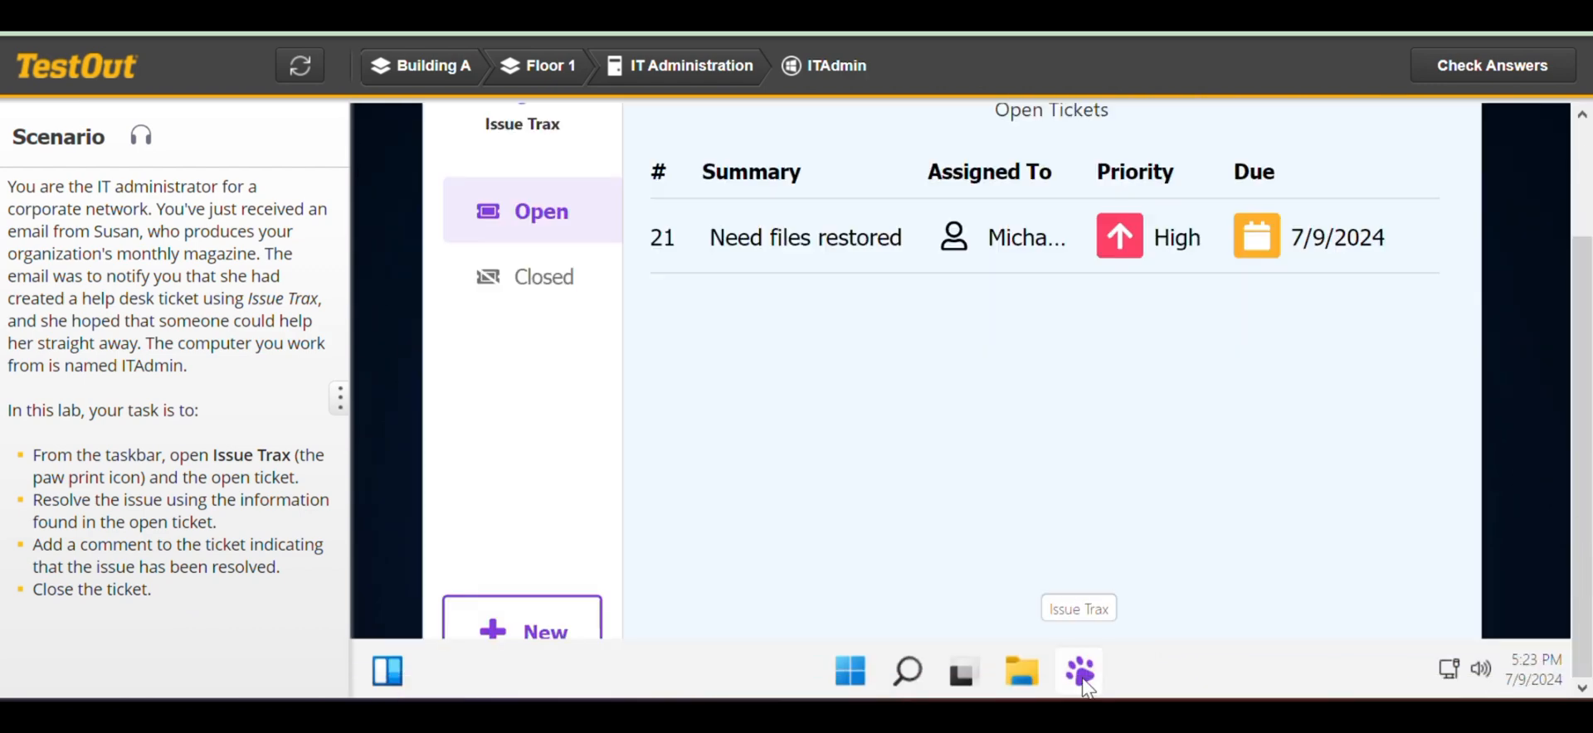
click(805, 237)
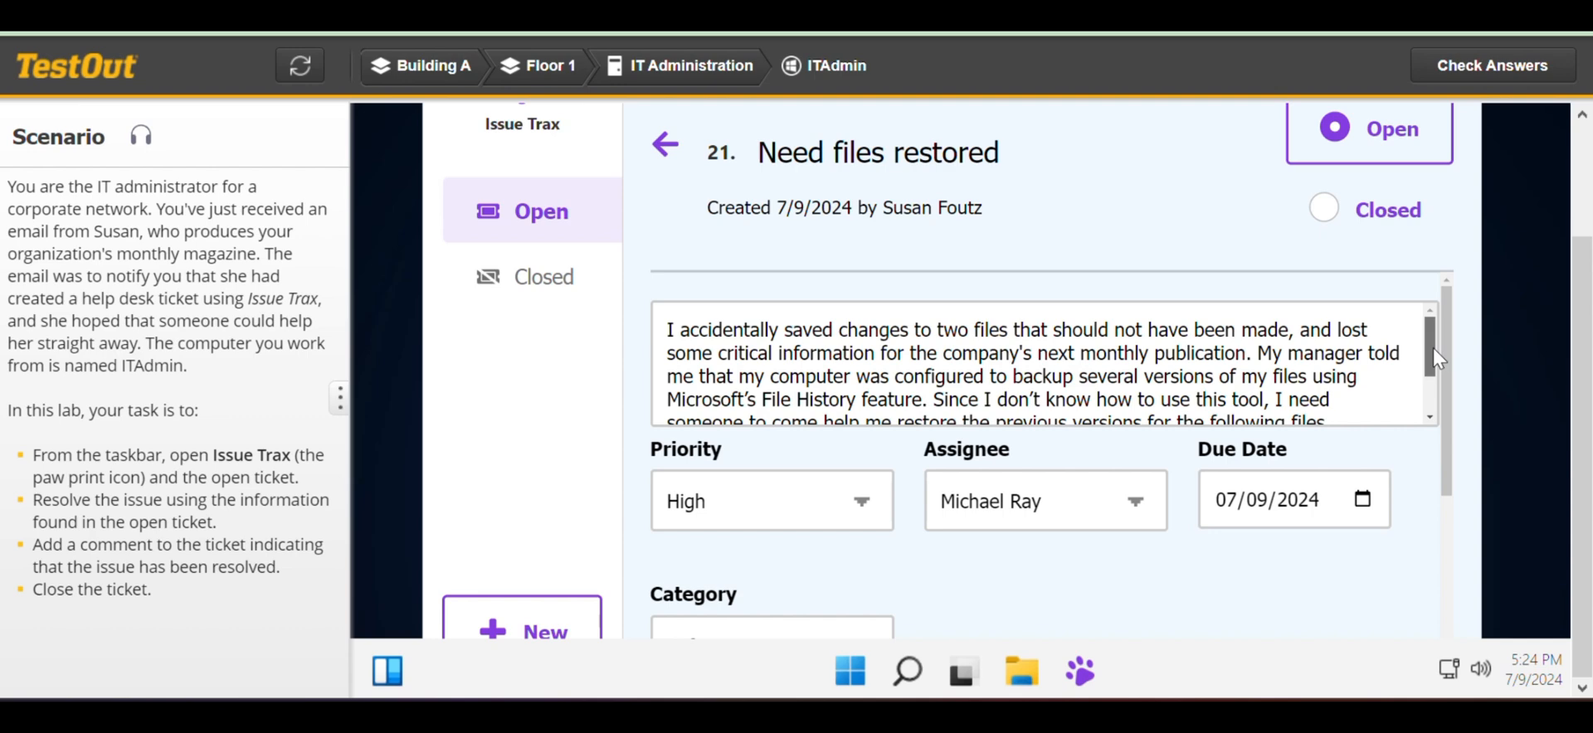
Read ticket 21's file list, highlighting the March2023_Issue.jpg path and date, with Issue Trax maximized.
scroll(down, 3)
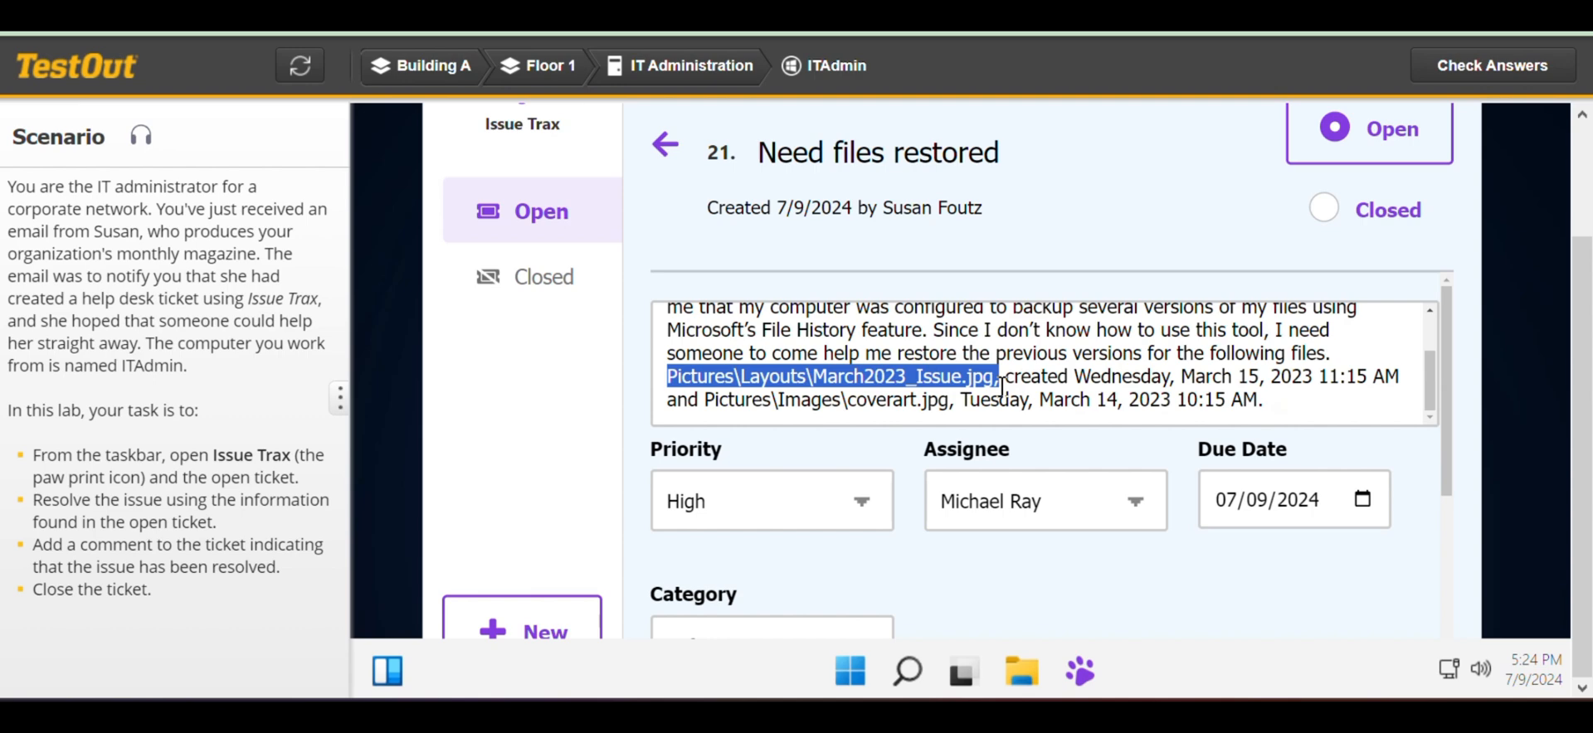
drag(1001, 377, 1168, 376)
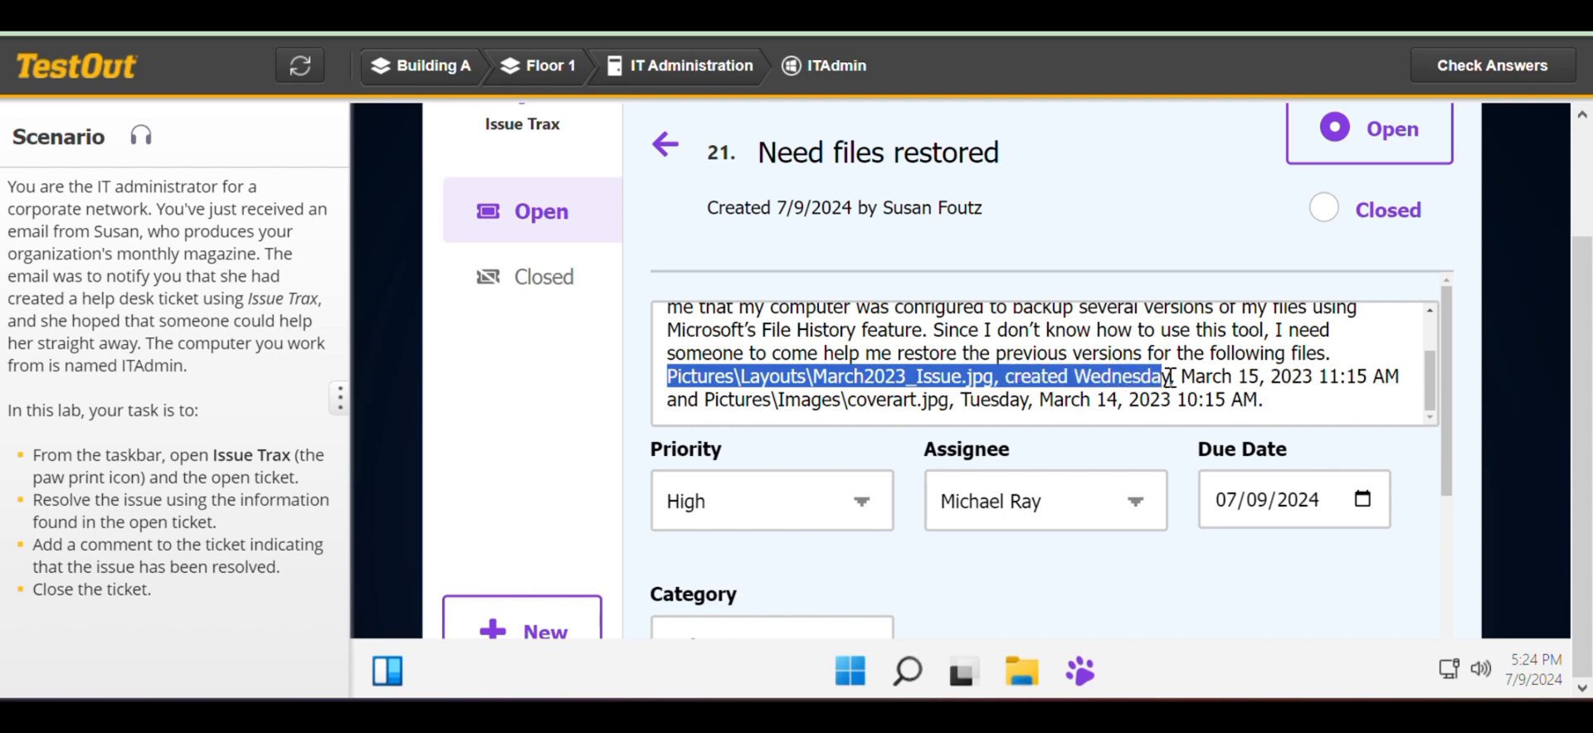
drag(1168, 376, 1407, 376)
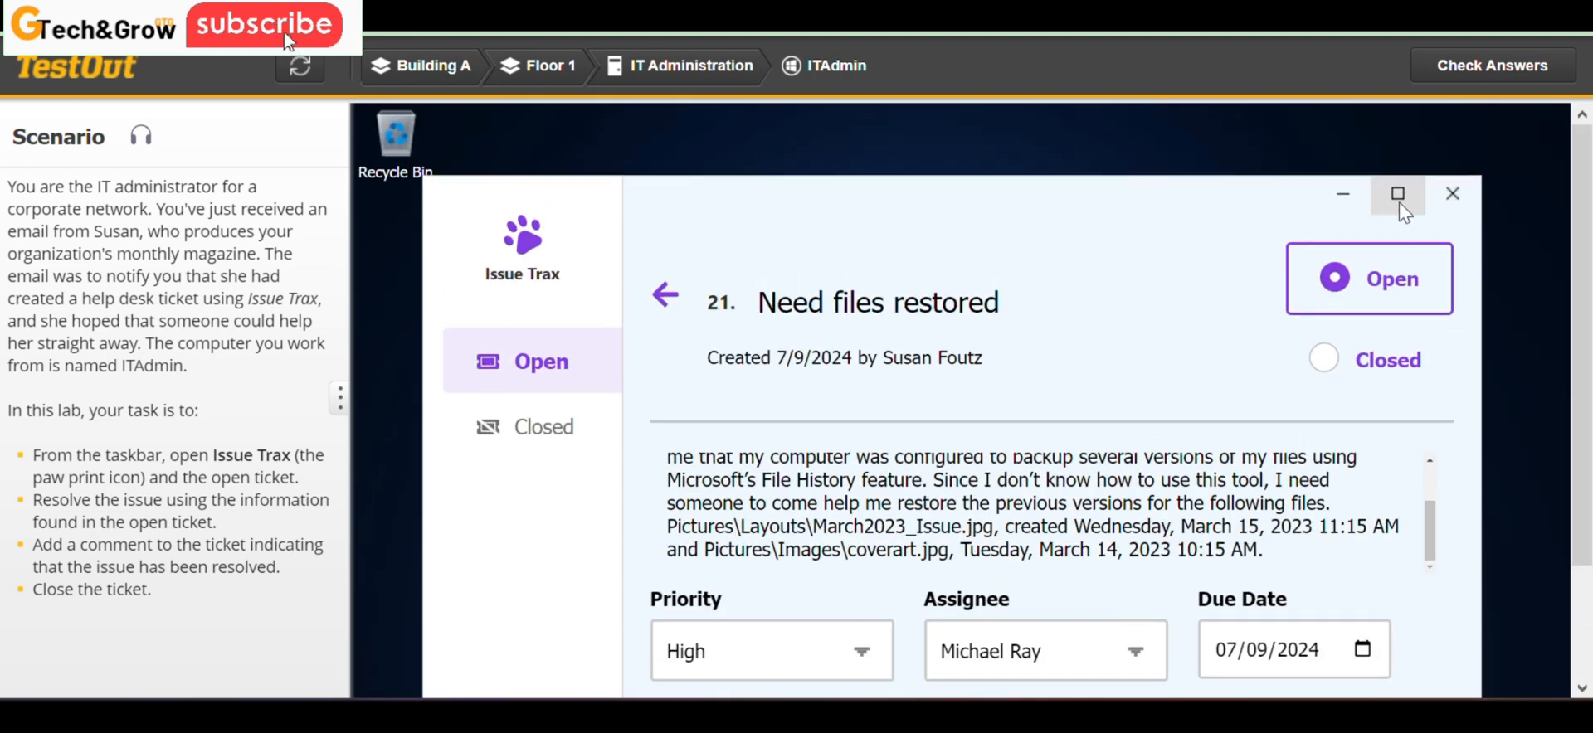
click(1397, 193)
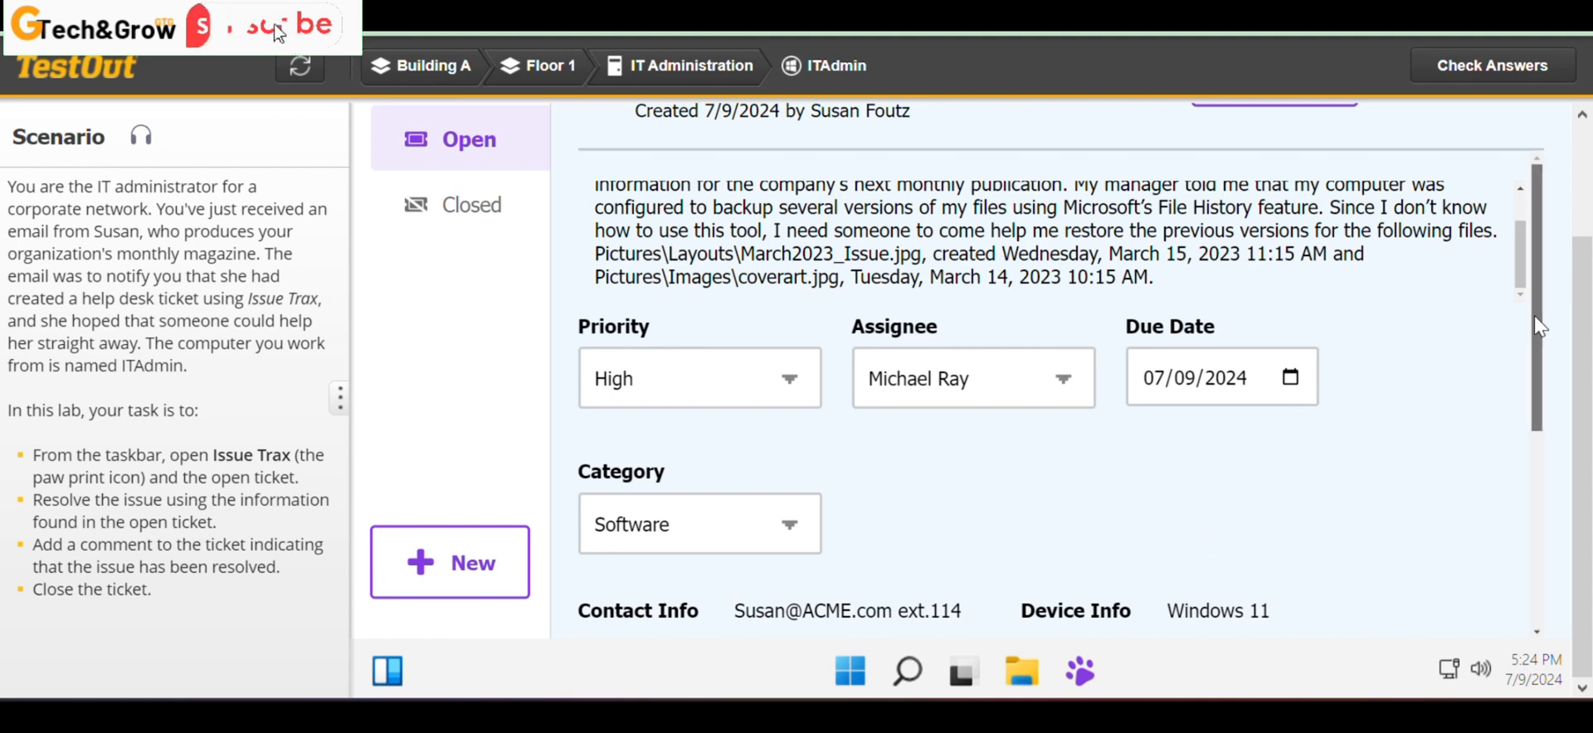
scroll(down, 3)
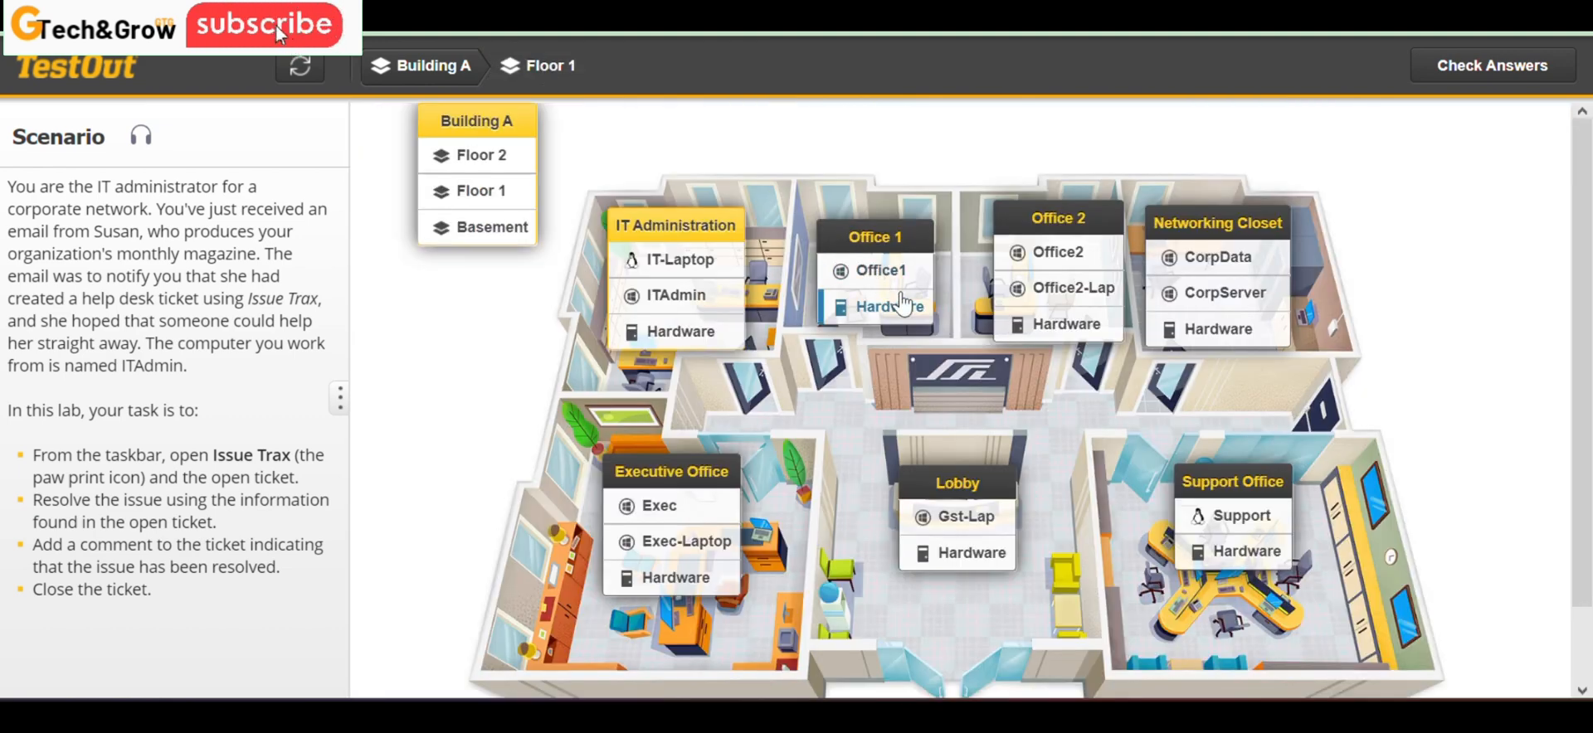
Switch to Office1 and bring up the Start menu's All apps list.
click(877, 270)
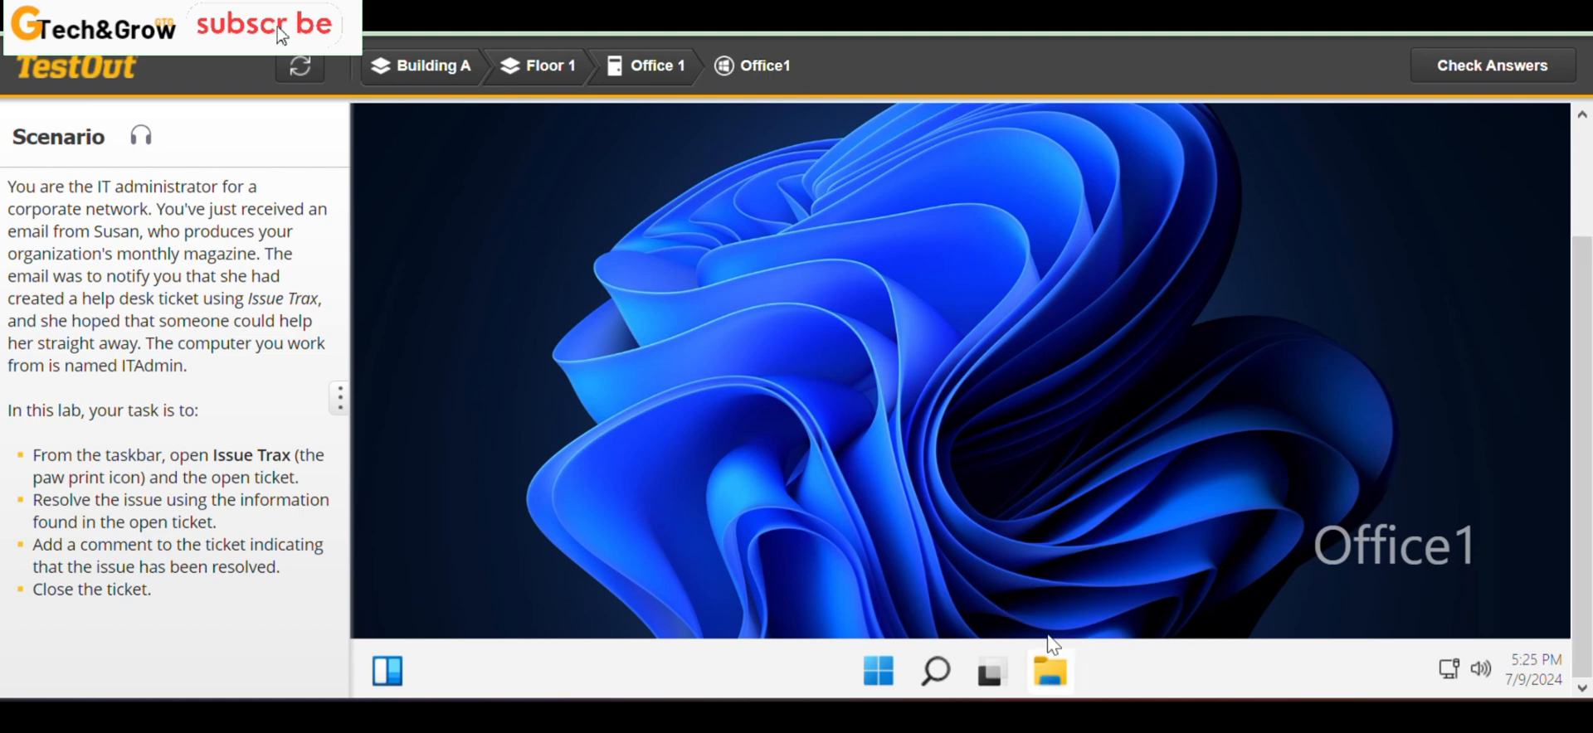
click(934, 671)
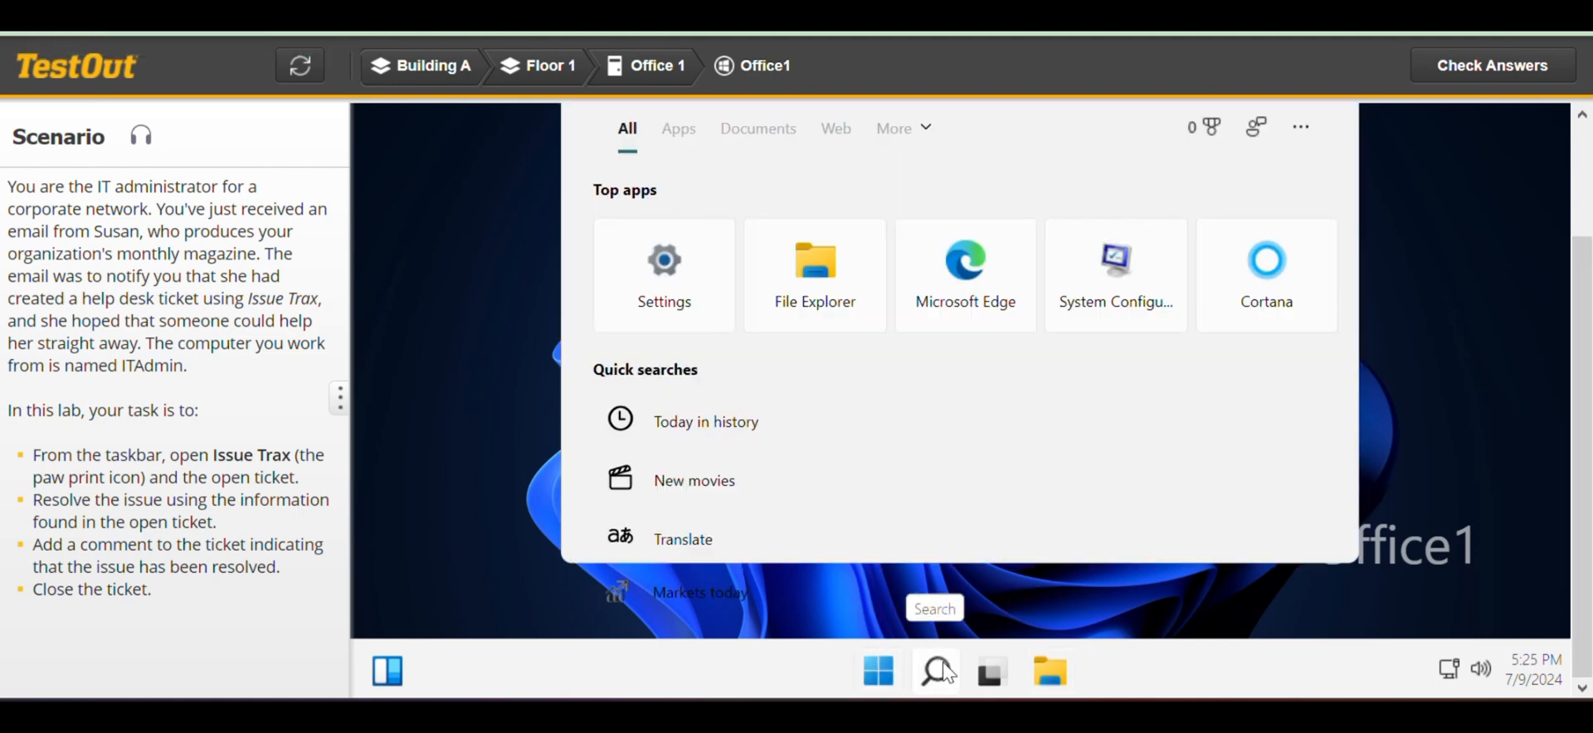
mouse_move(1561, 366)
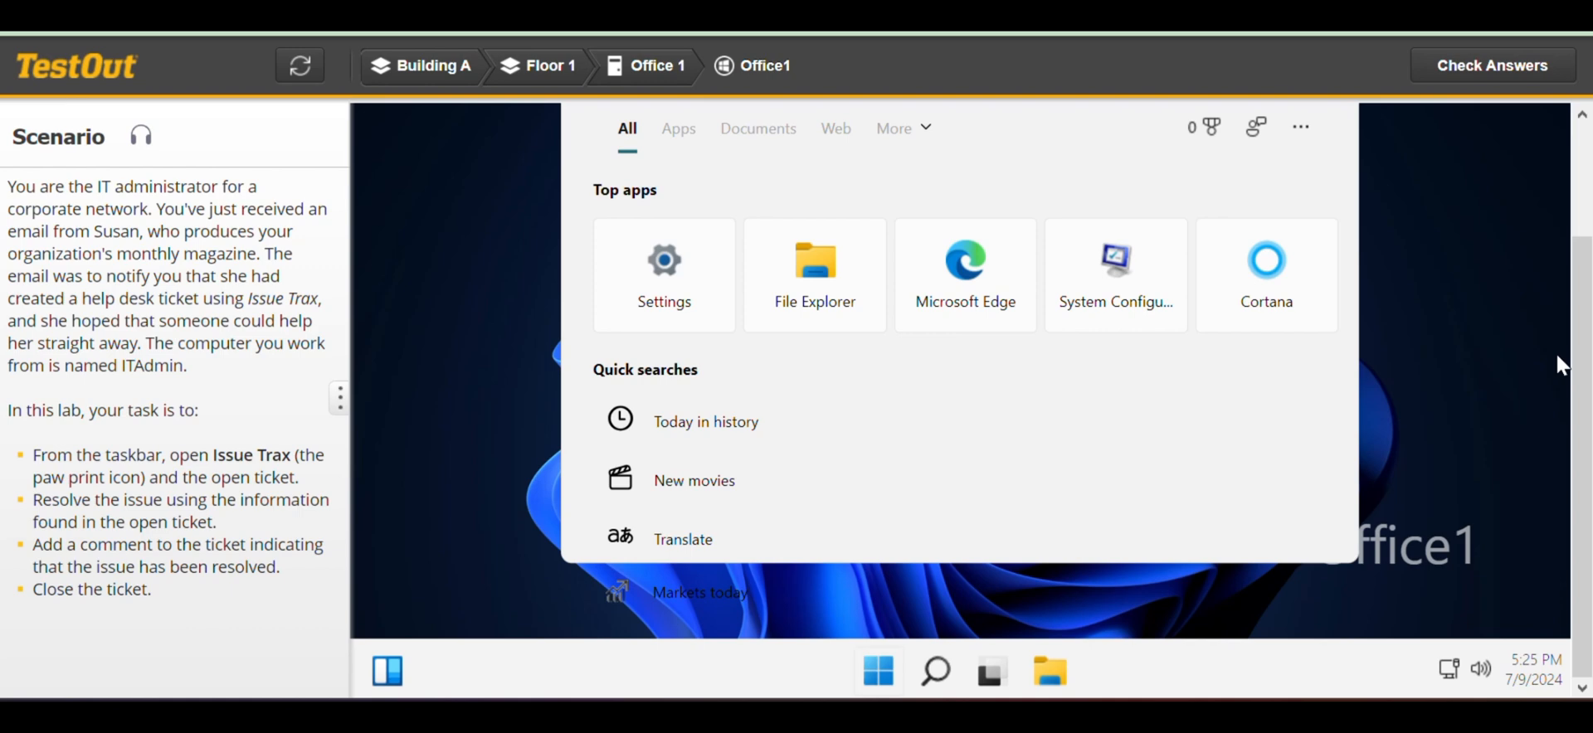
click(933, 671)
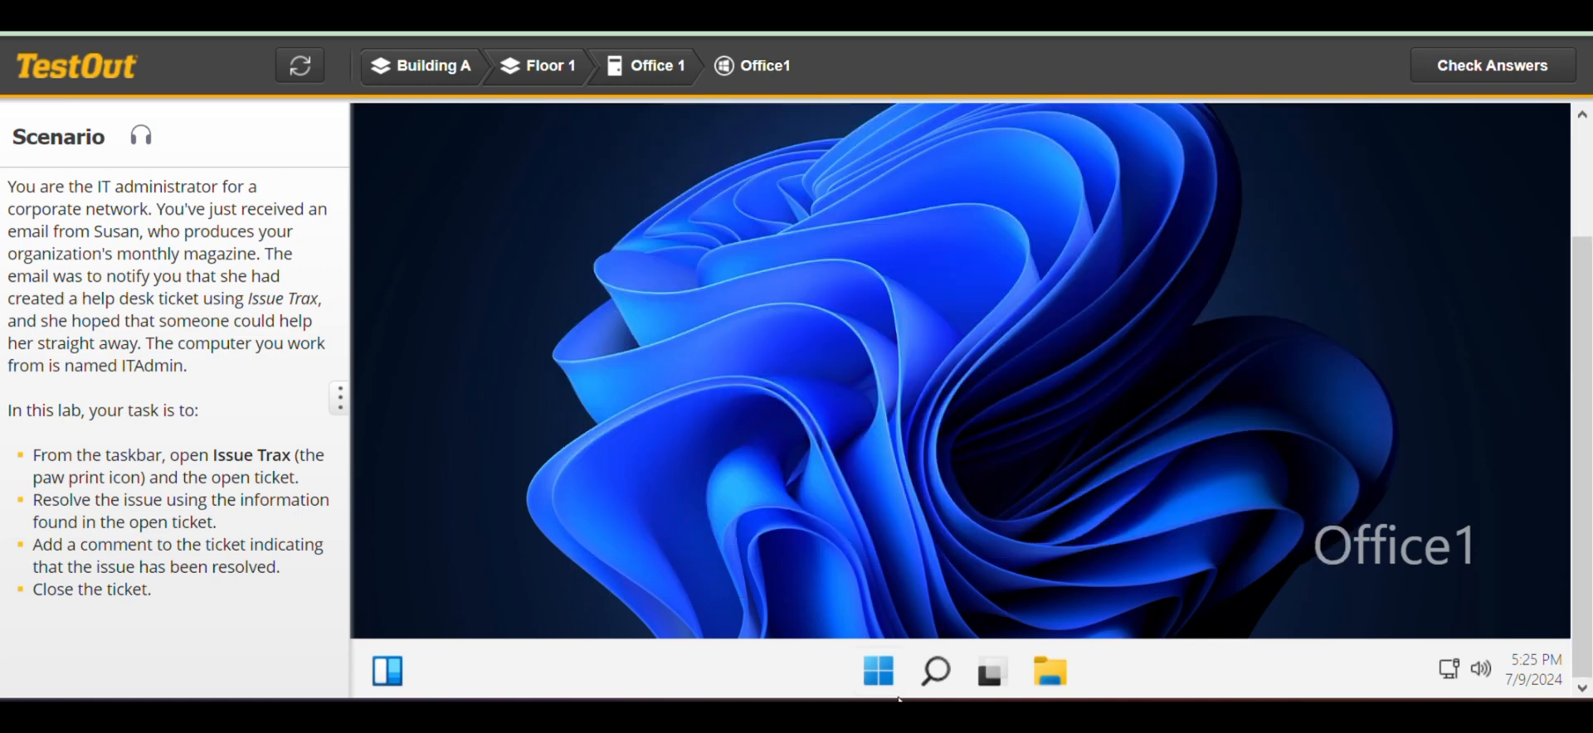
click(876, 671)
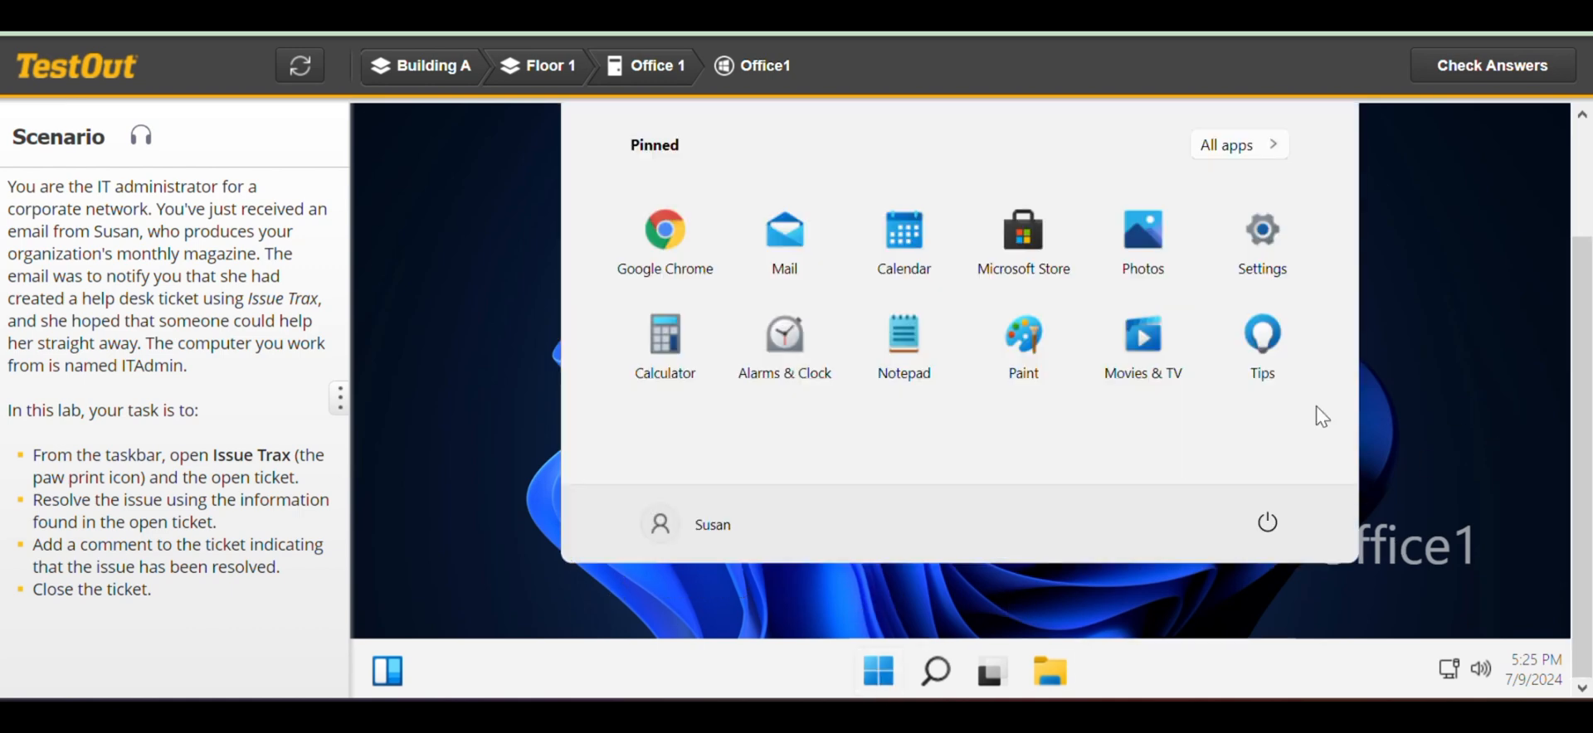
mouse_move(1261, 230)
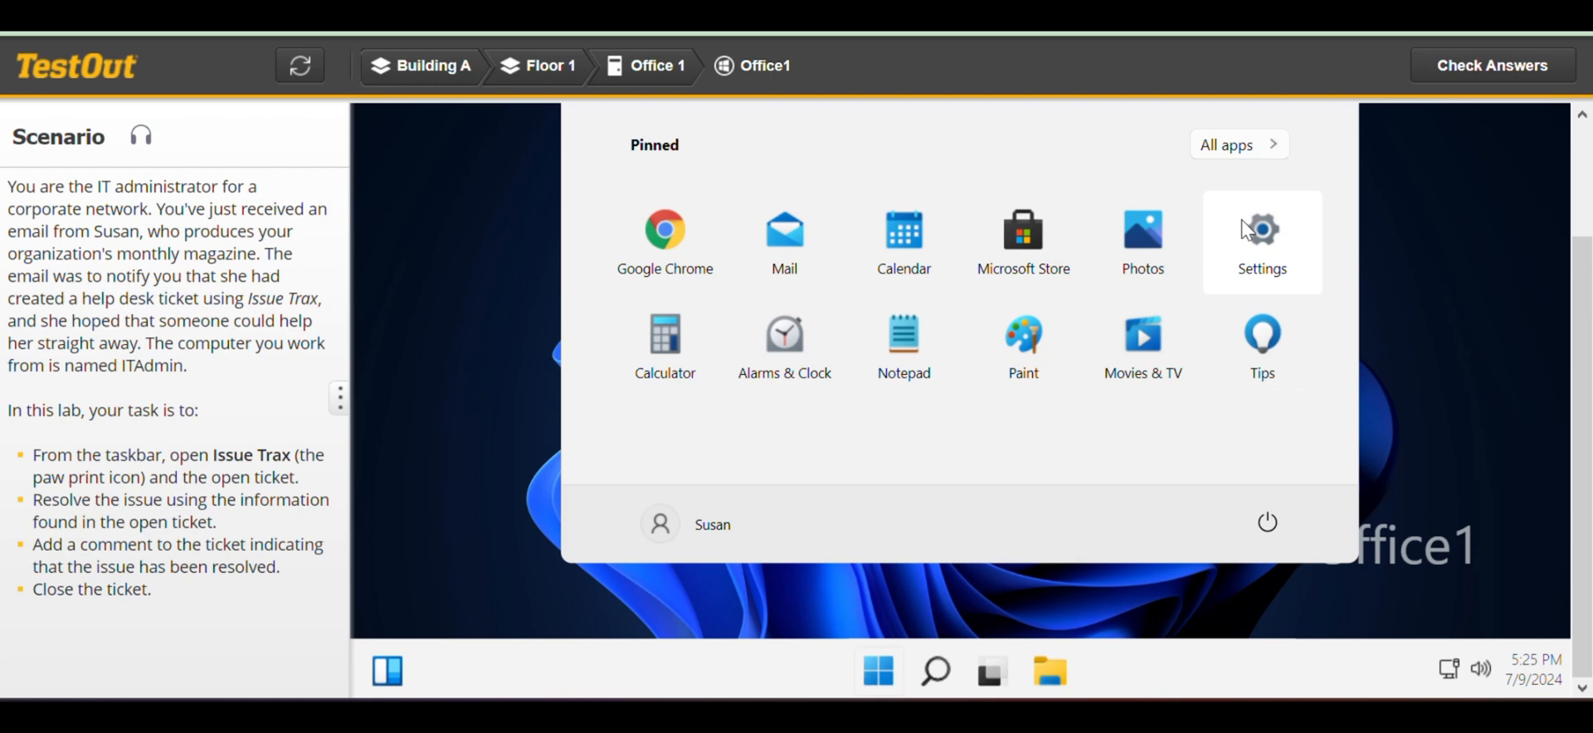
mouse_move(1571, 245)
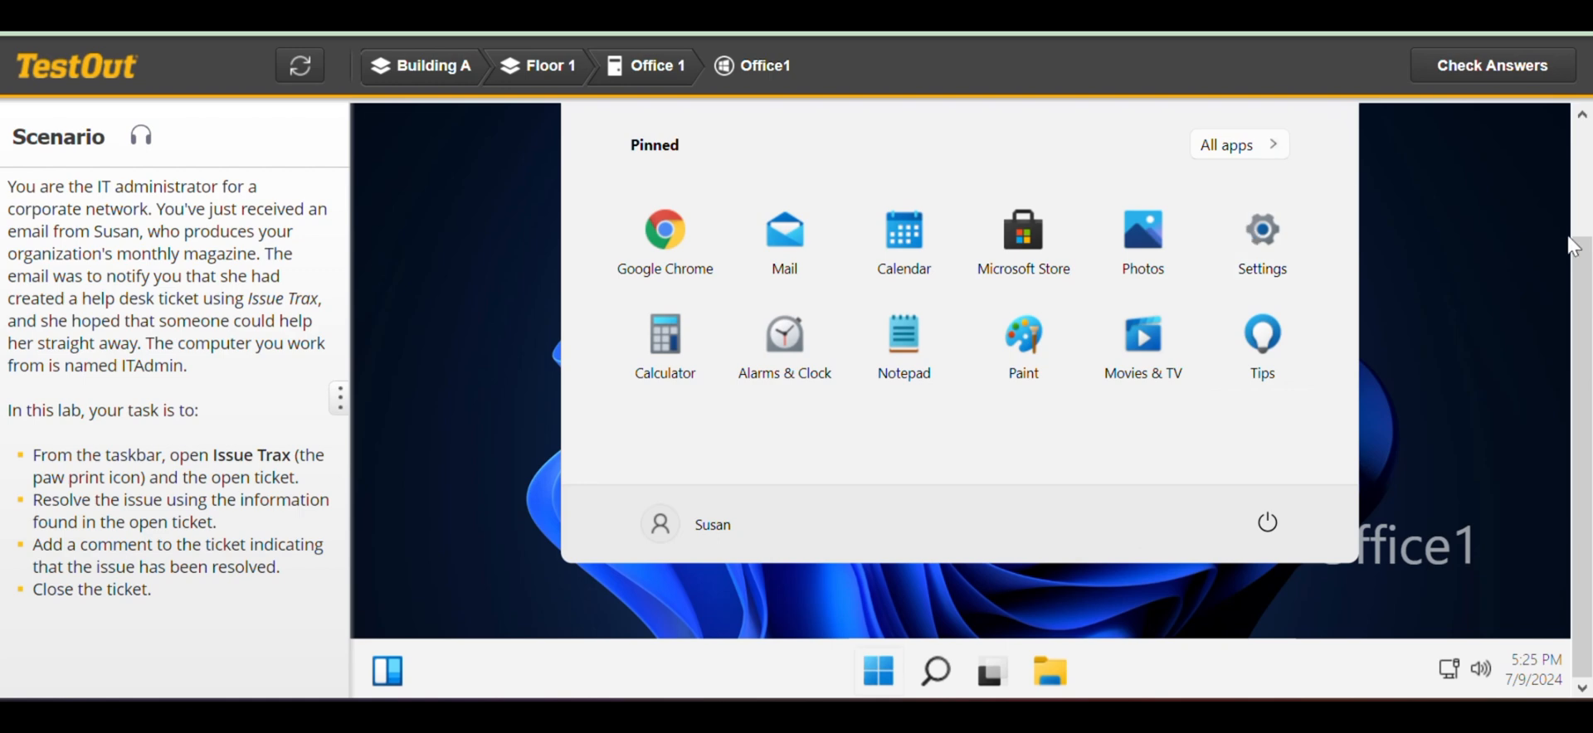
click(876, 673)
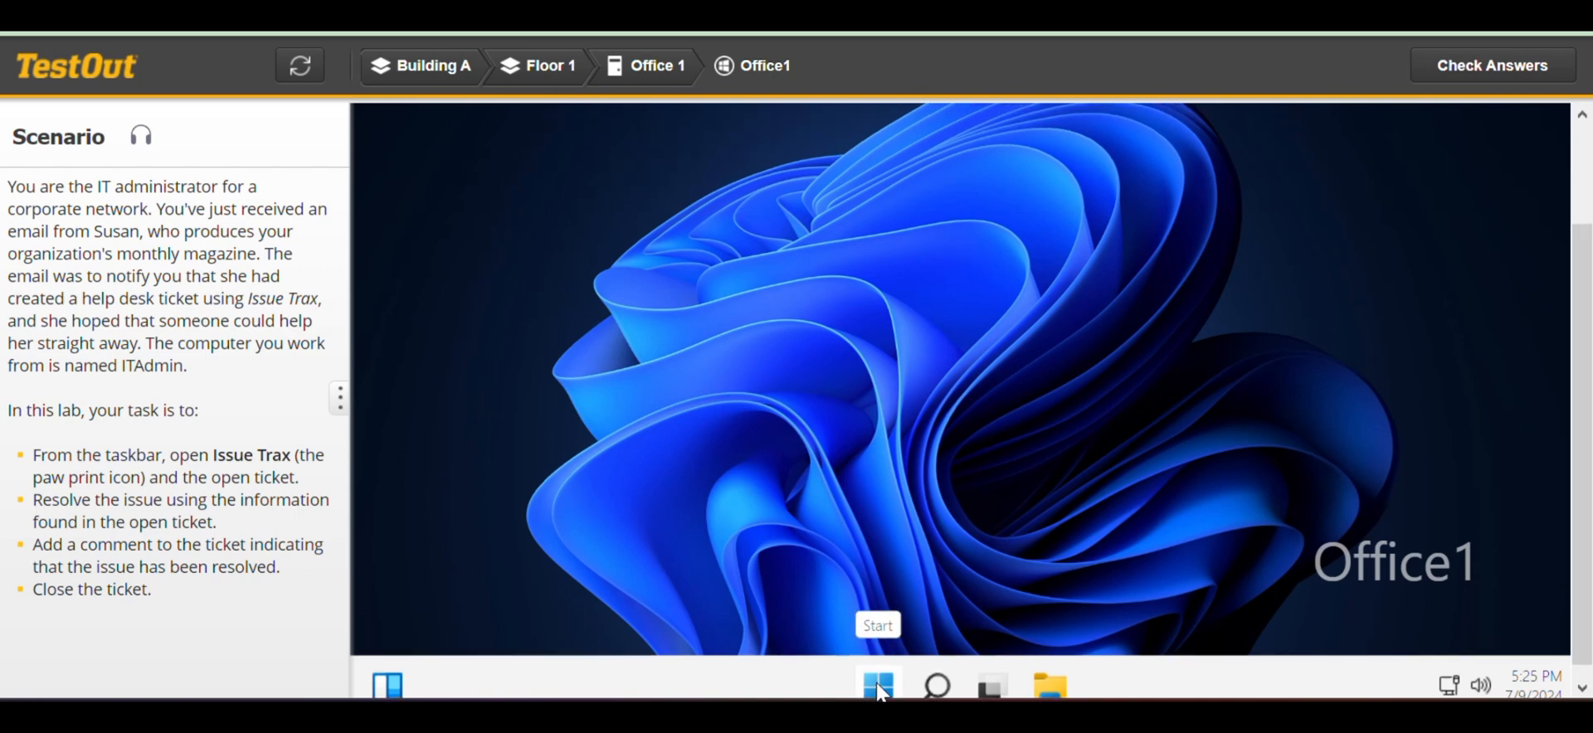
click(877, 685)
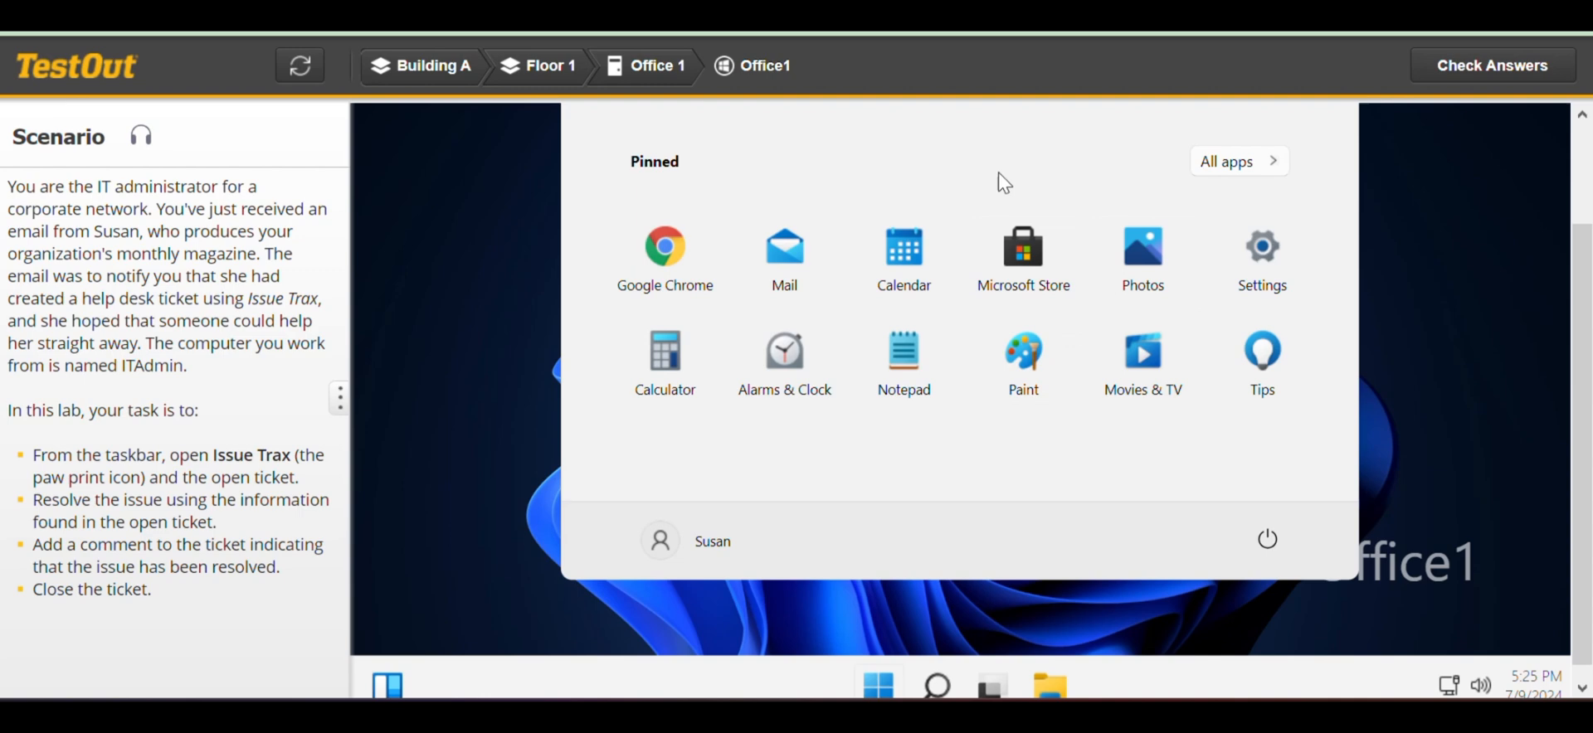
mouse_move(965, 154)
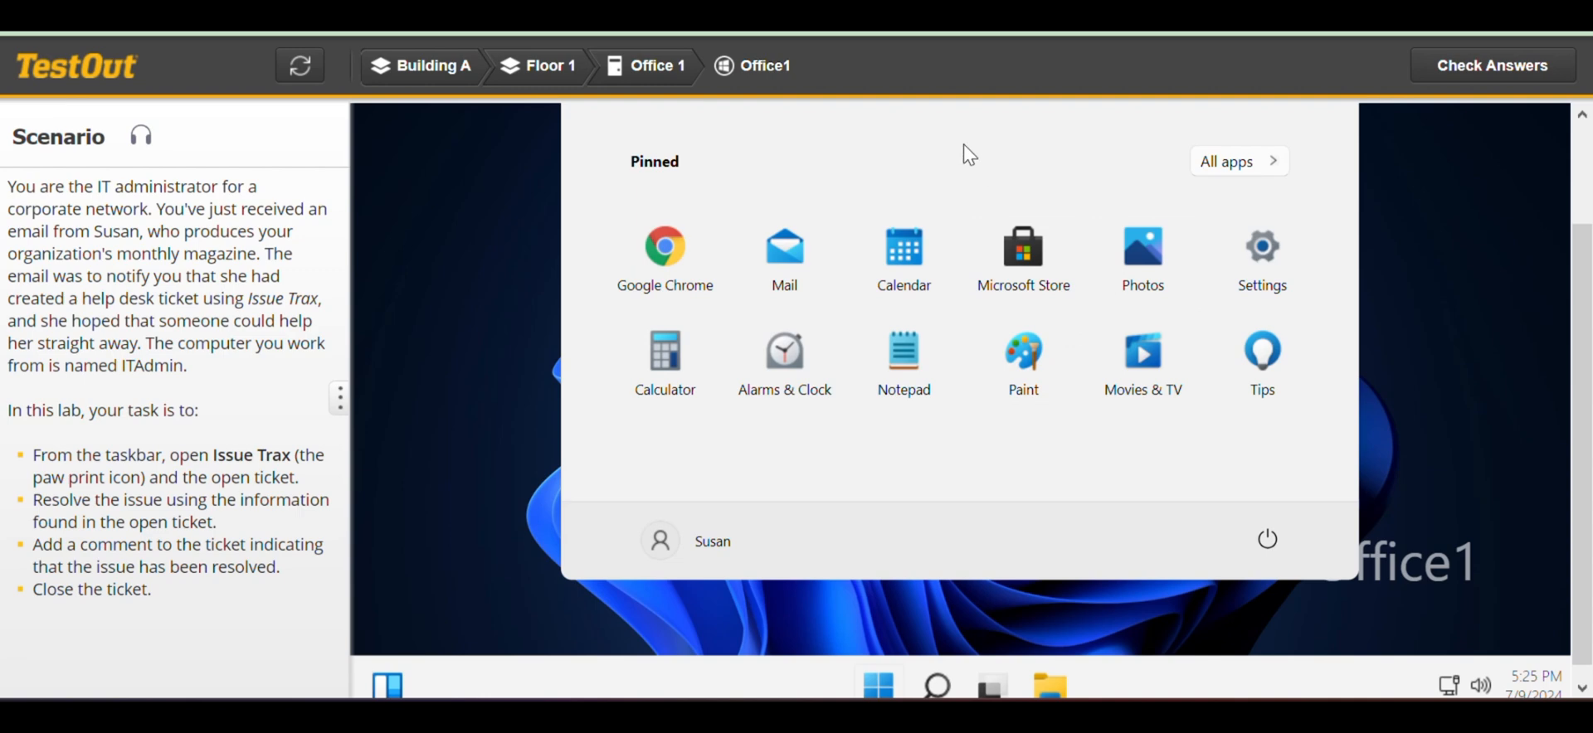
mouse_move(1191, 160)
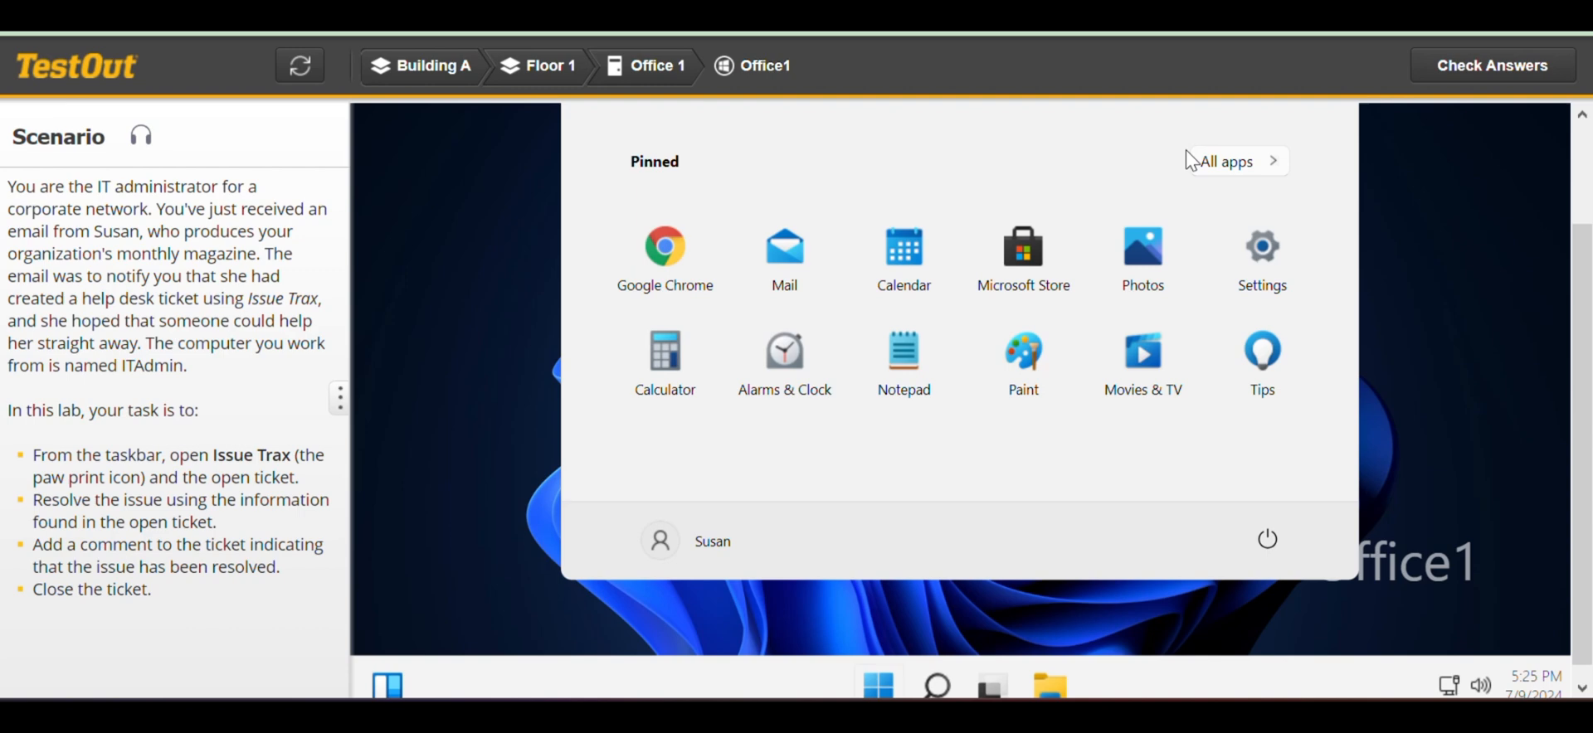
mouse_move(1105, 135)
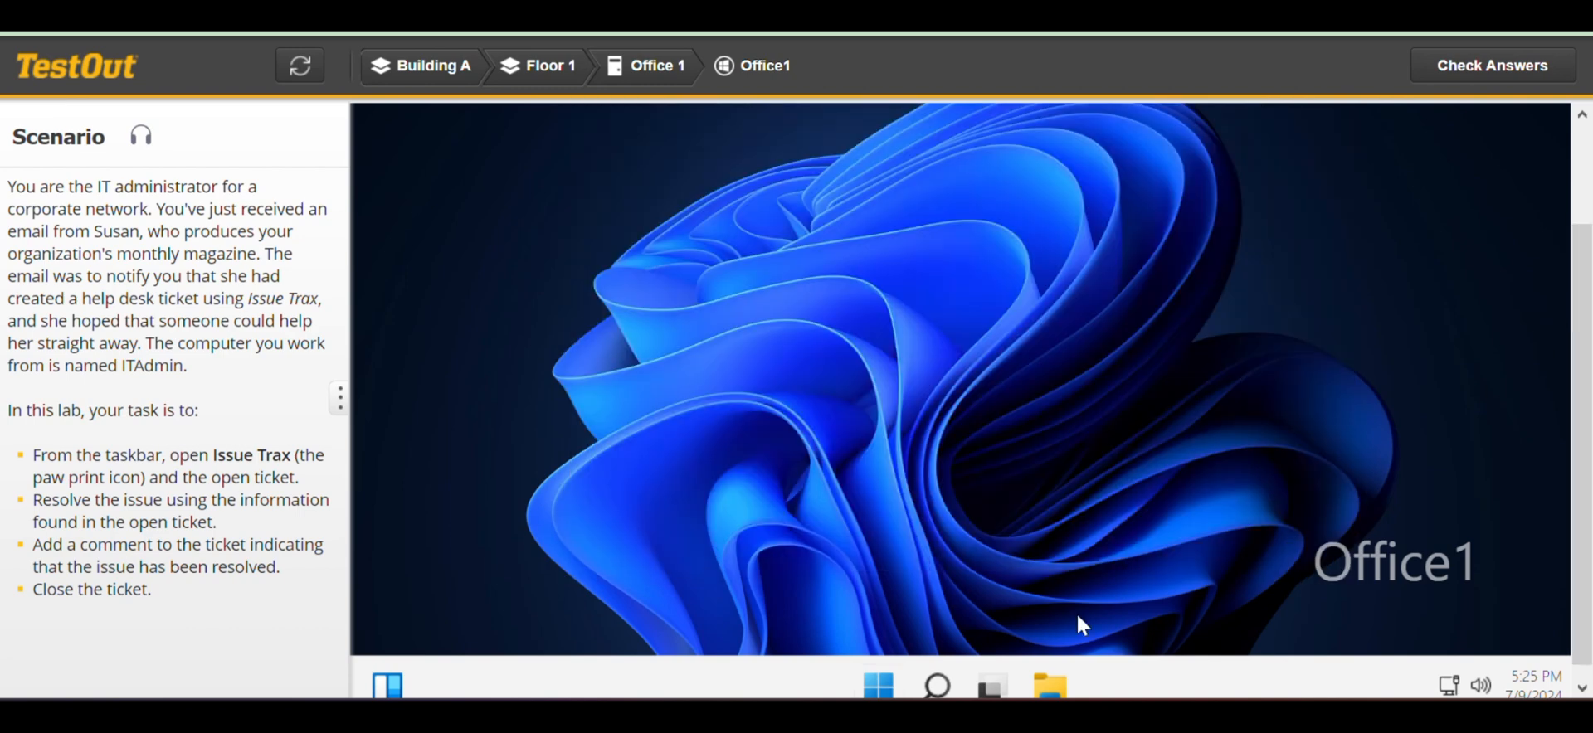
click(876, 685)
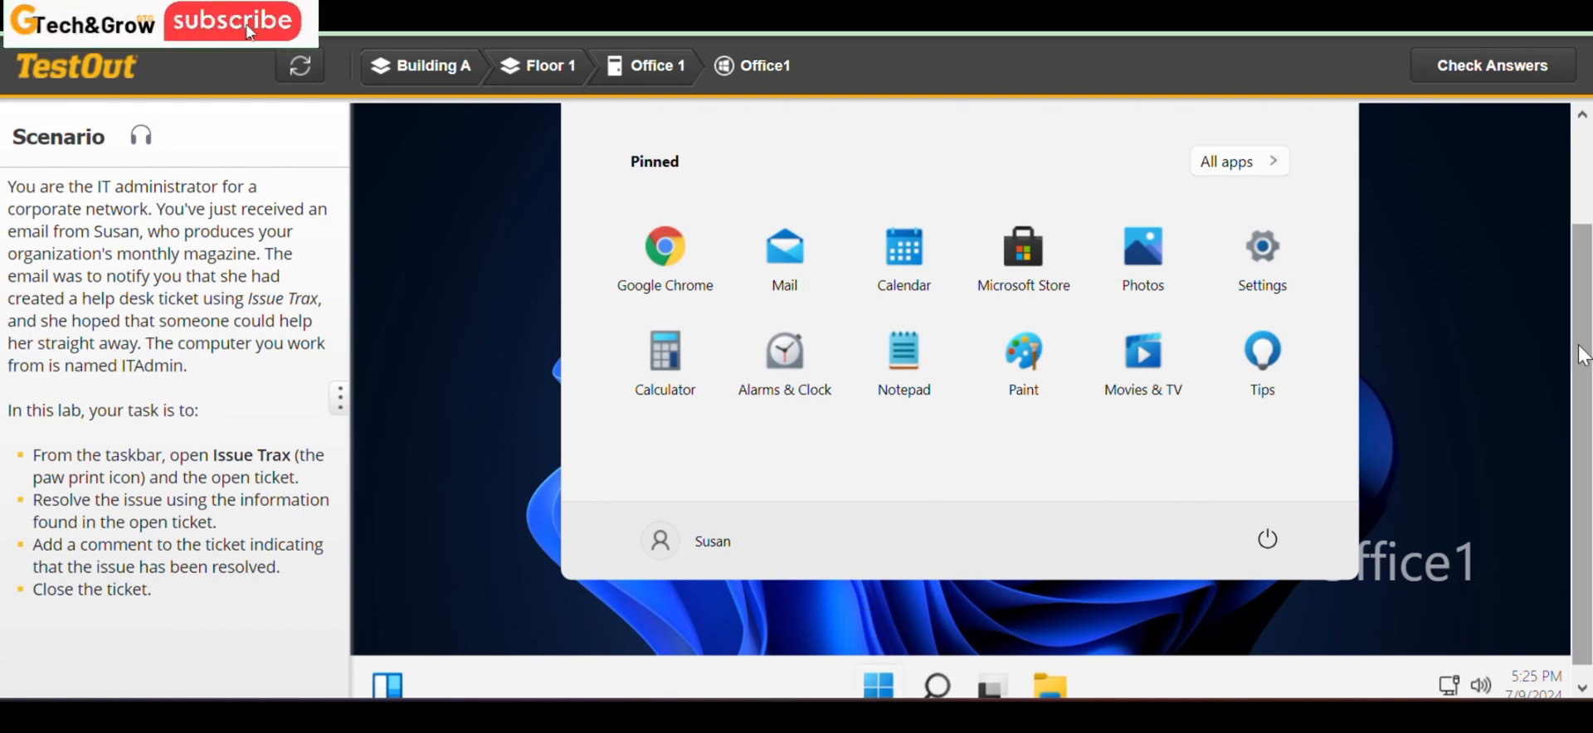
mouse_move(1142, 249)
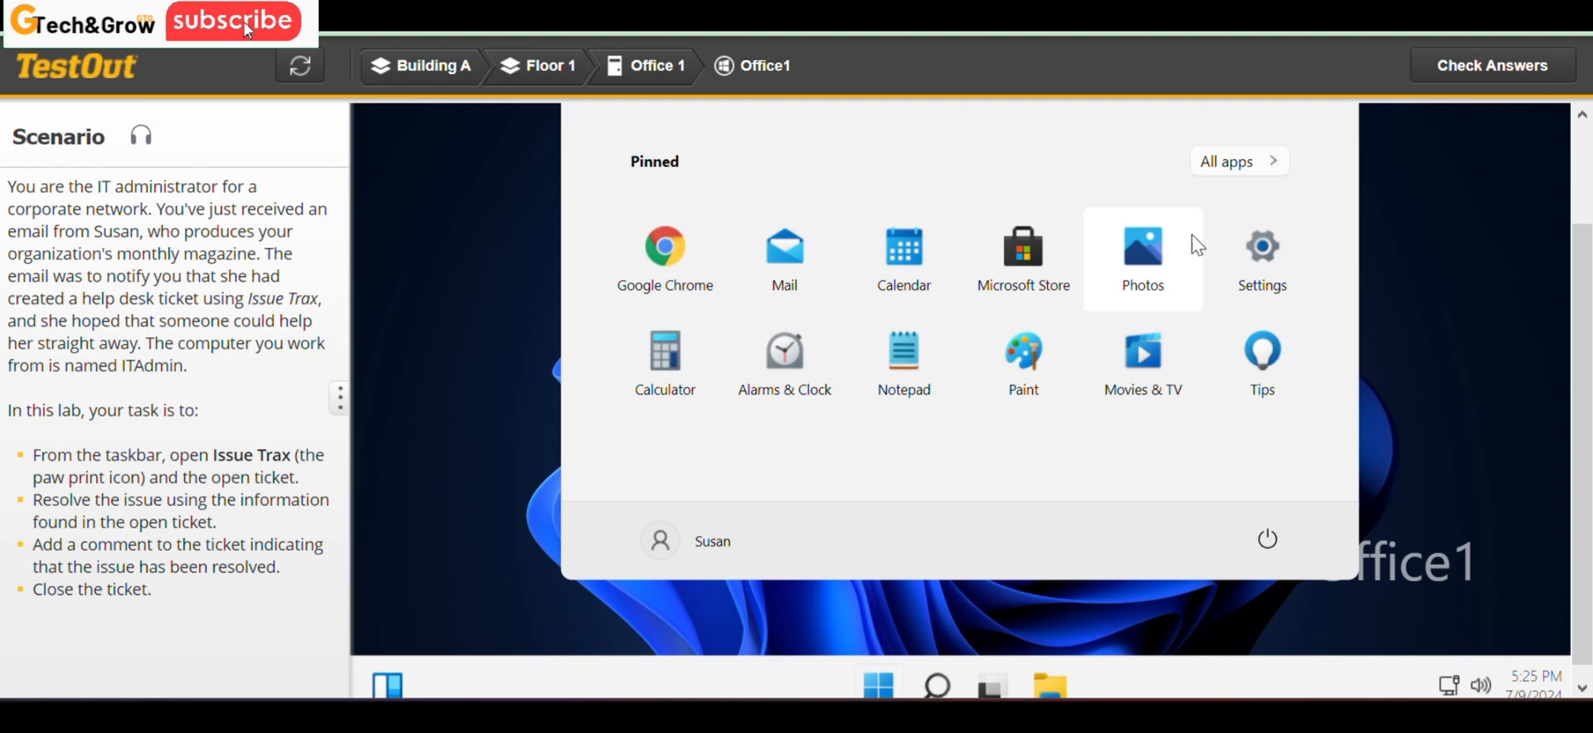
click(1225, 160)
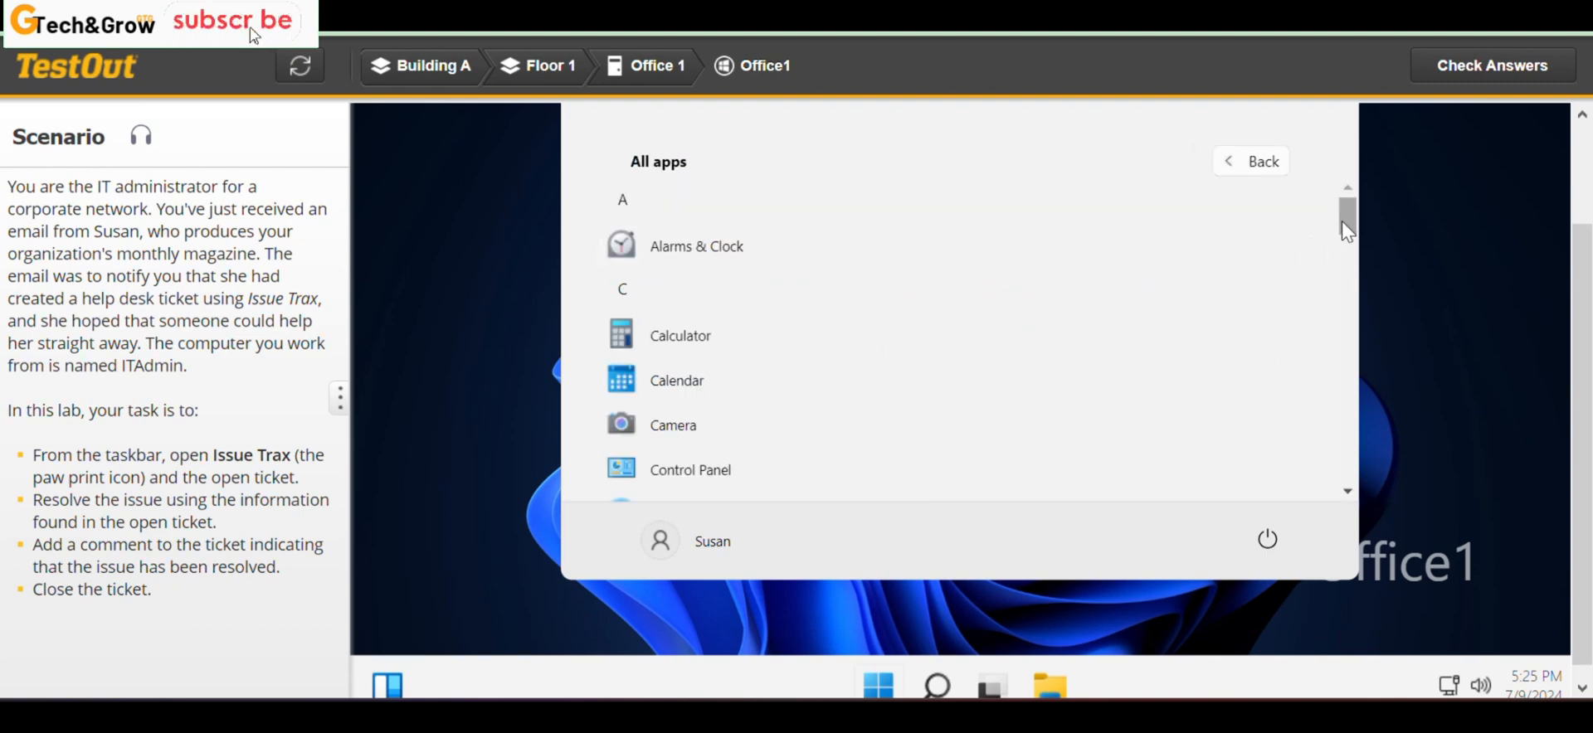
Scroll down the Office1 All apps list toward Control Panel.
scroll(down, 3)
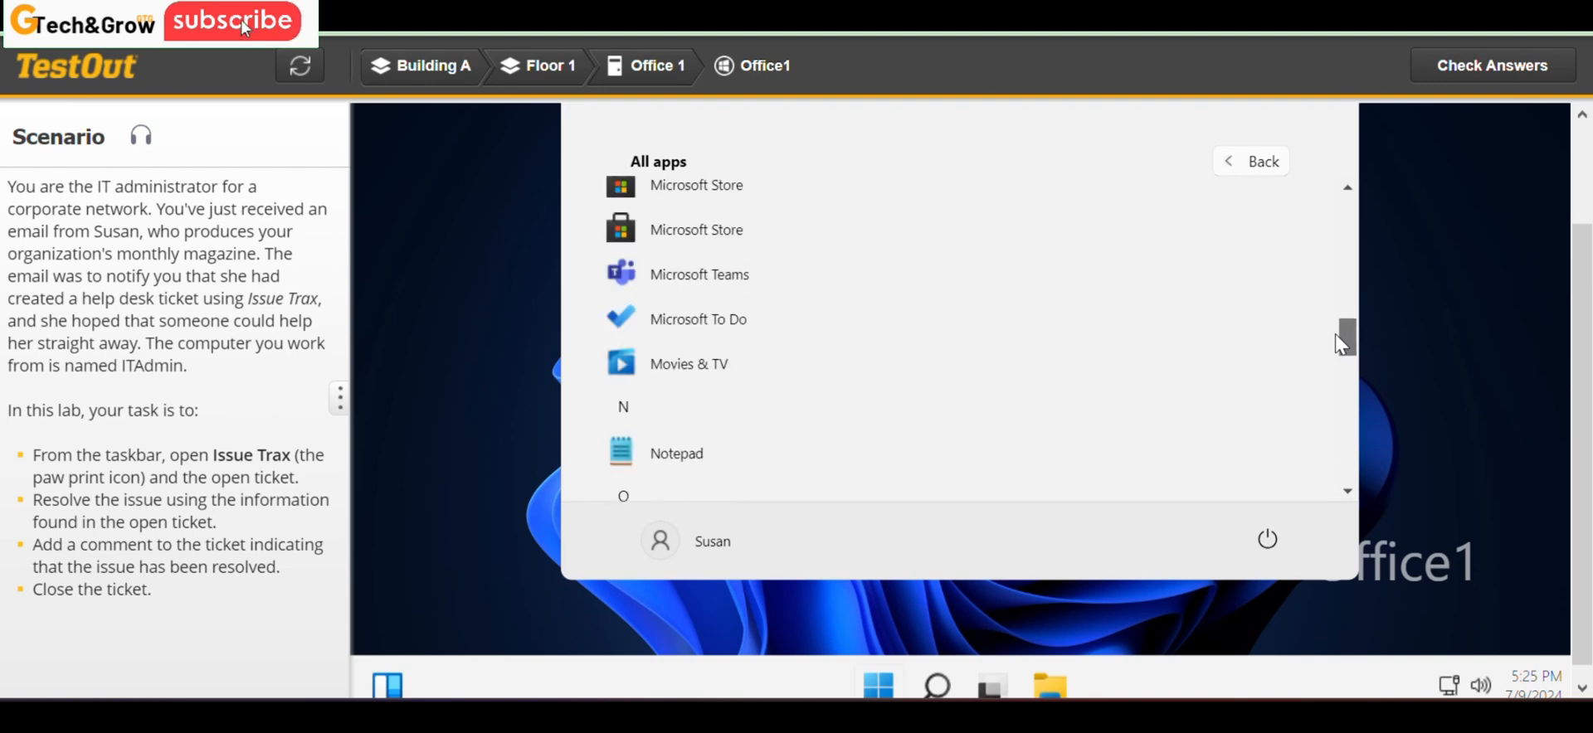
scroll(down, 3)
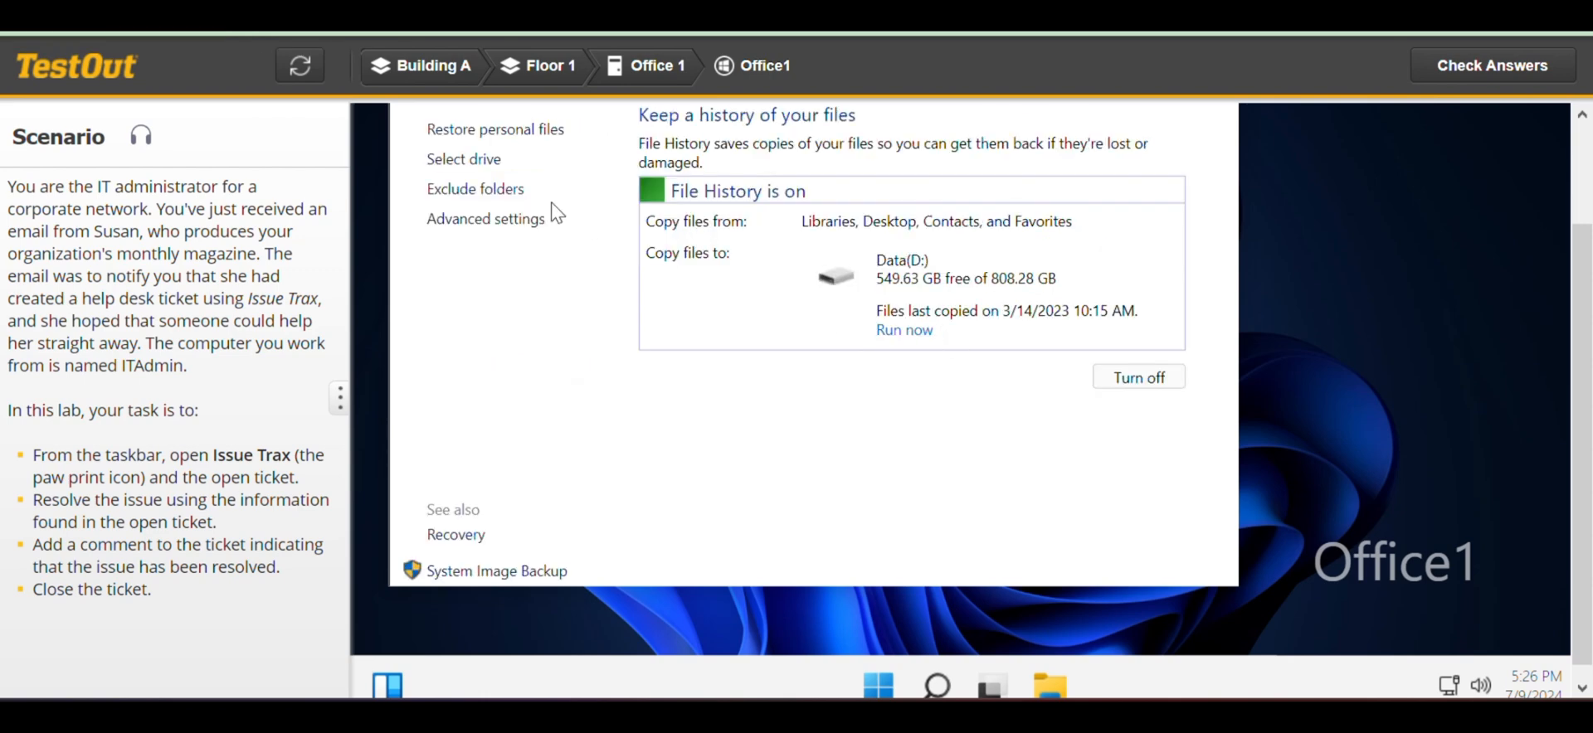
mouse_move(1148, 411)
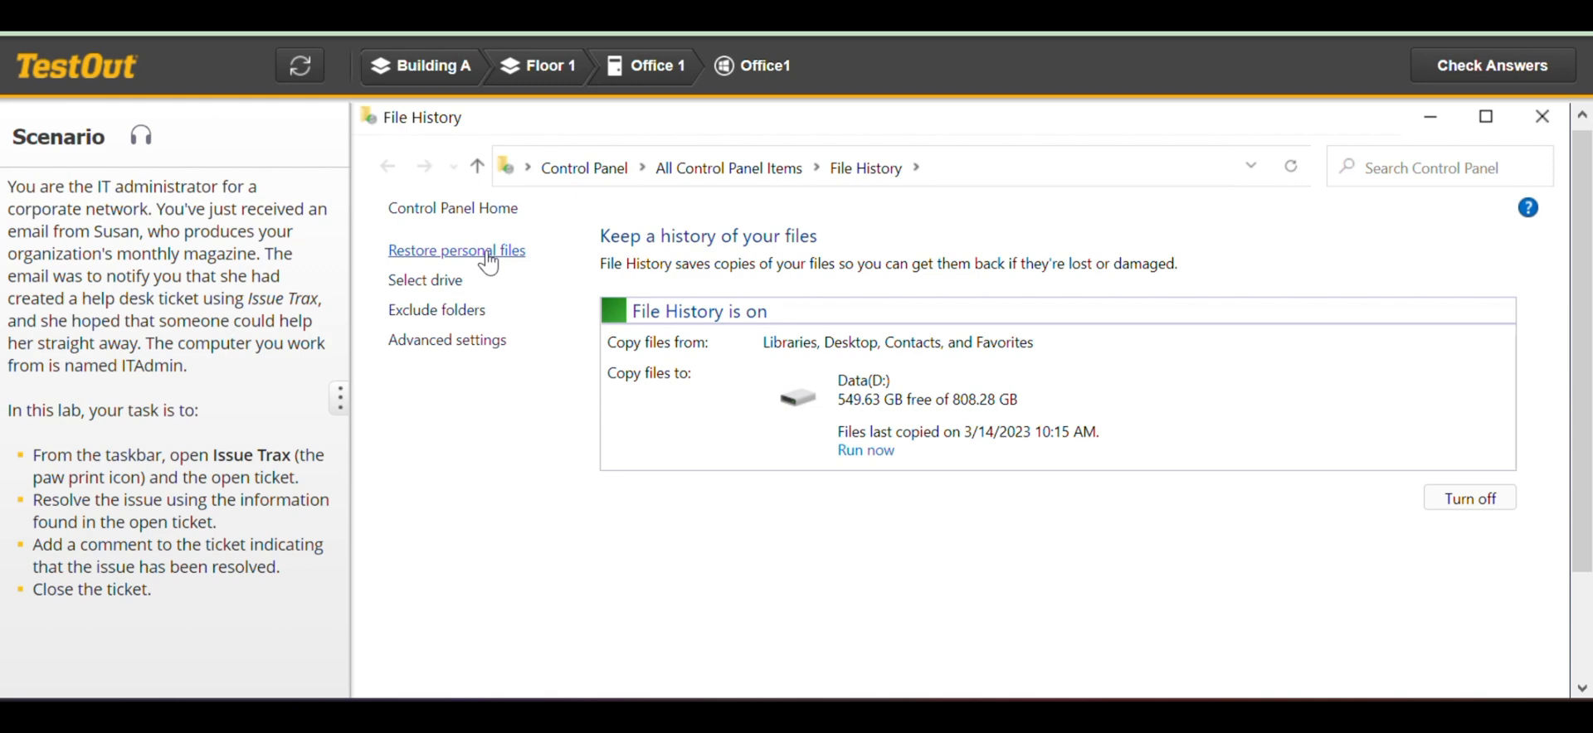
Open Restore personal files and enter the backed-up Pictures folder.
click(457, 250)
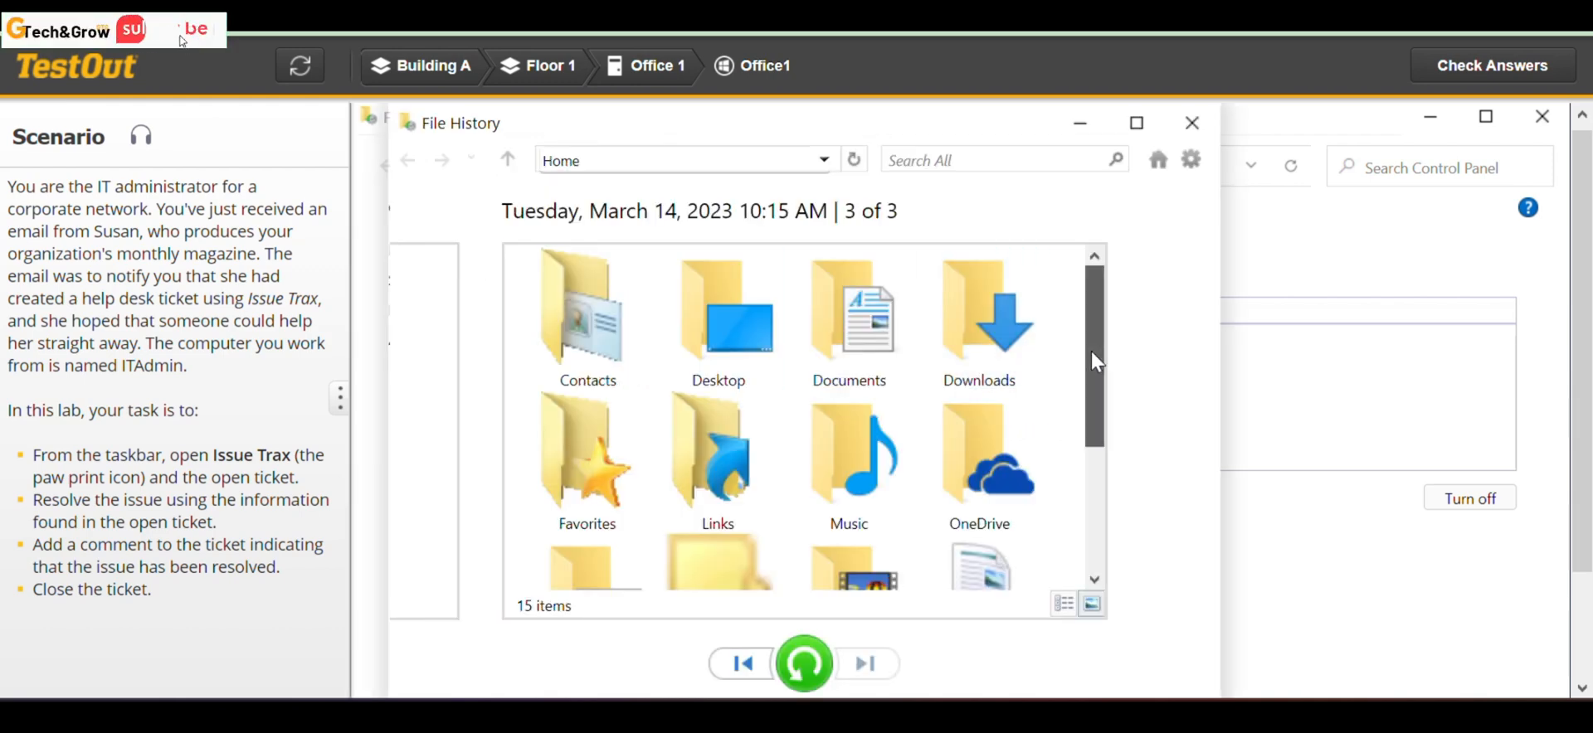
scroll(down, 3)
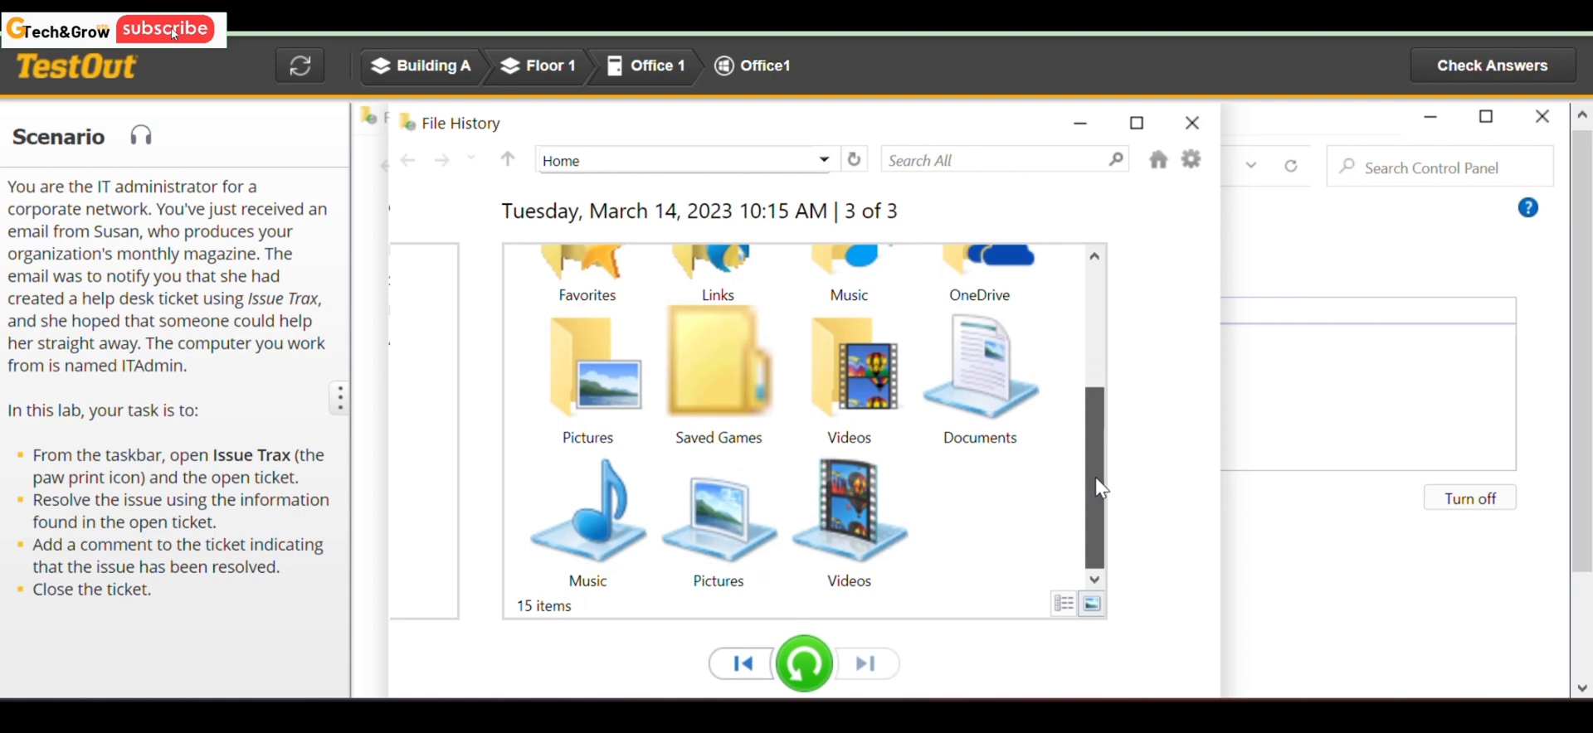
click(586, 444)
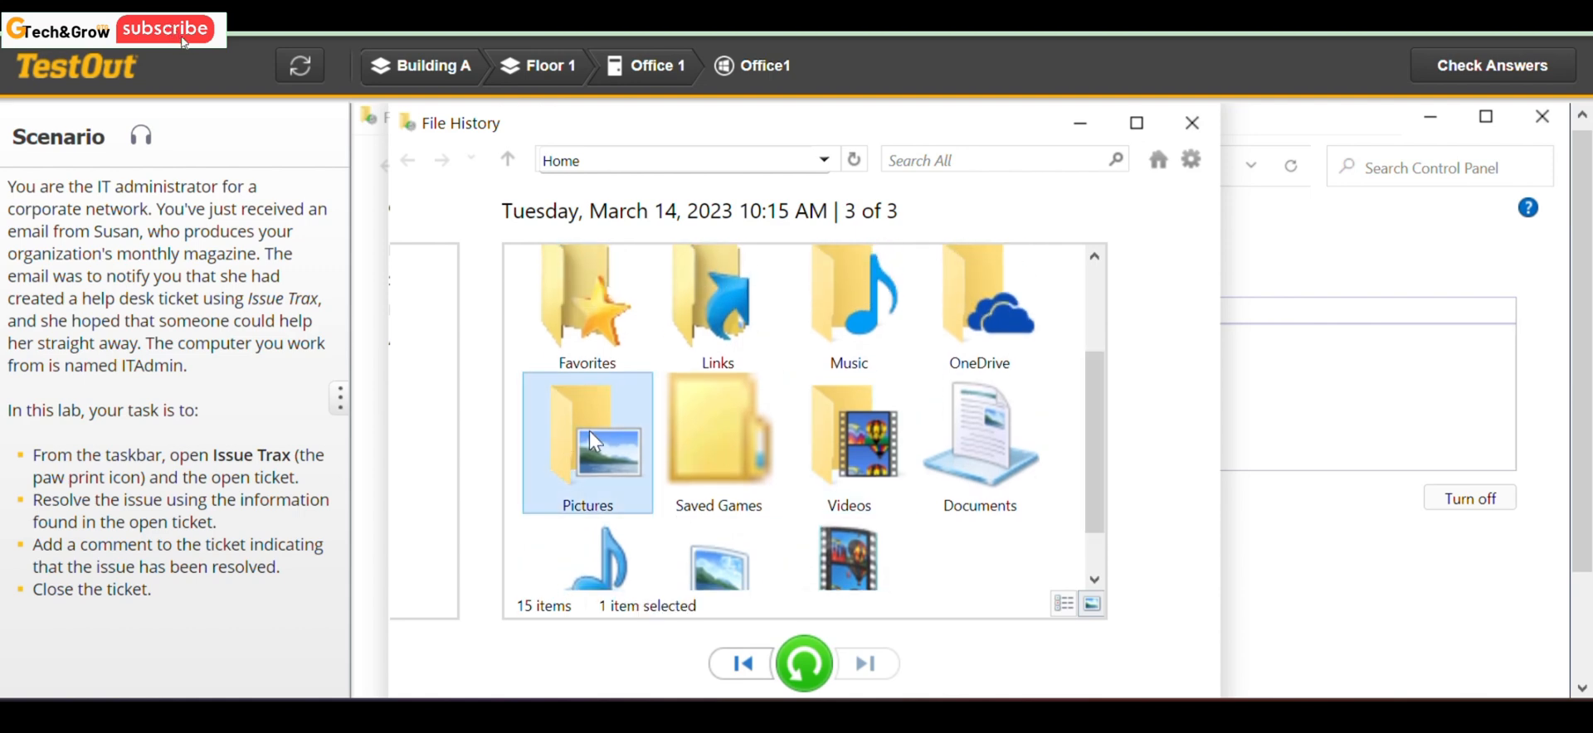
double_click(586, 444)
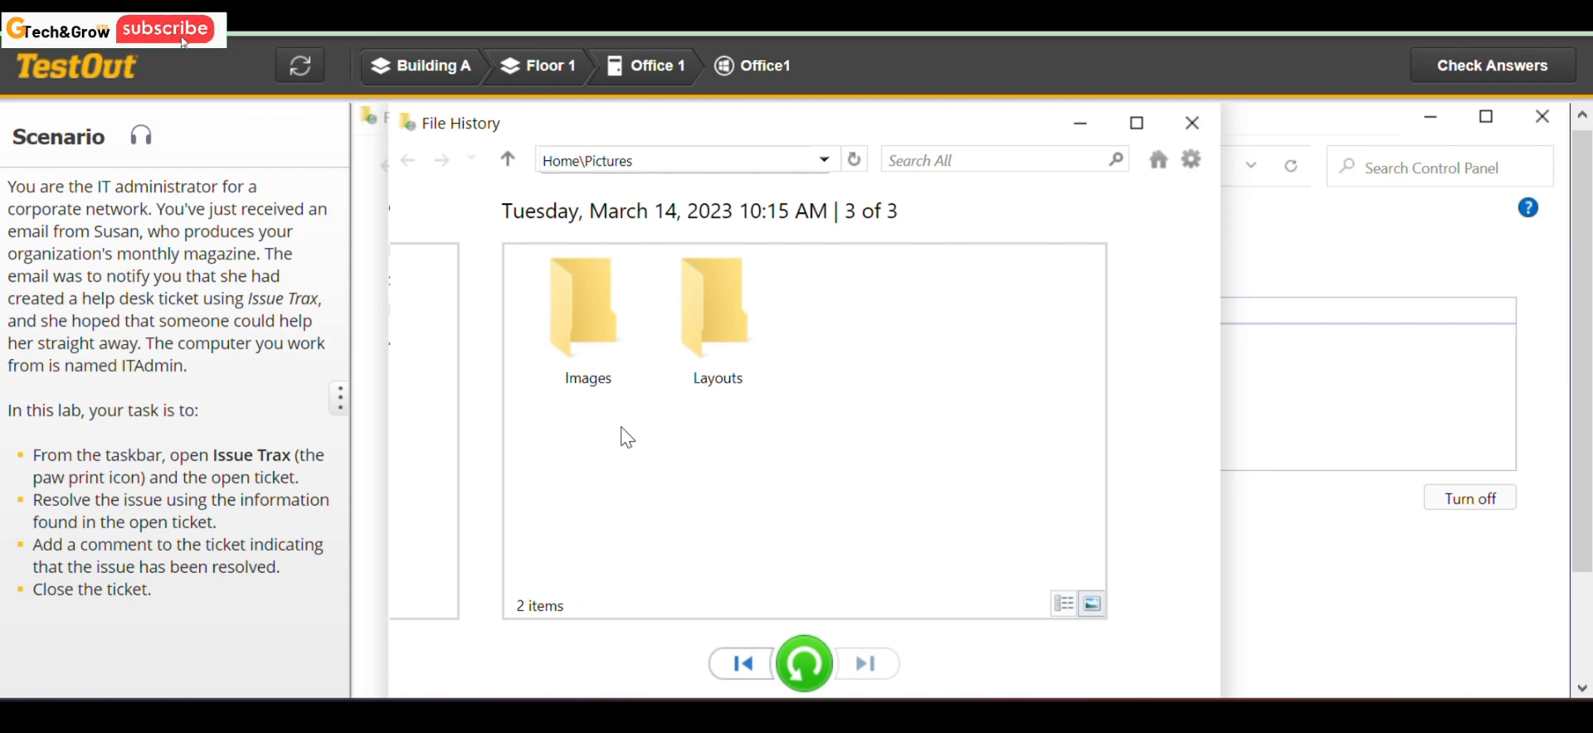
mouse_move(614, 399)
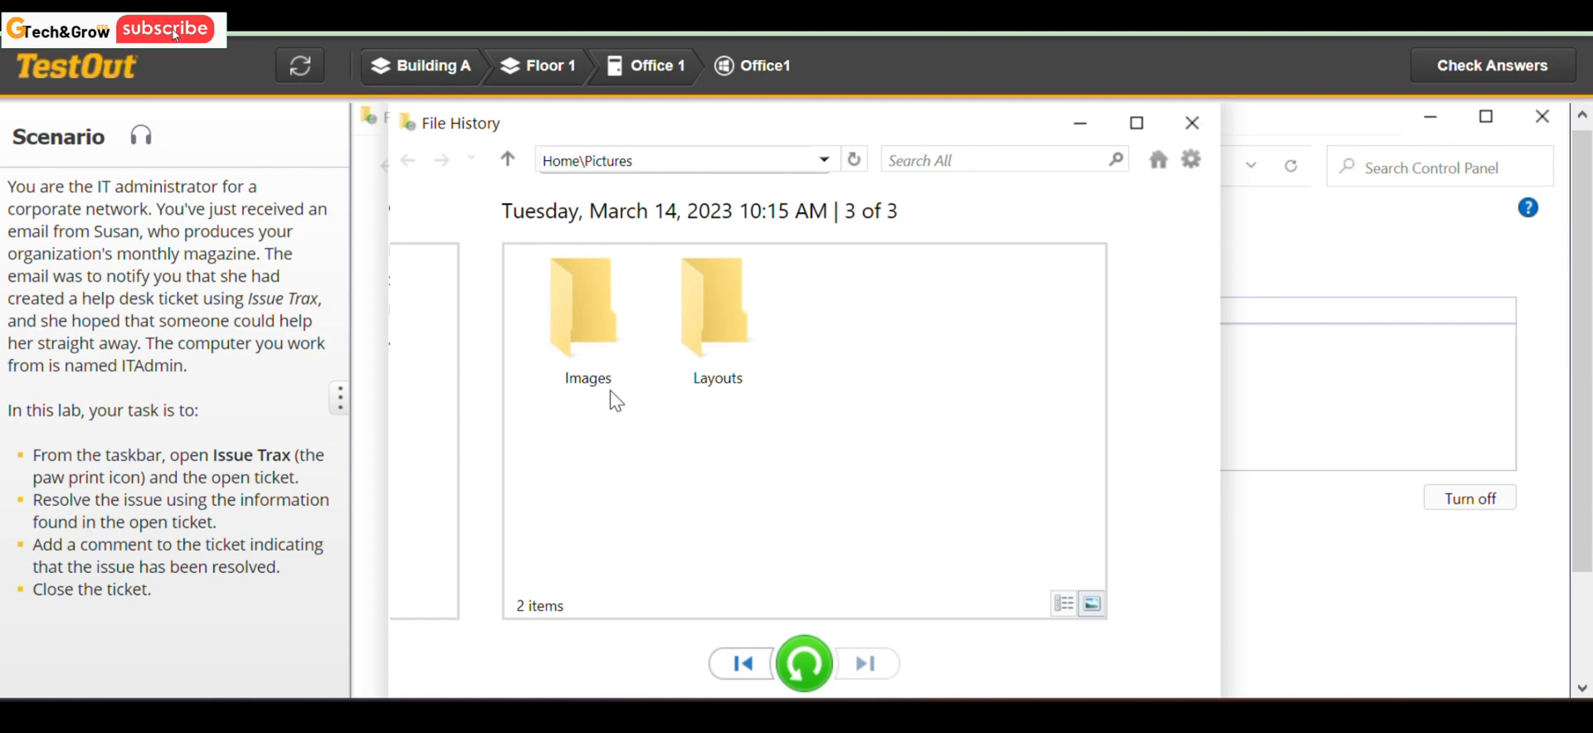
Open the Layouts folder and step to the March 15 backup version.
click(716, 305)
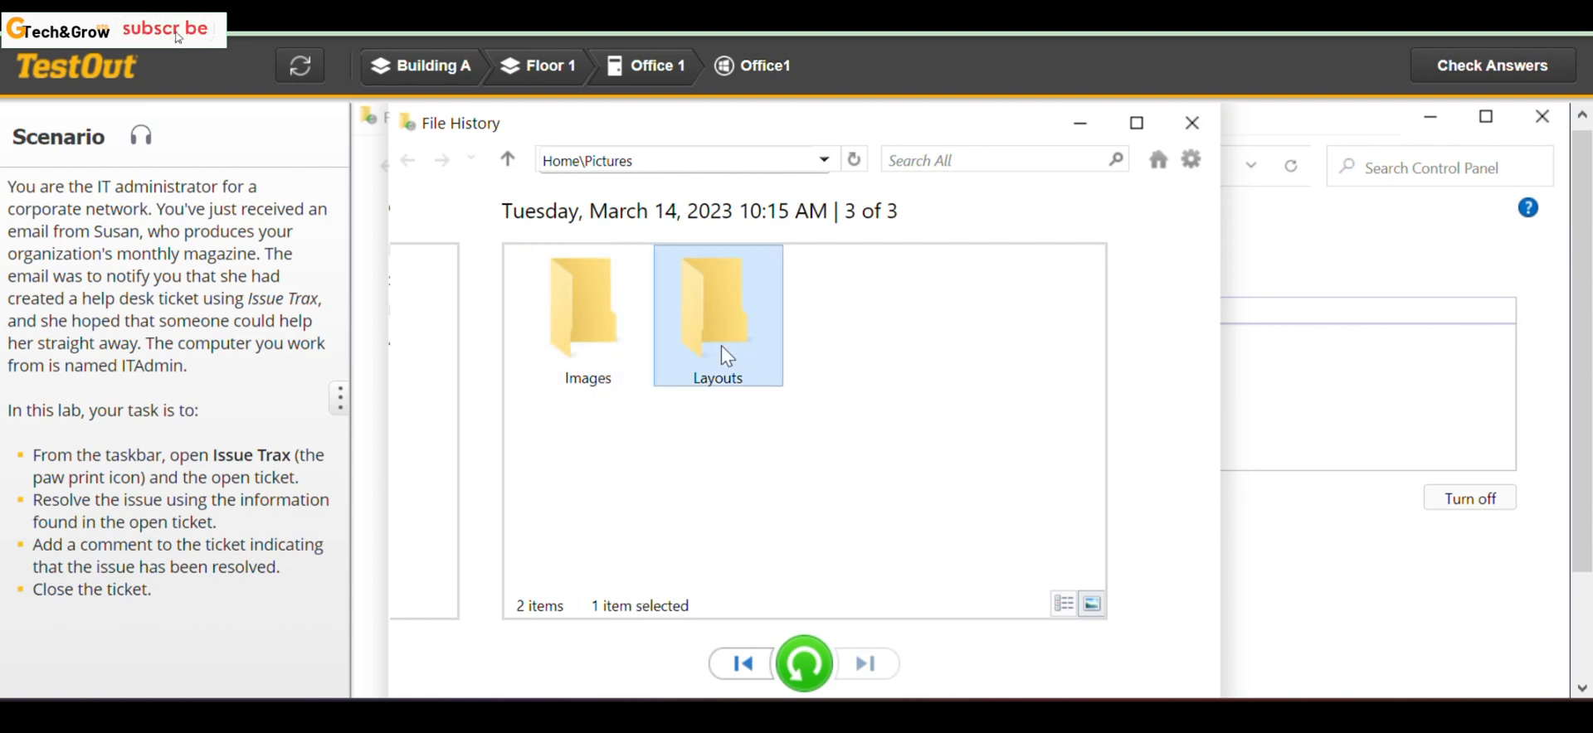
double_click(717, 305)
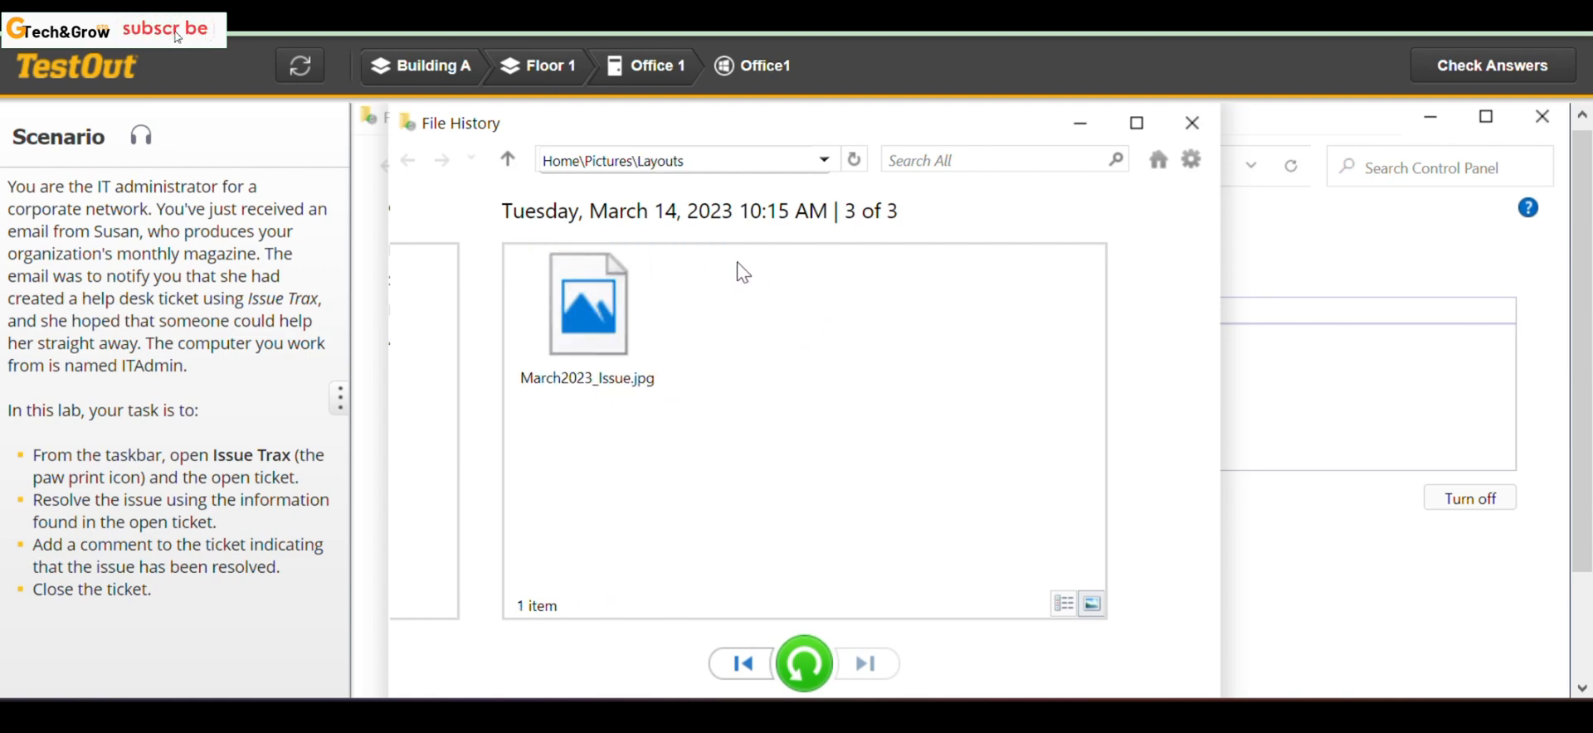
mouse_move(818, 254)
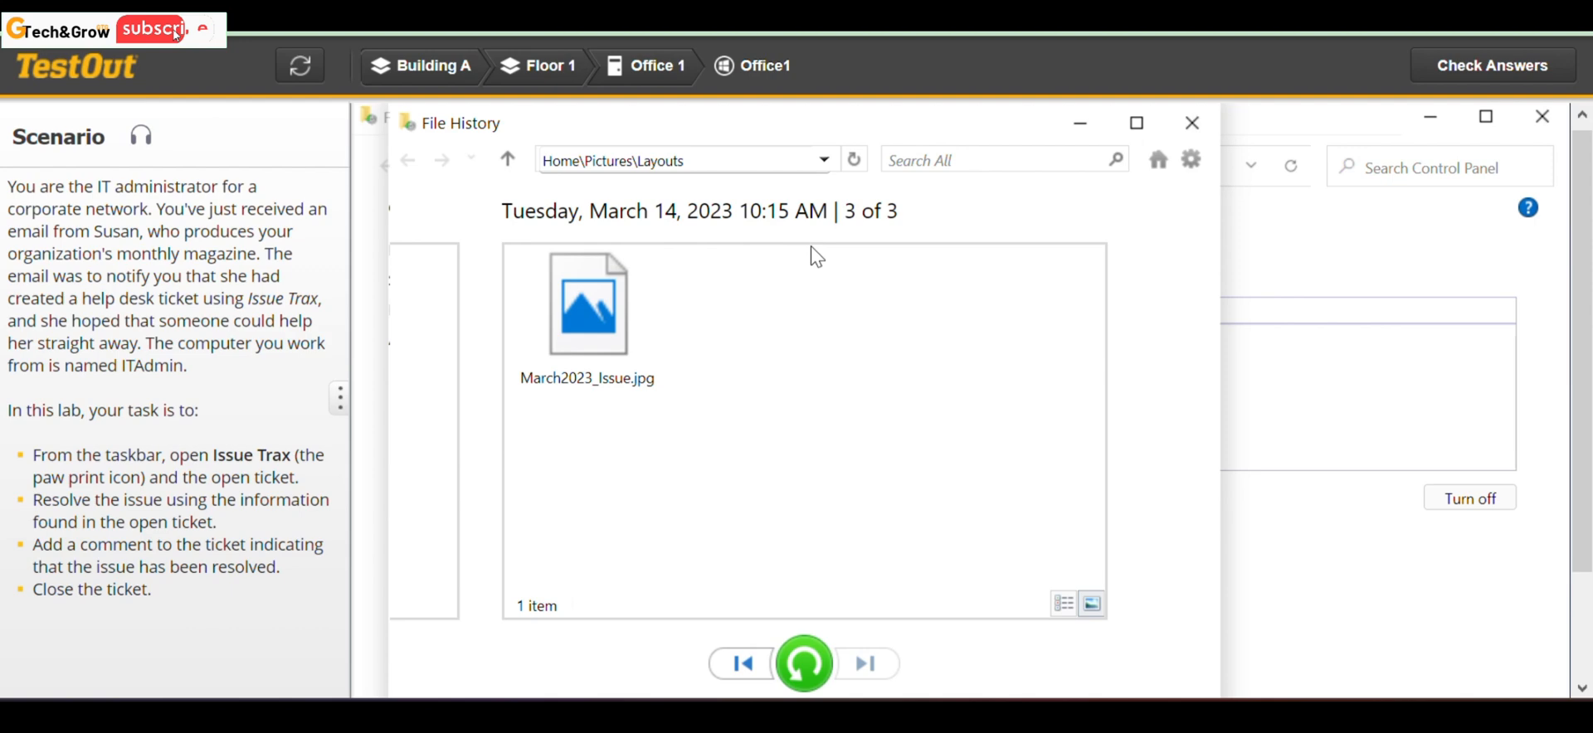
mouse_move(757, 286)
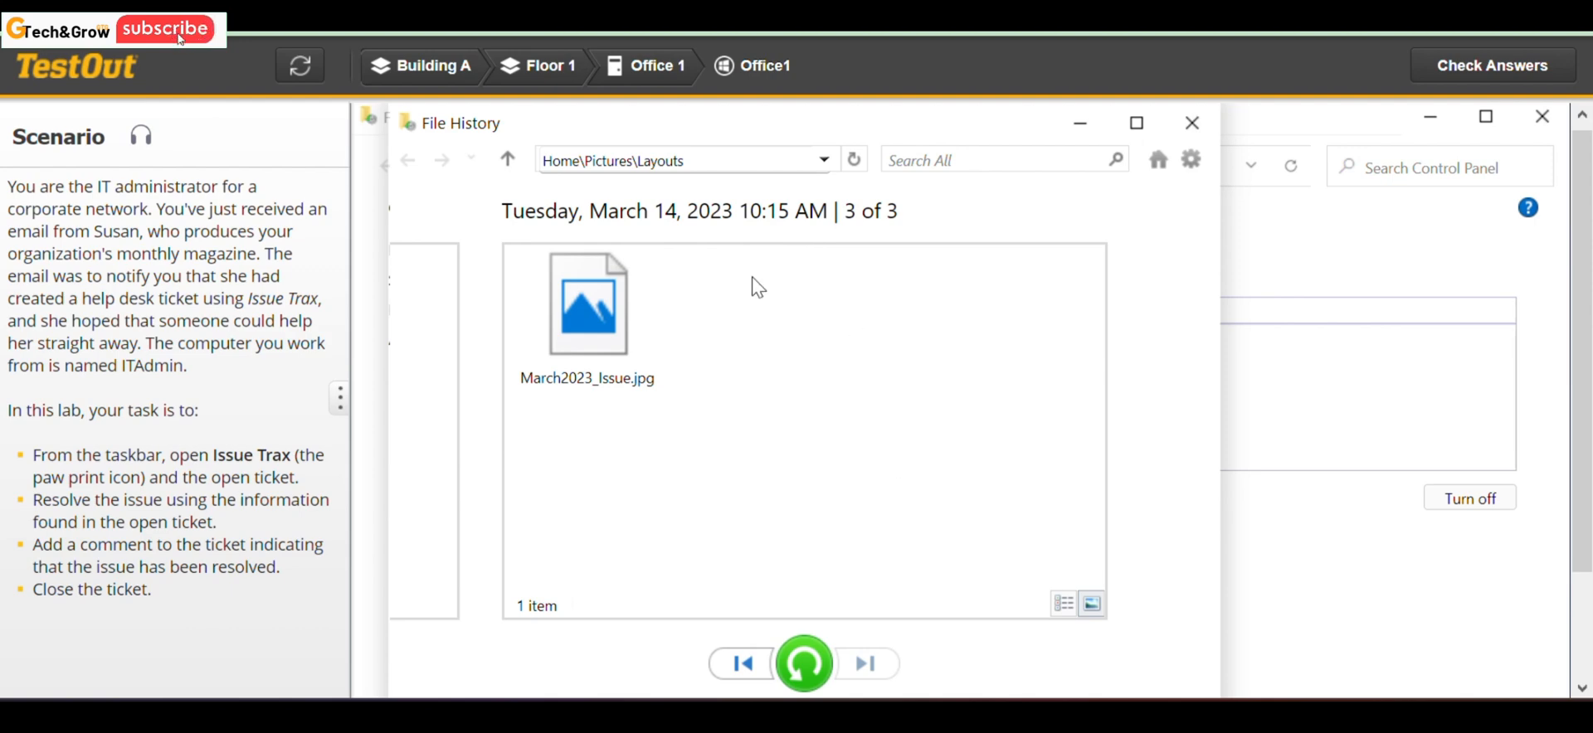
mouse_move(768, 337)
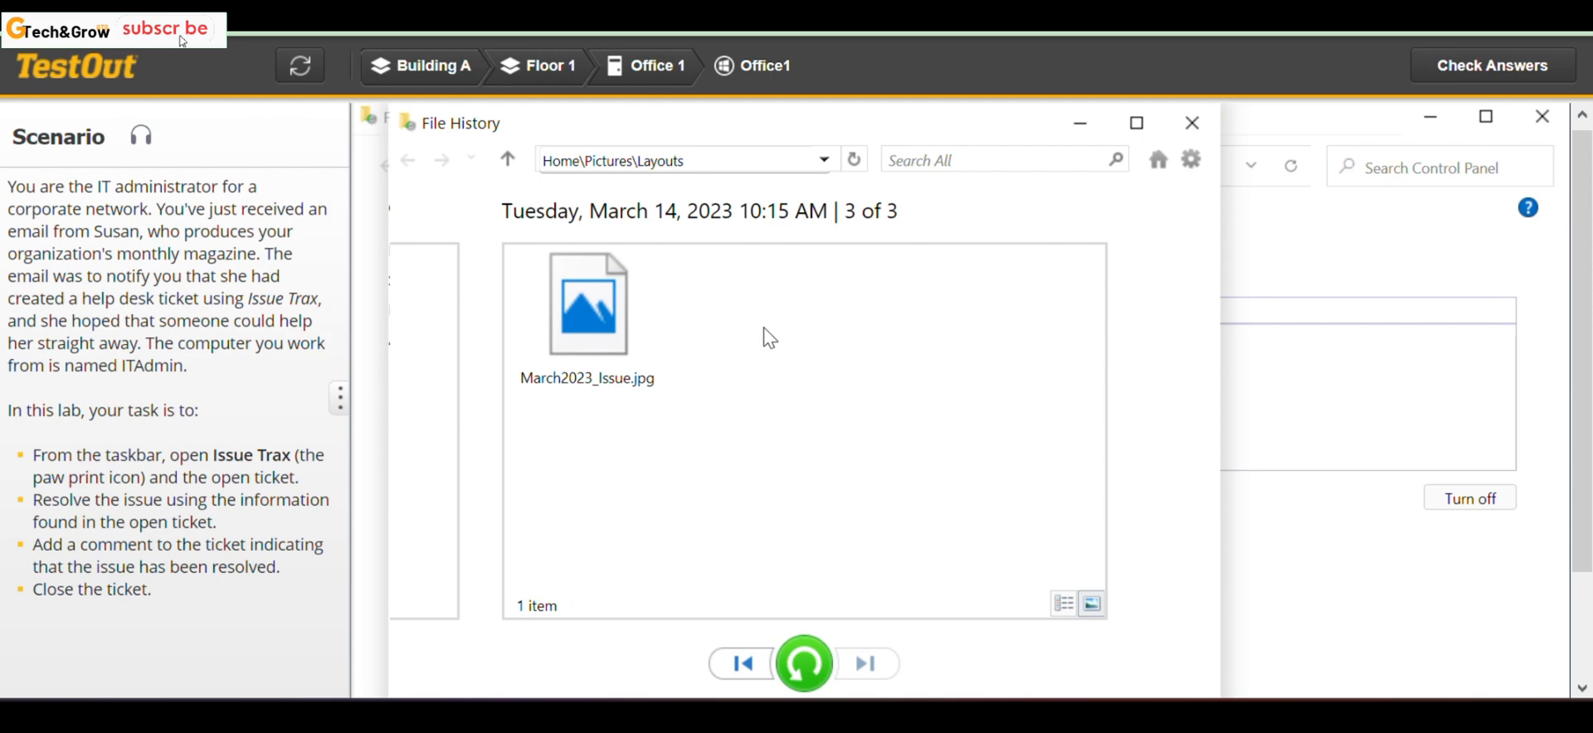
mouse_move(751, 290)
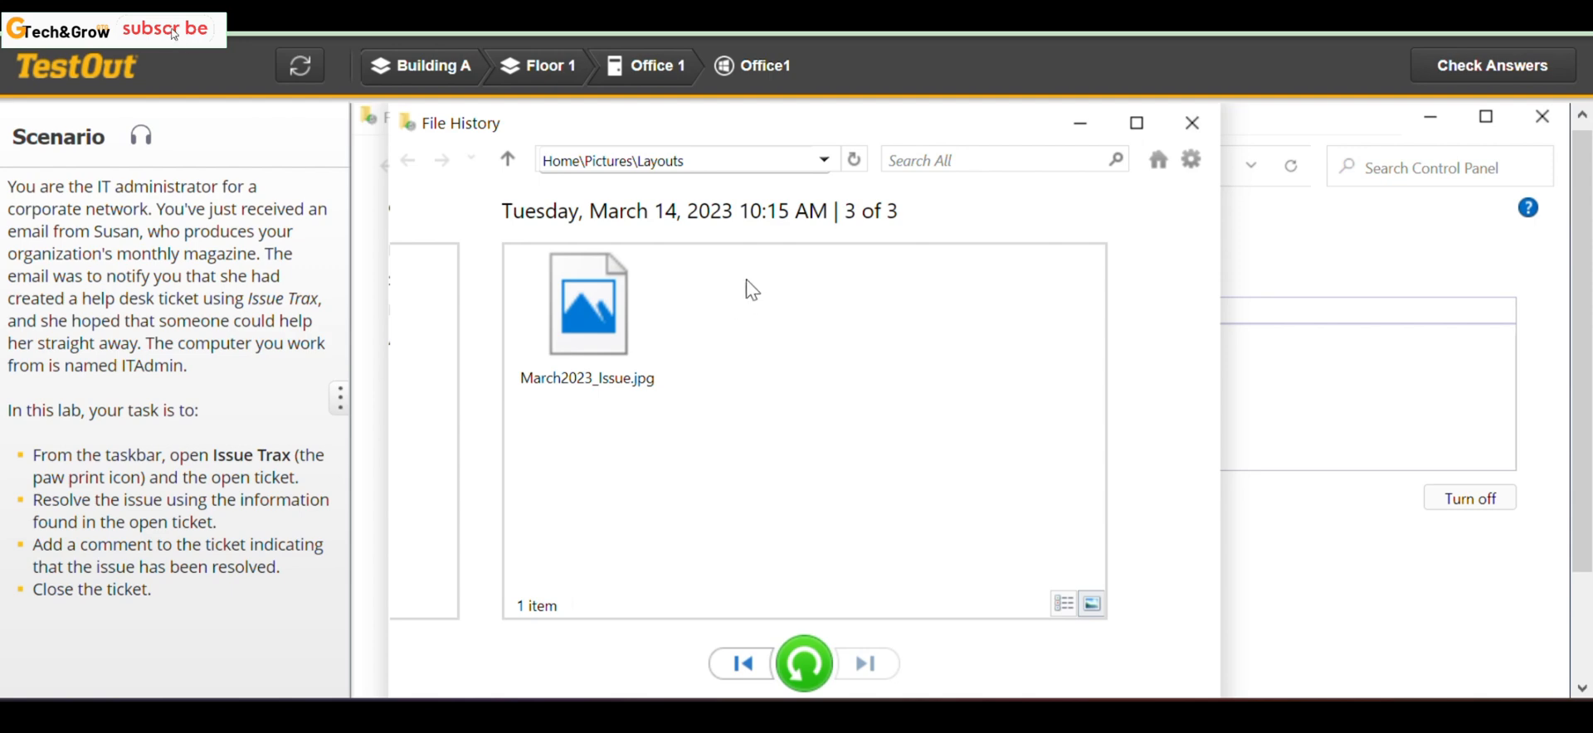
click(588, 303)
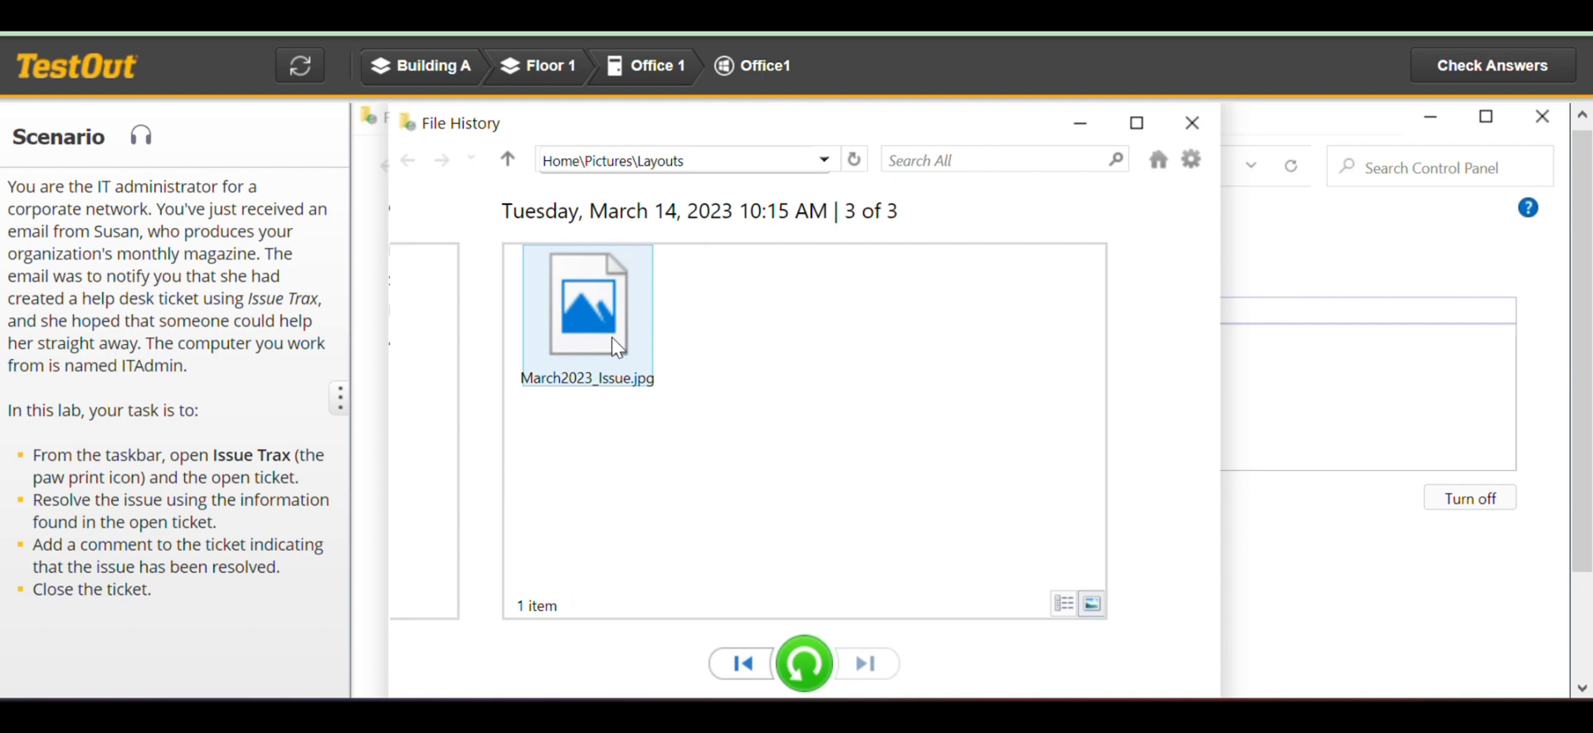
click(741, 664)
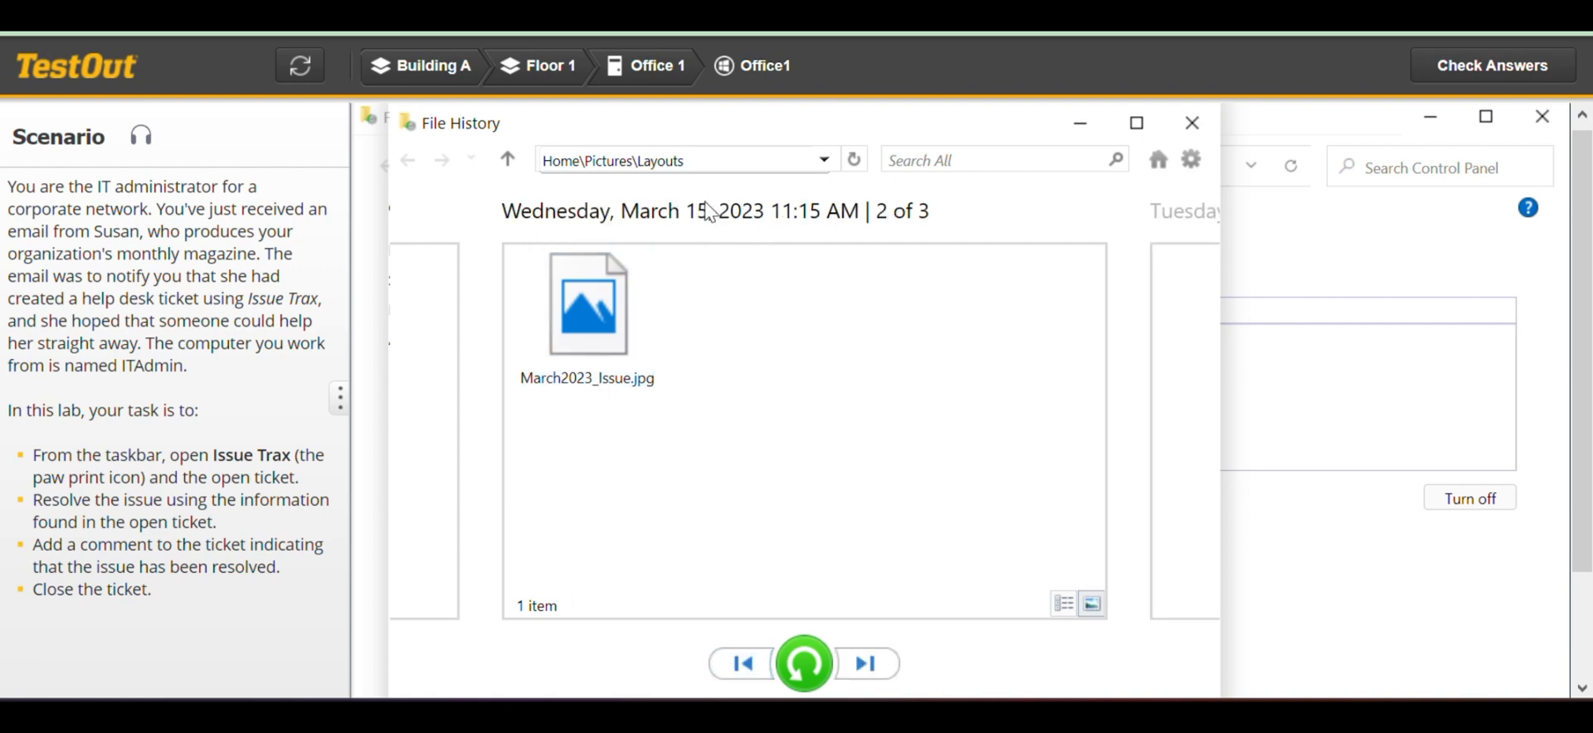
Restore the March 15 March2023_Issue.jpg over the existing copy, then close the leftover windows.
click(588, 305)
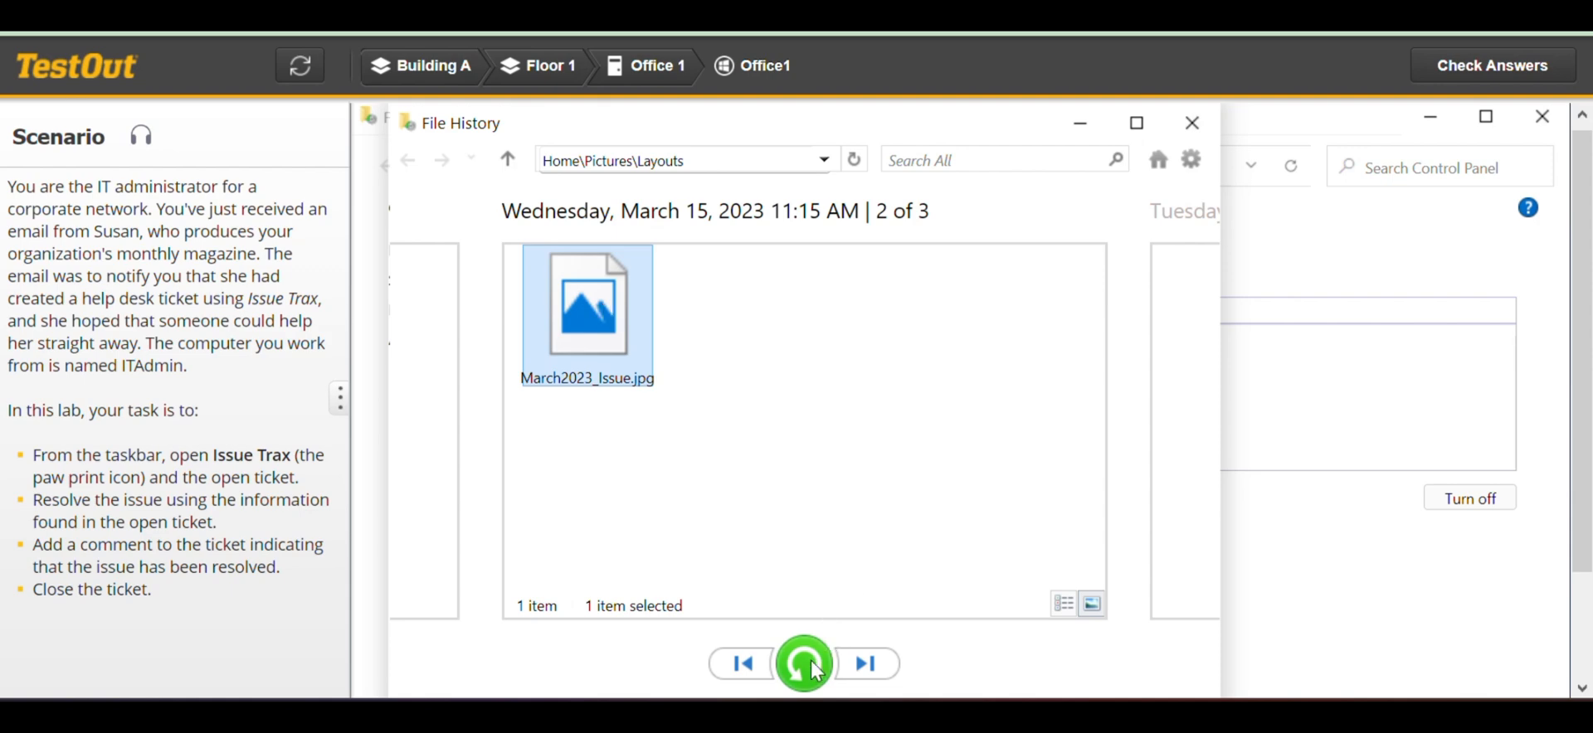
click(804, 664)
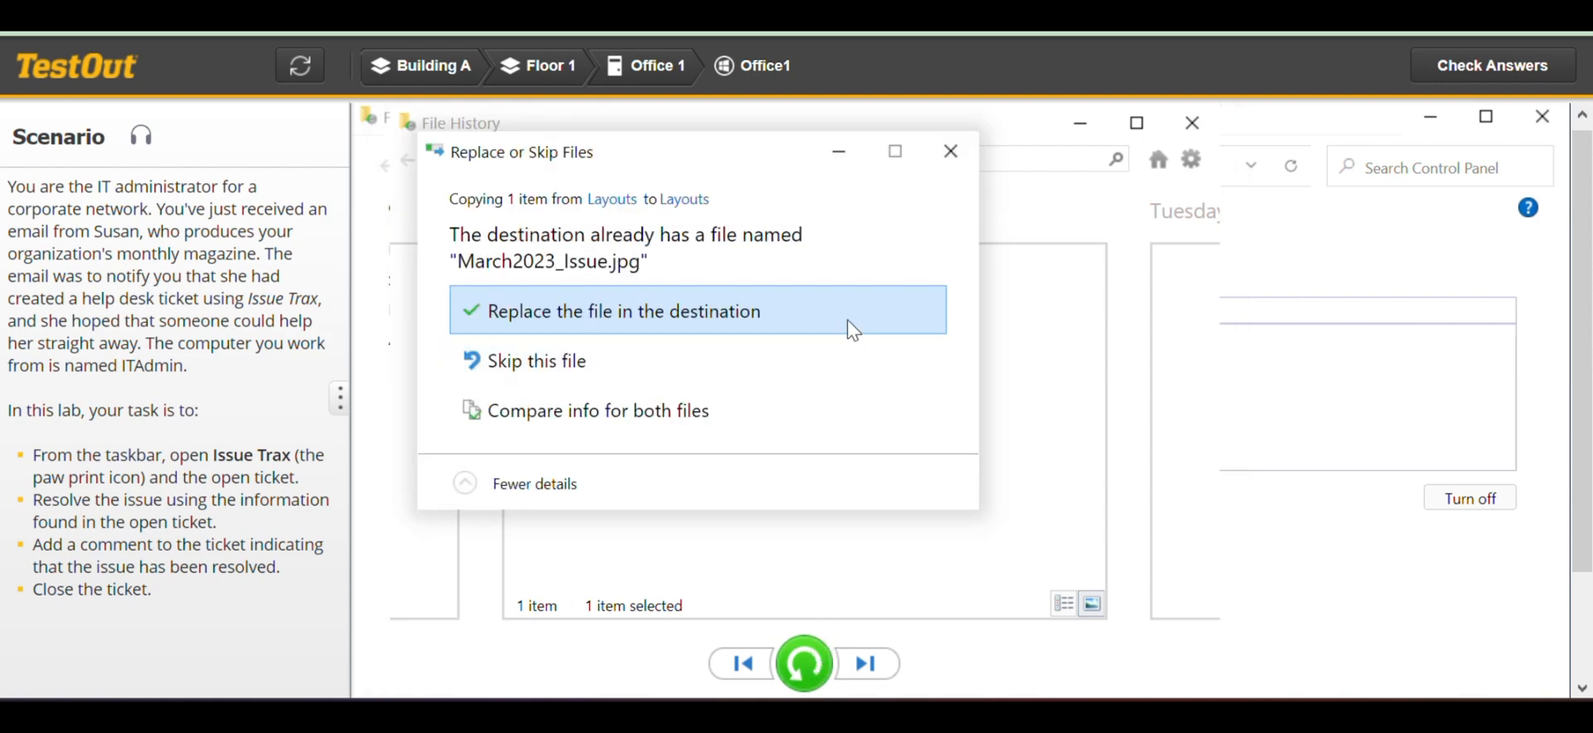
click(624, 311)
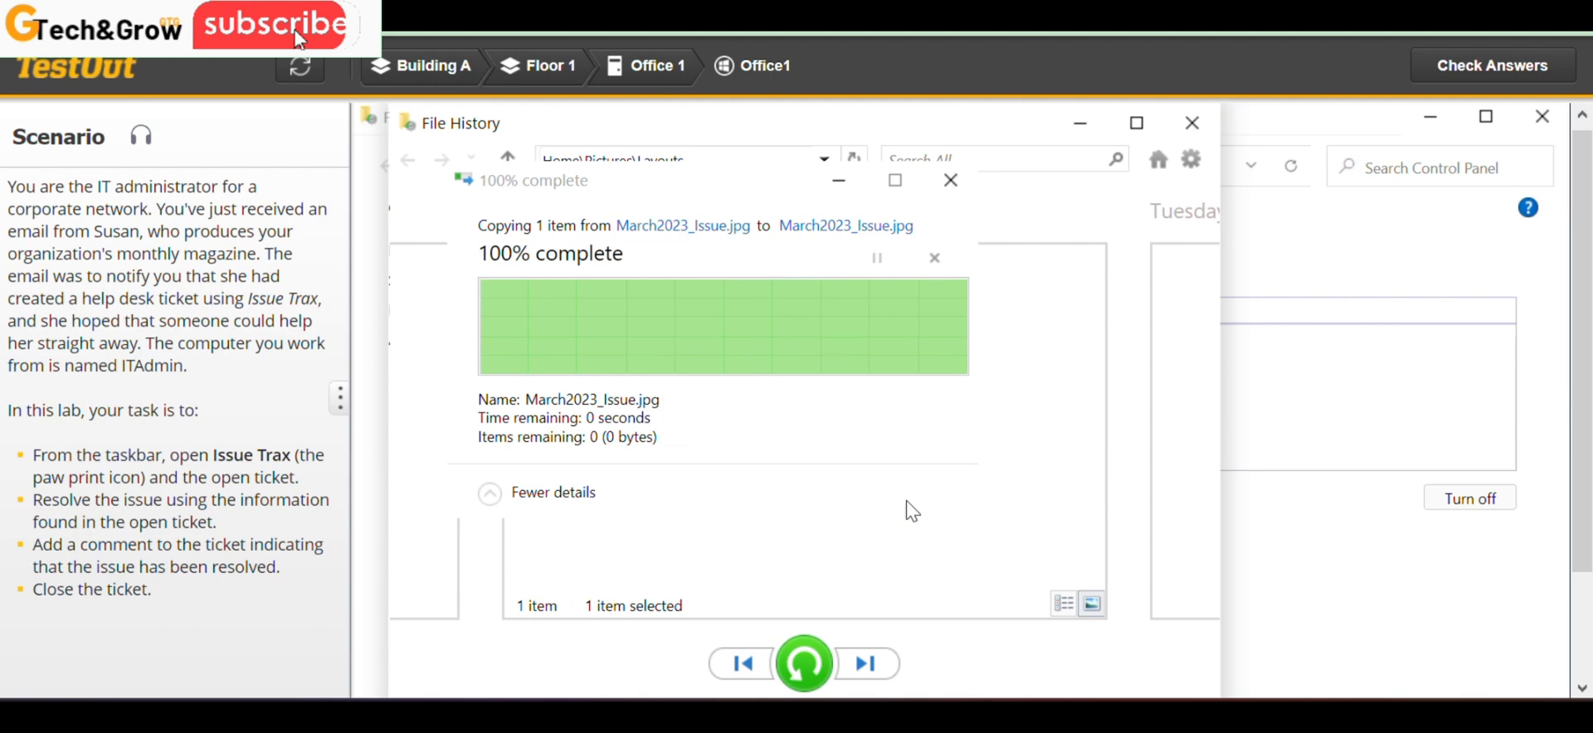
mouse_move(1009, 467)
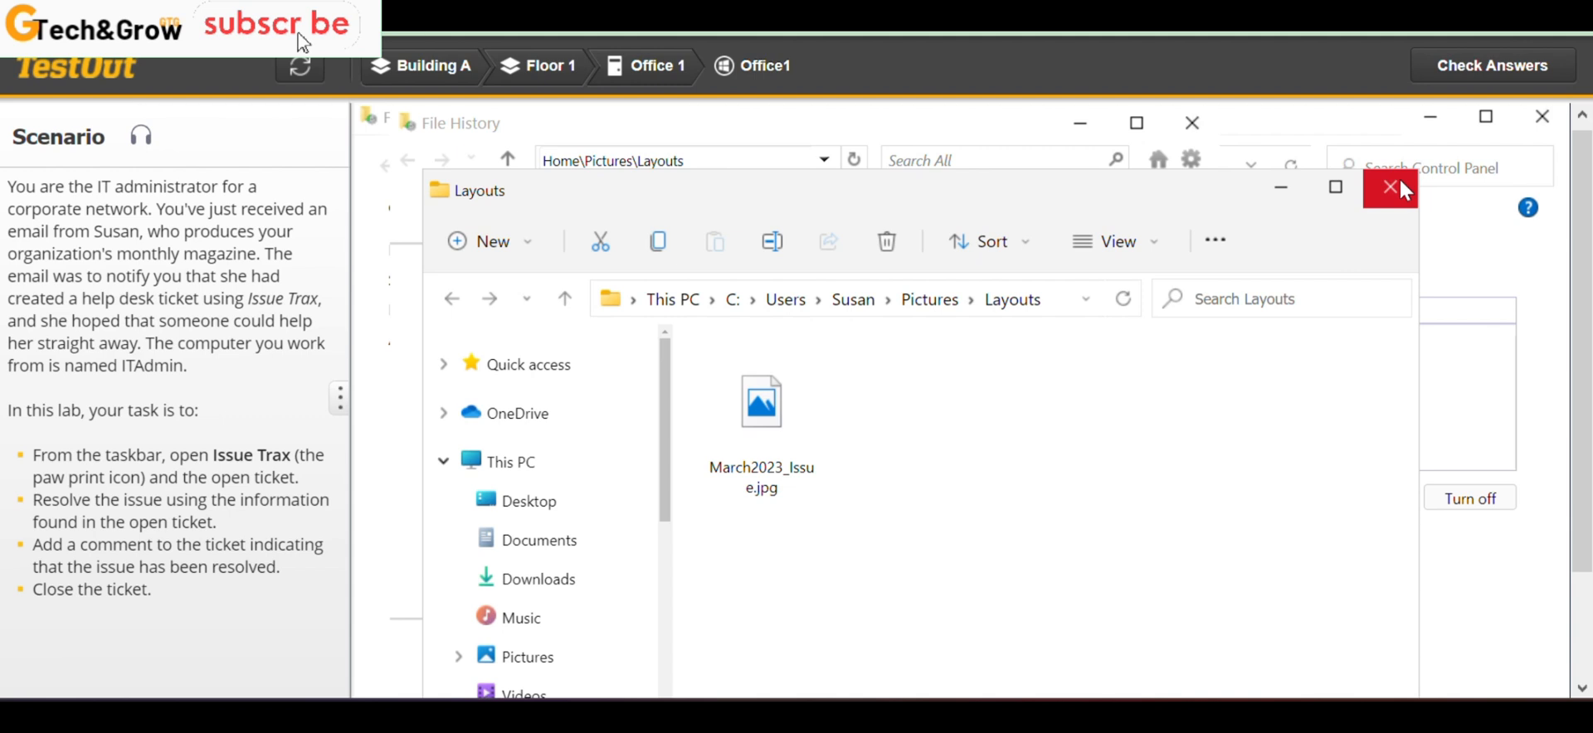
click(1390, 188)
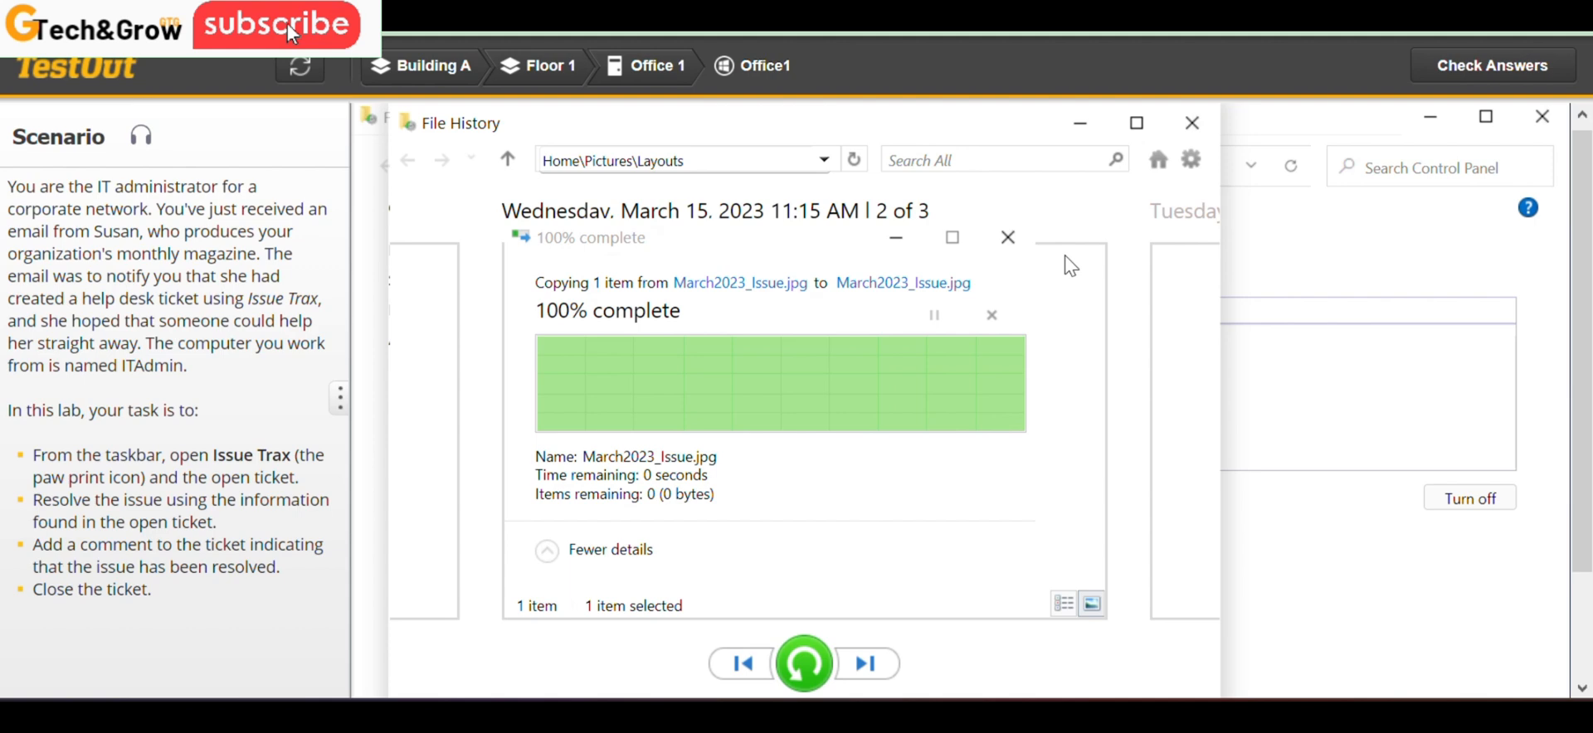
click(1006, 236)
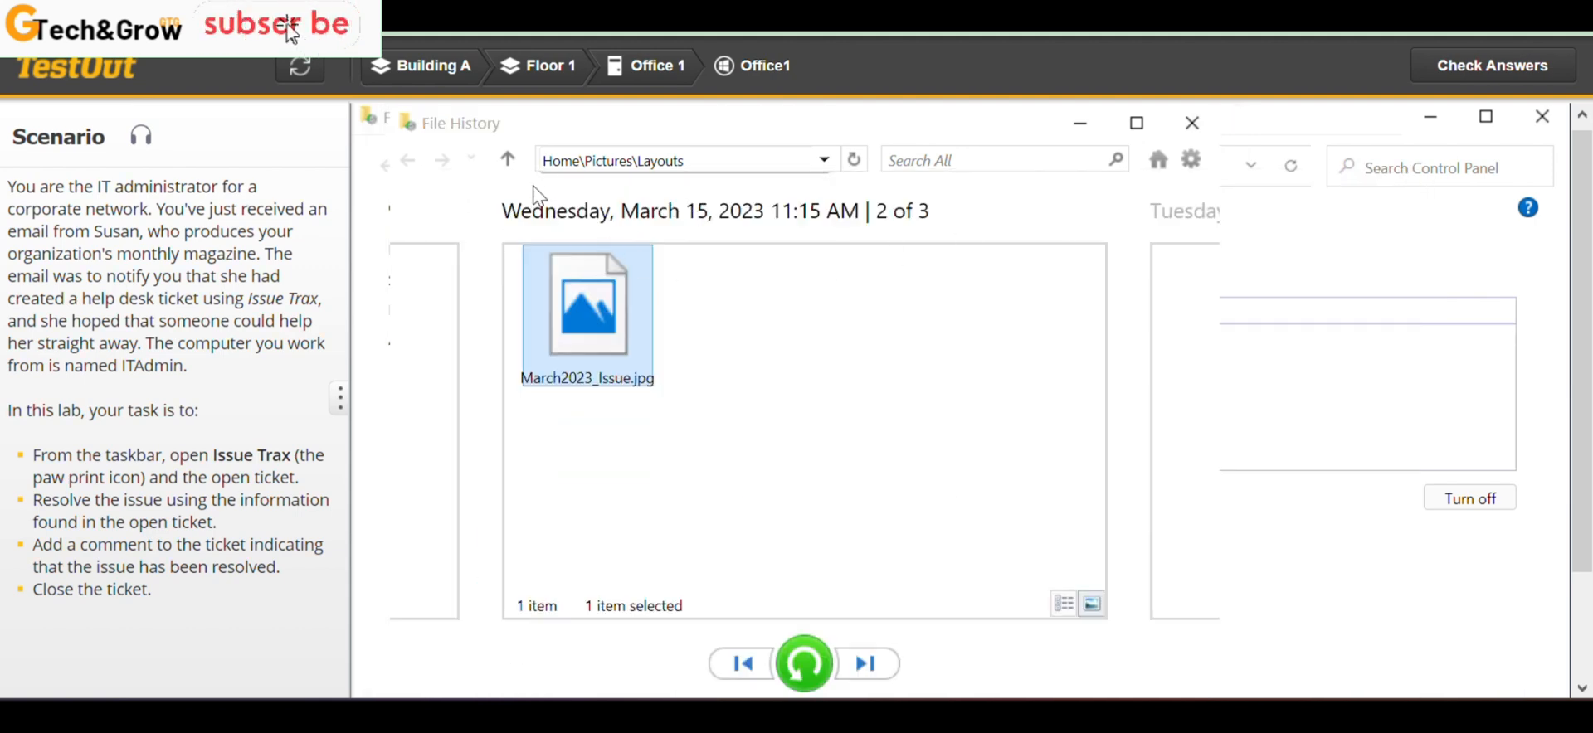
Open the Images backup folder and select coverart.jpg in the March 14, 10:15 AM version.
click(507, 159)
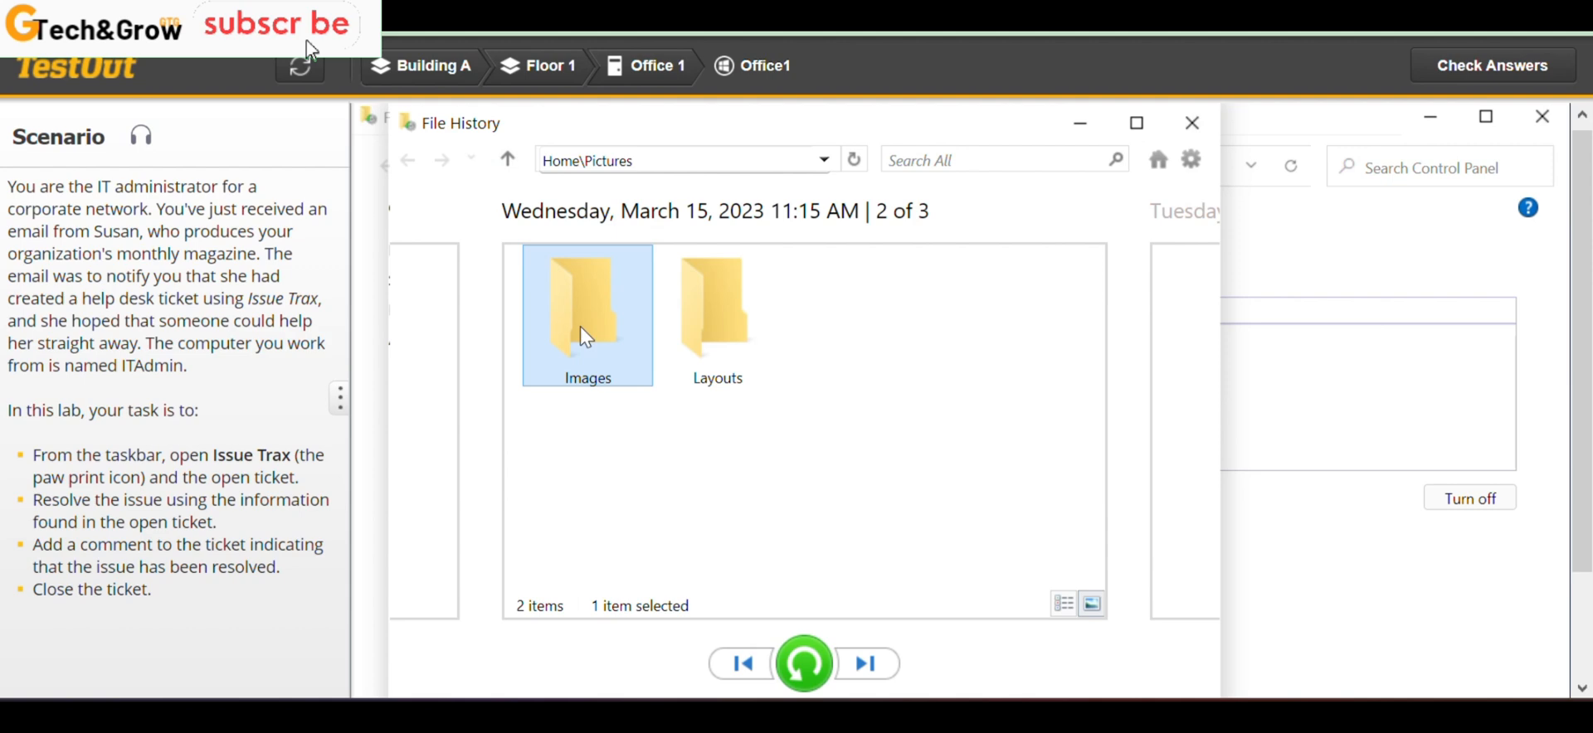
double_click(587, 305)
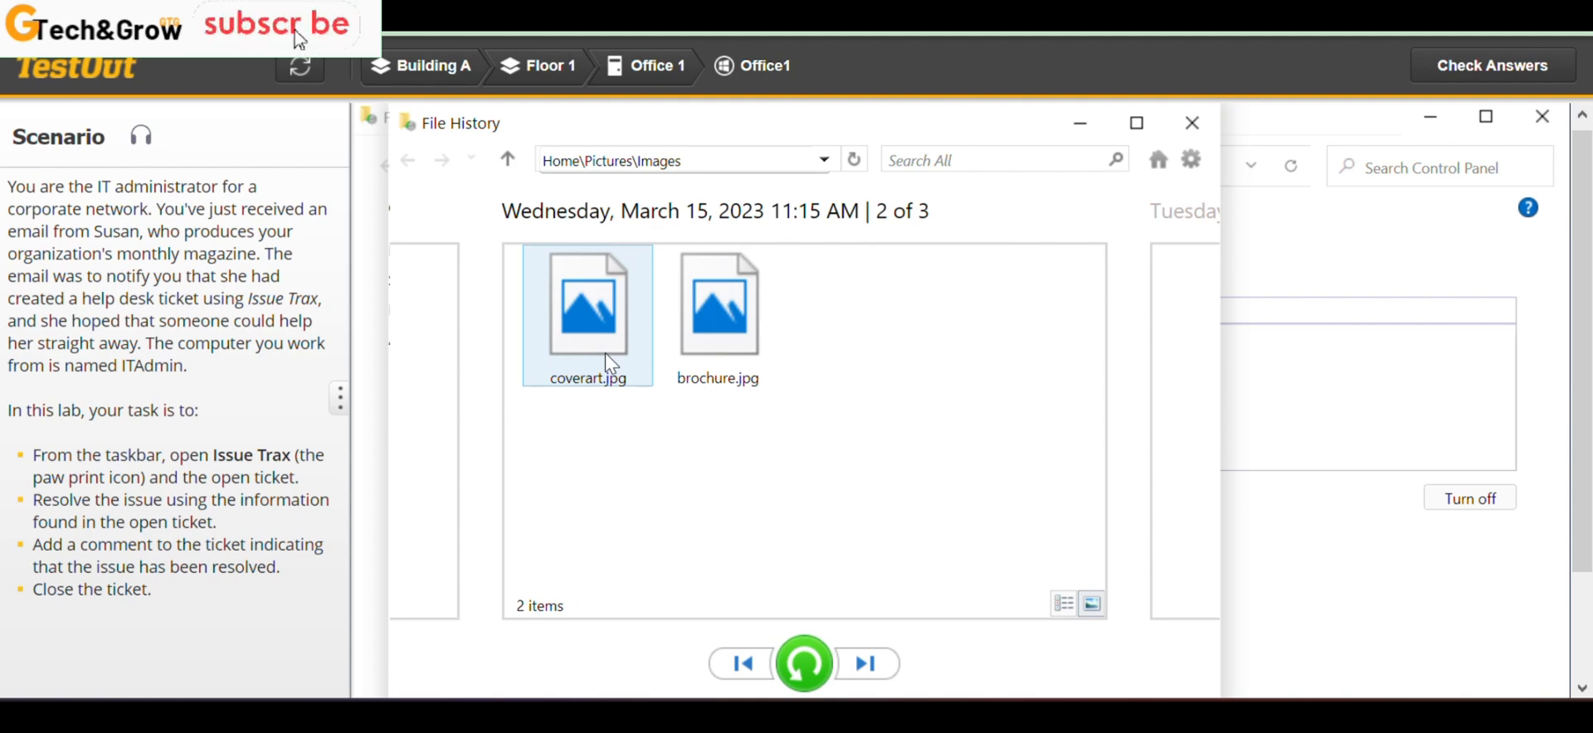
click(587, 315)
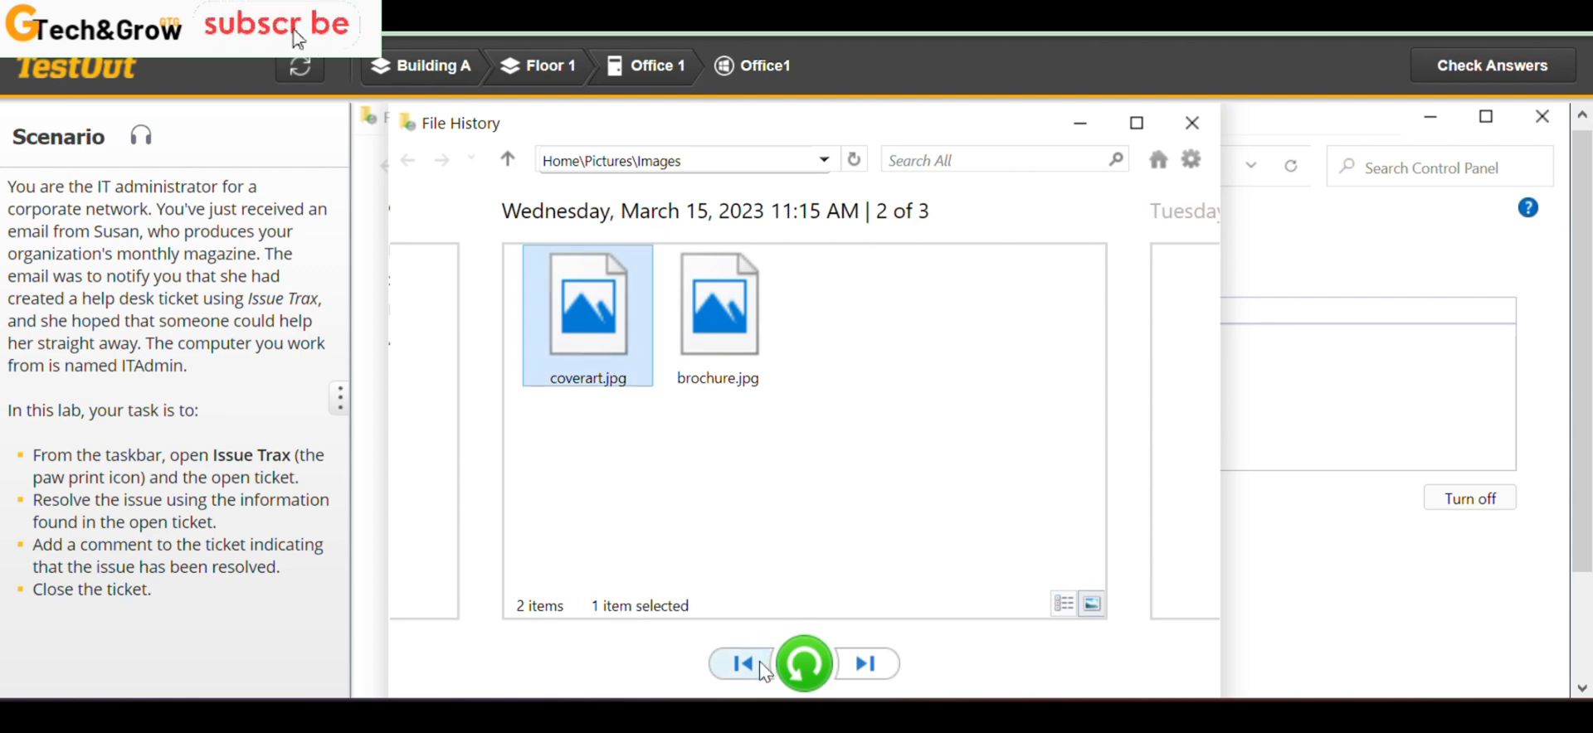
click(742, 664)
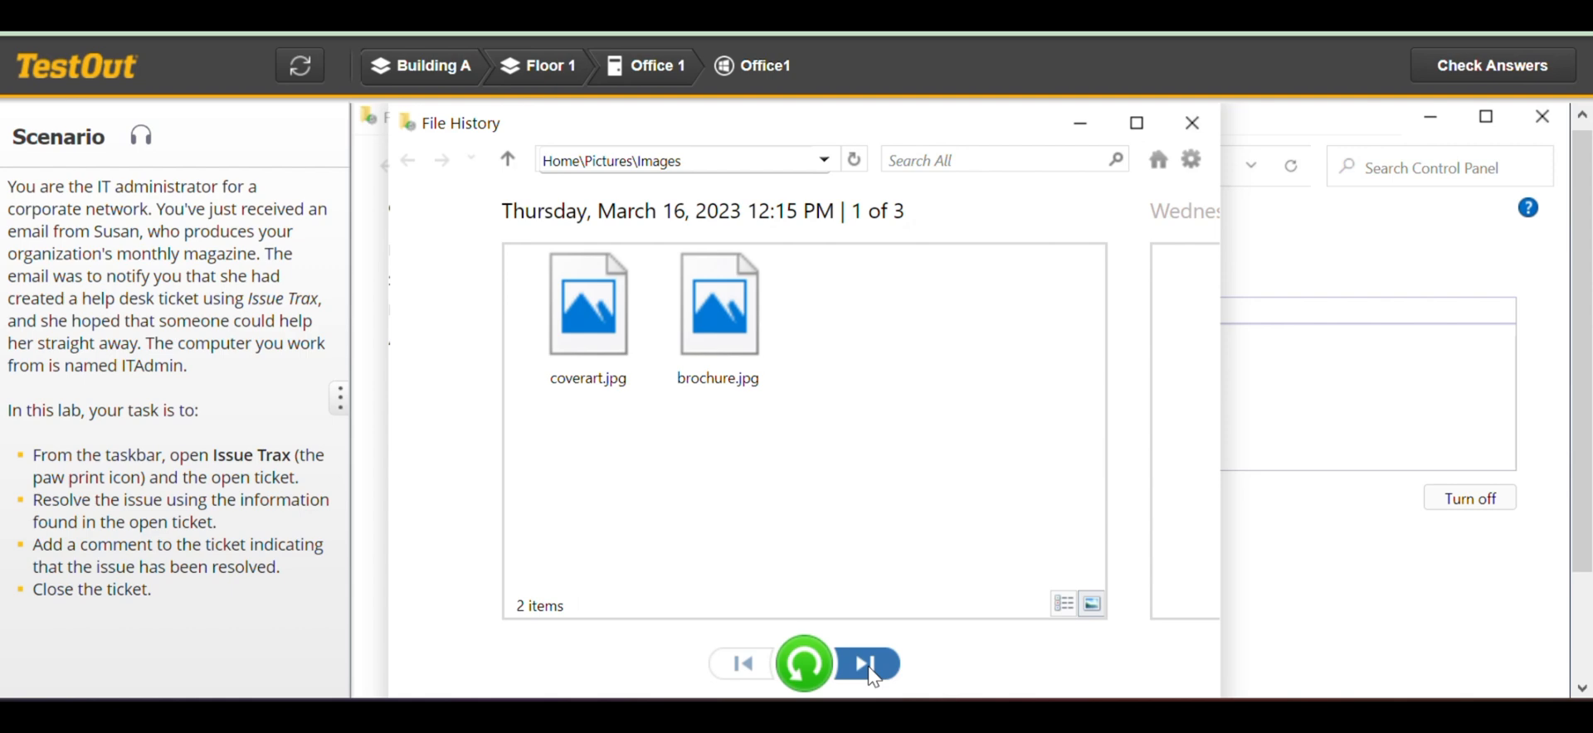
click(864, 664)
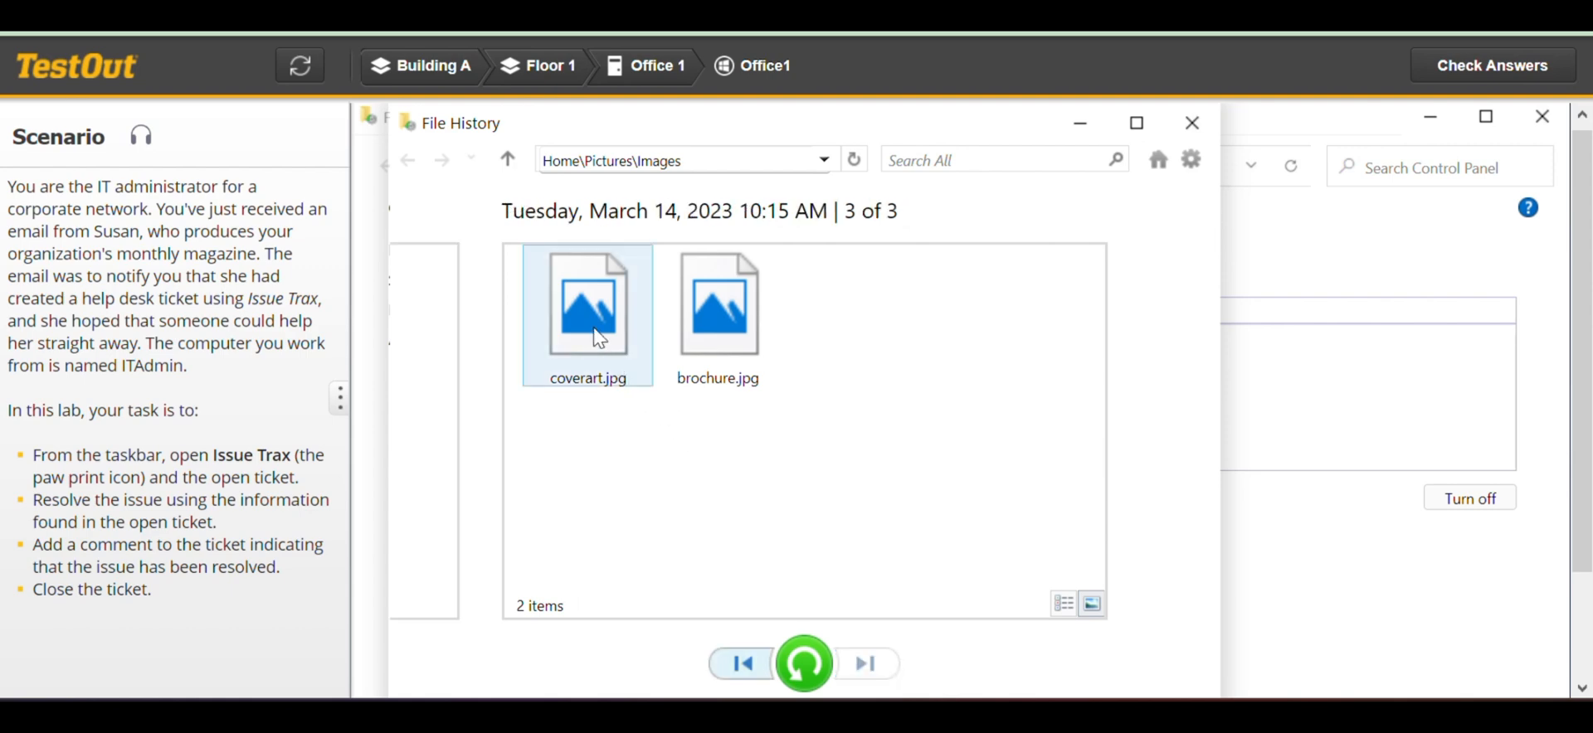
click(587, 315)
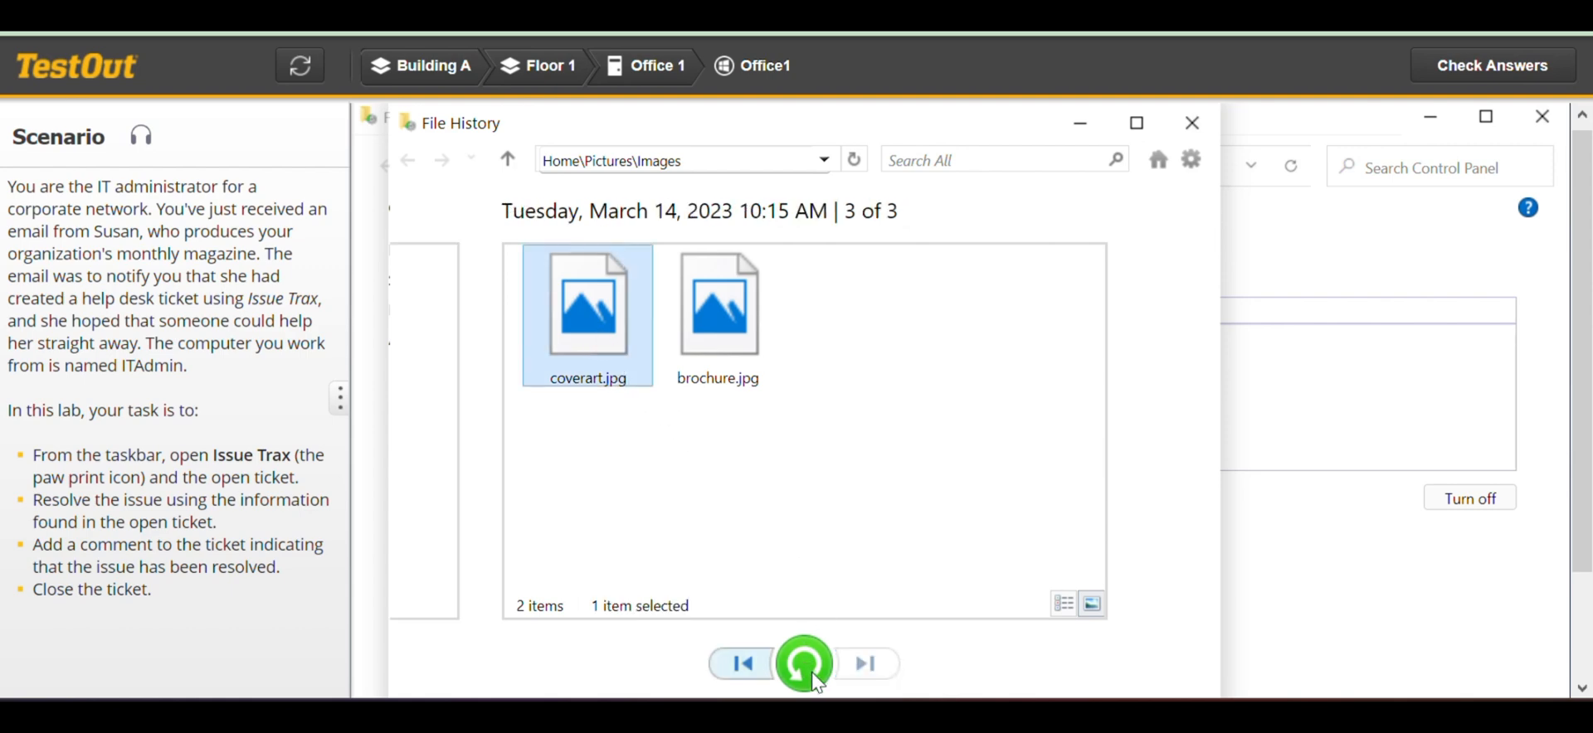
mouse_move(804, 664)
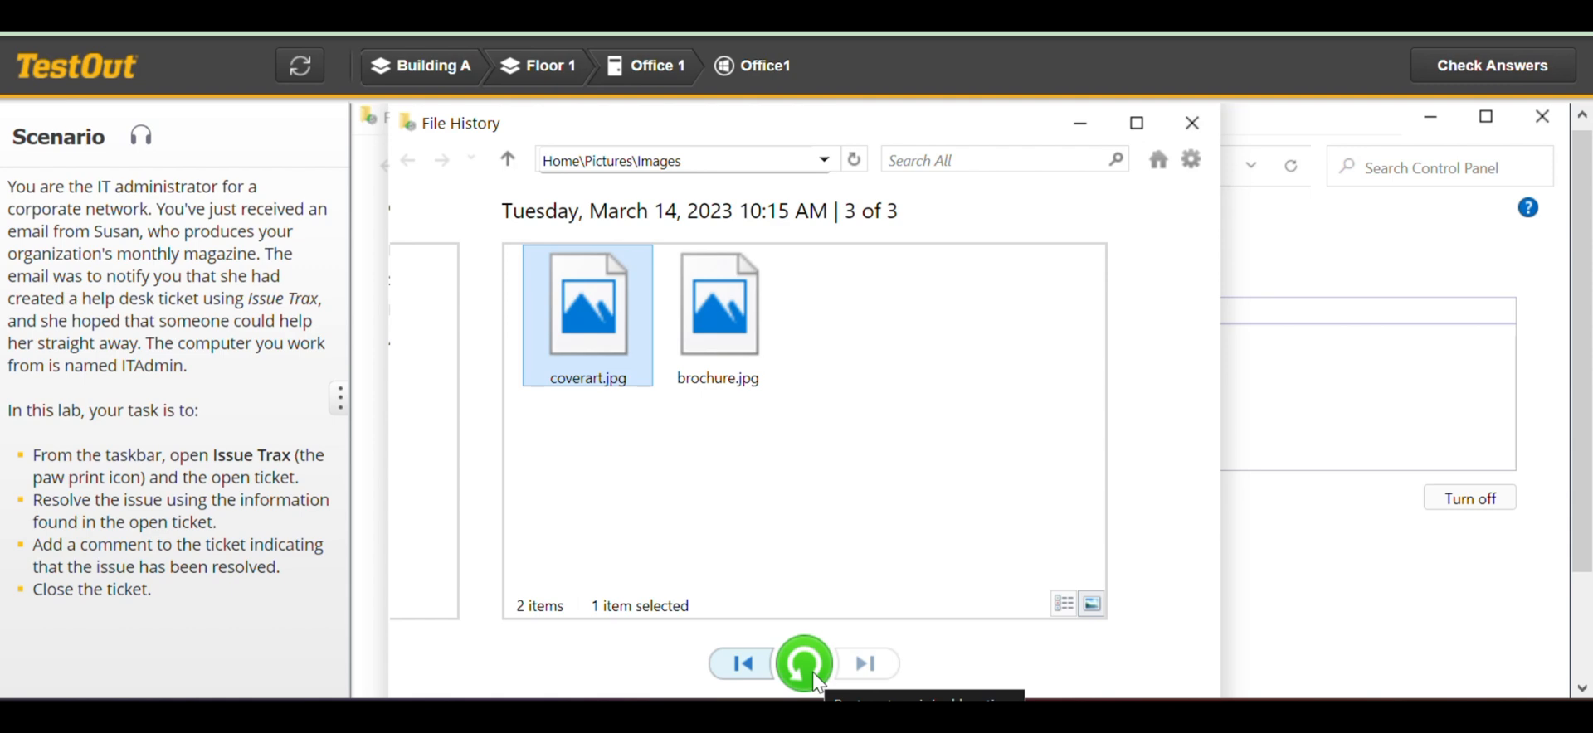
Restore the March 14 coverart.jpg to Images, close Explorer, and return to the Floor 1 map.
click(804, 664)
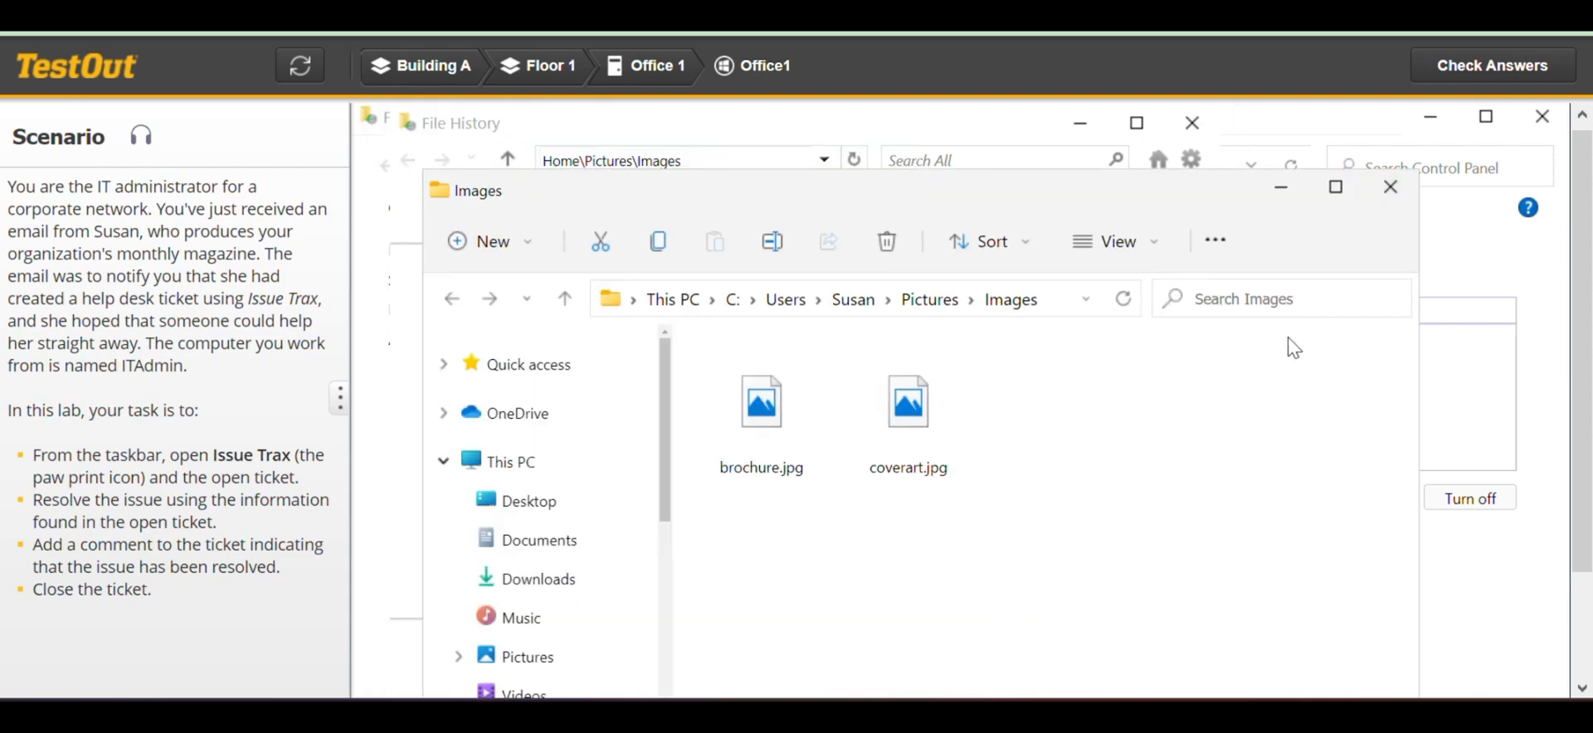
mouse_move(1390, 188)
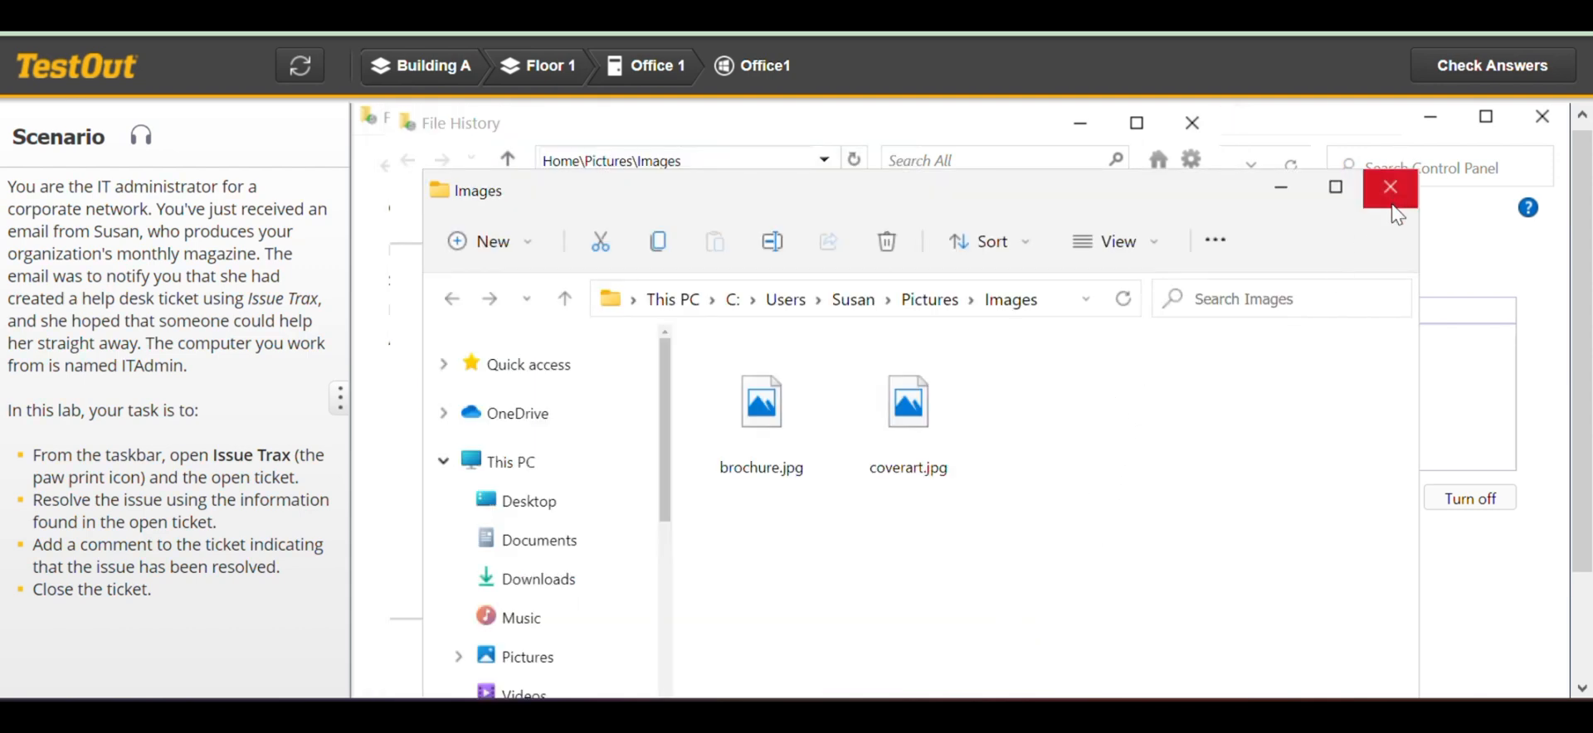
click(761, 401)
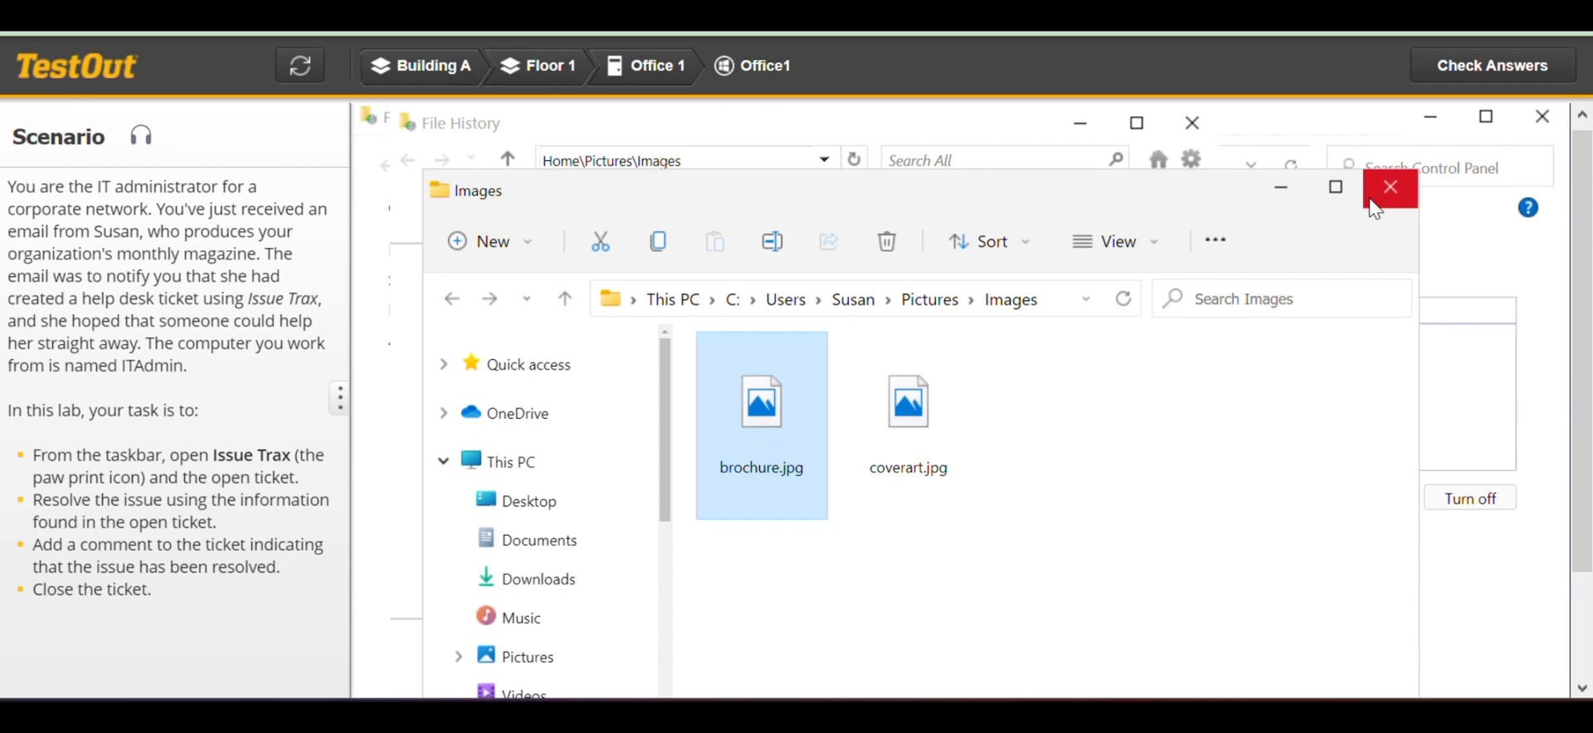
click(1390, 189)
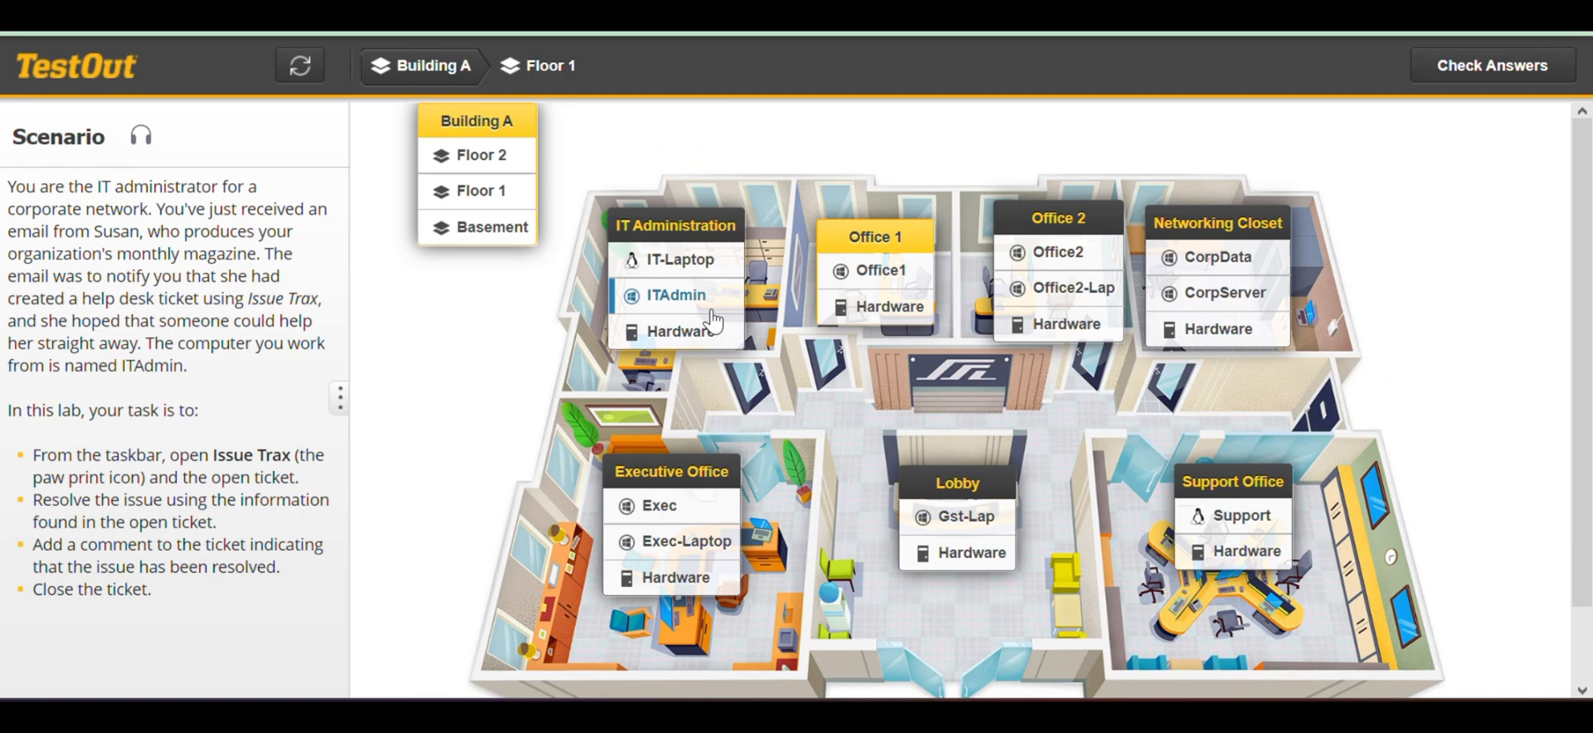
Go to ITAdmin and review ticket 21 in Issue Trax.
click(676, 295)
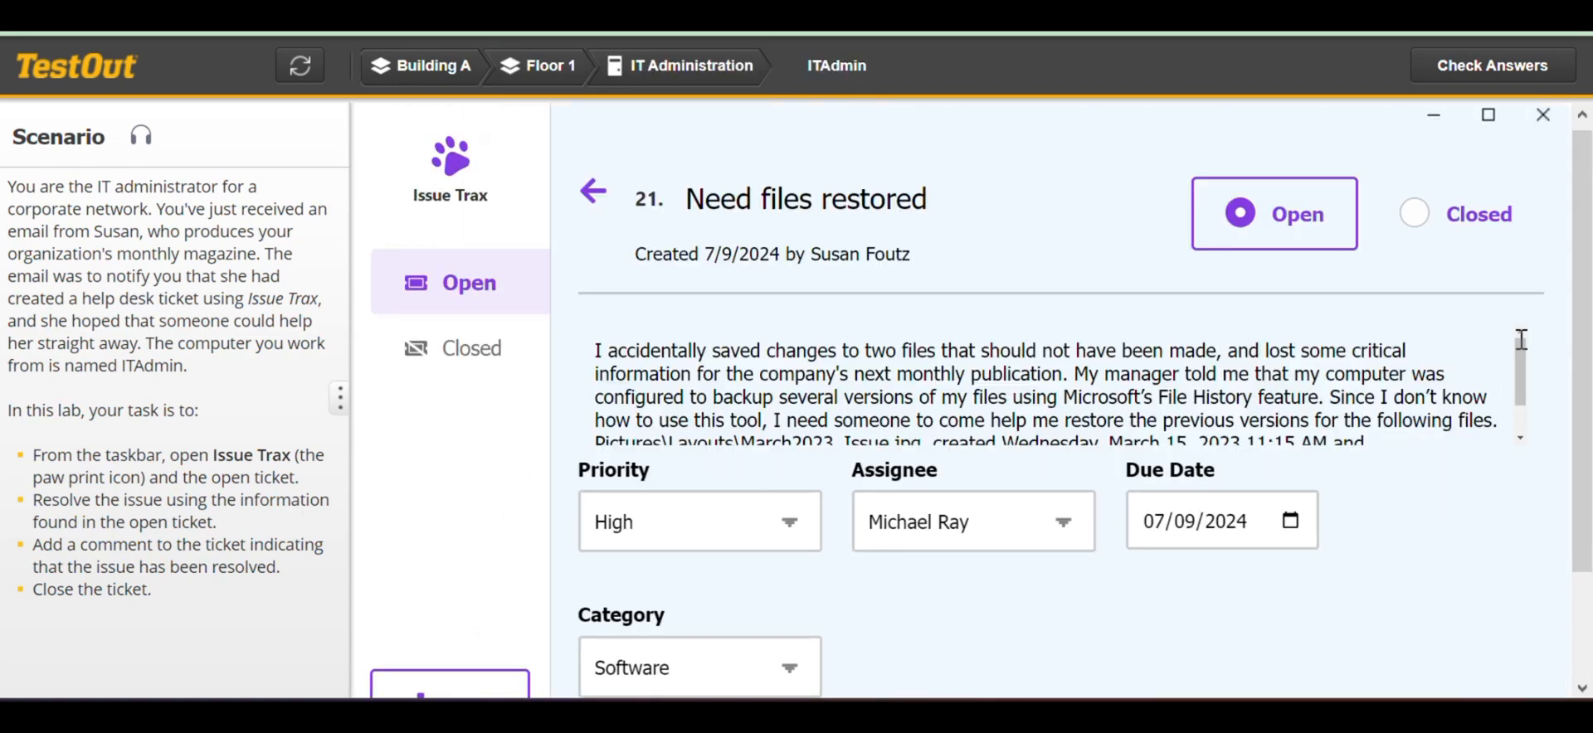
scroll(down, 3)
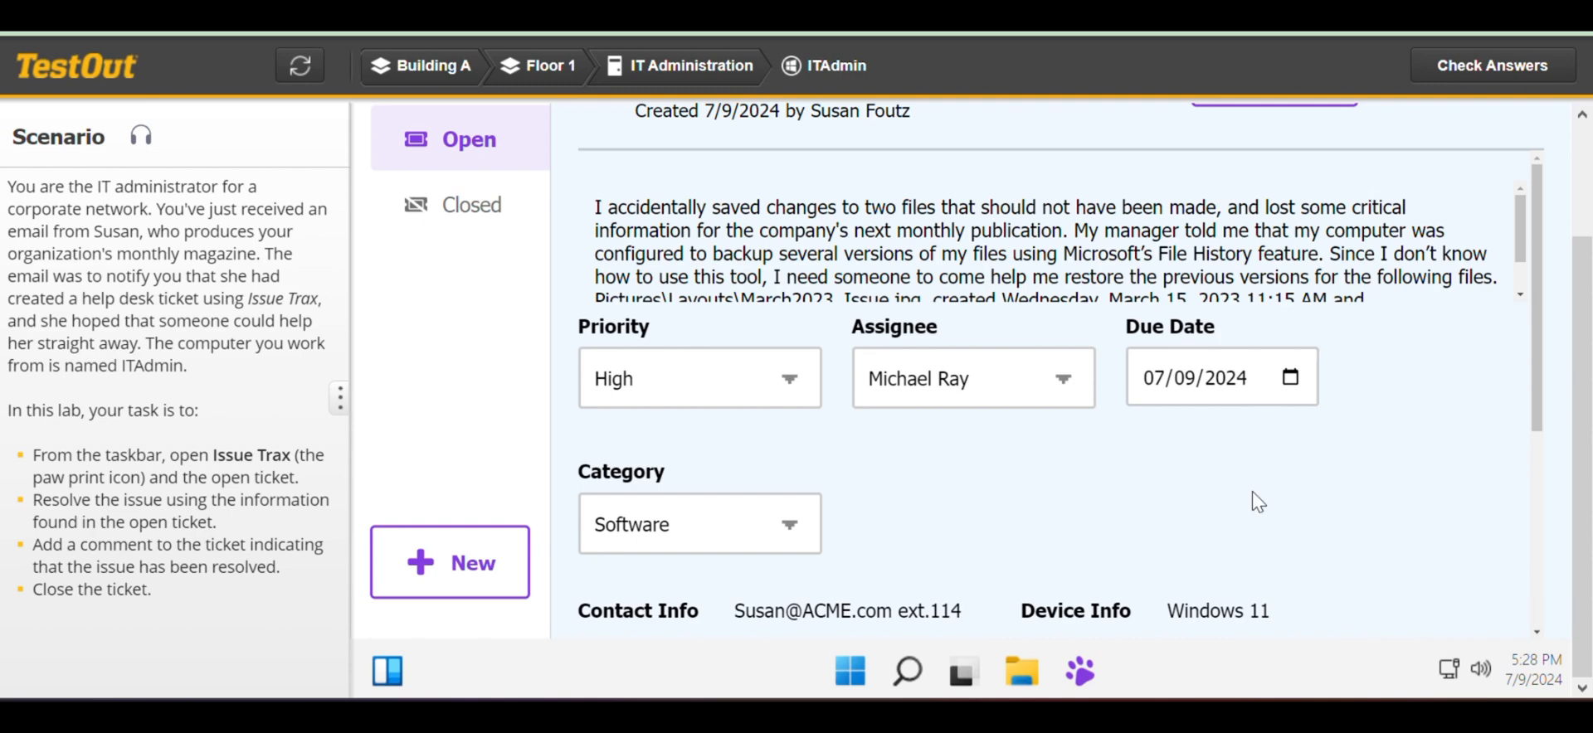
scroll(down, 3)
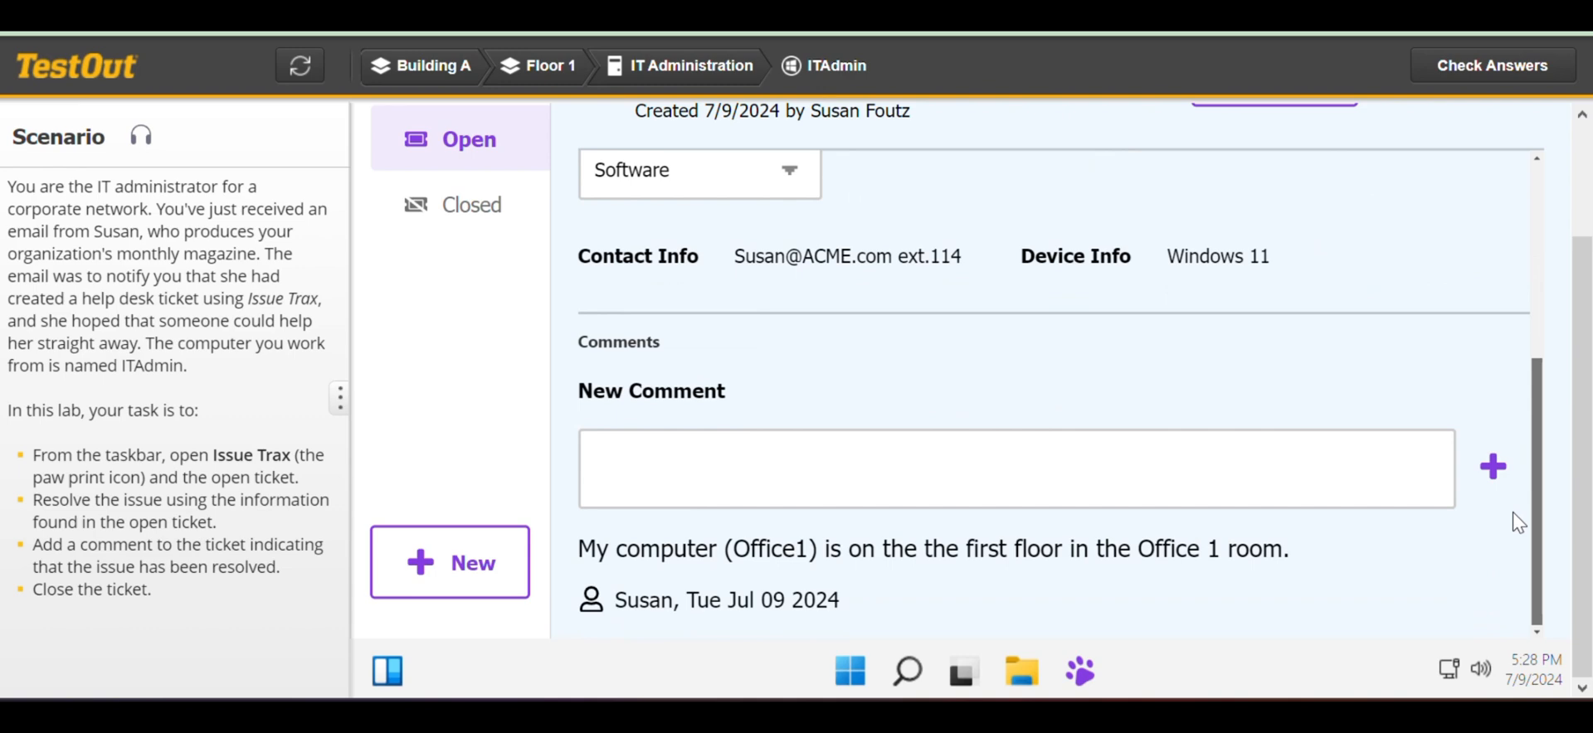
scroll(up, 3)
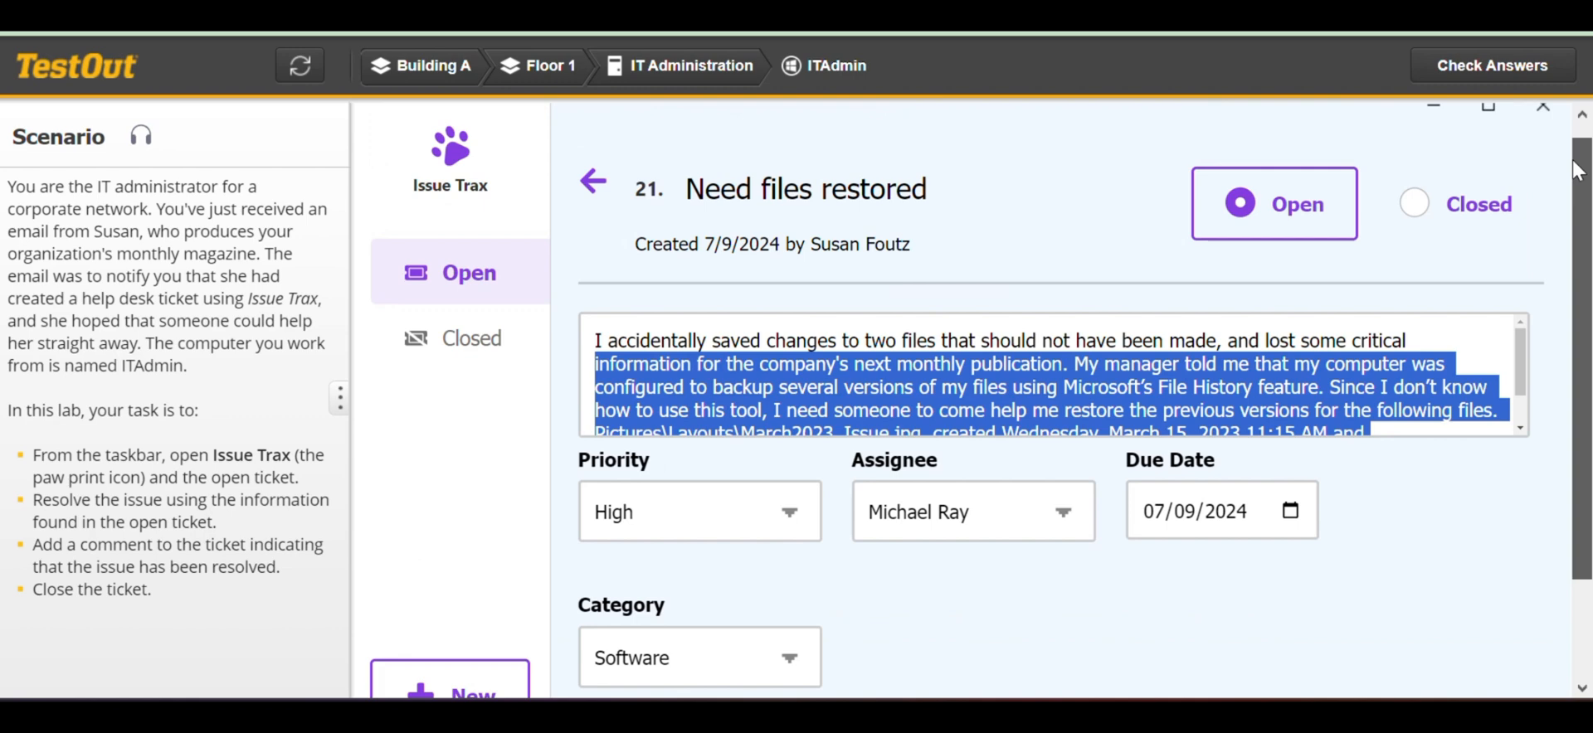
Mark ticket 21 Closed and check it in the Closed tickets list.
click(1411, 204)
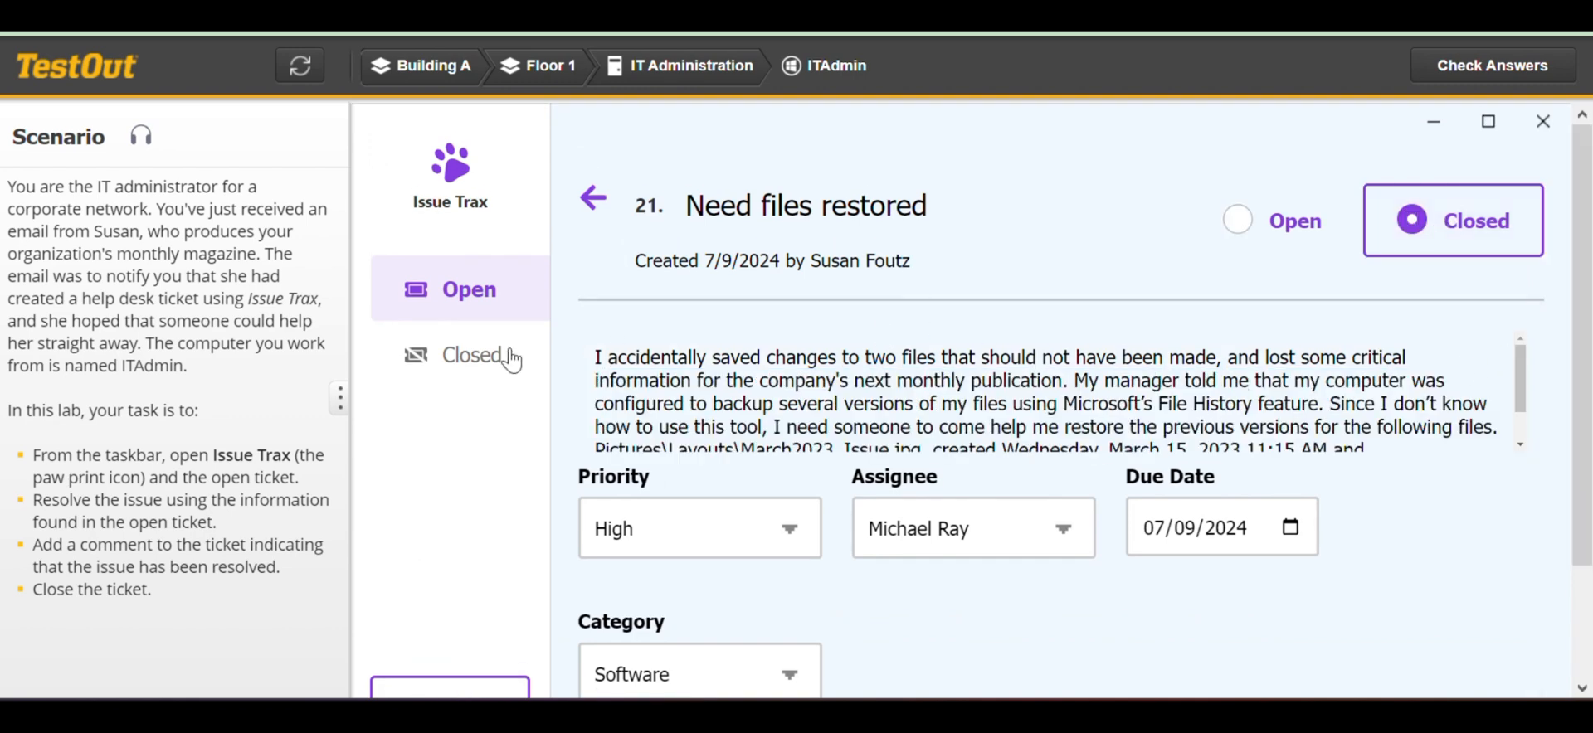
click(476, 354)
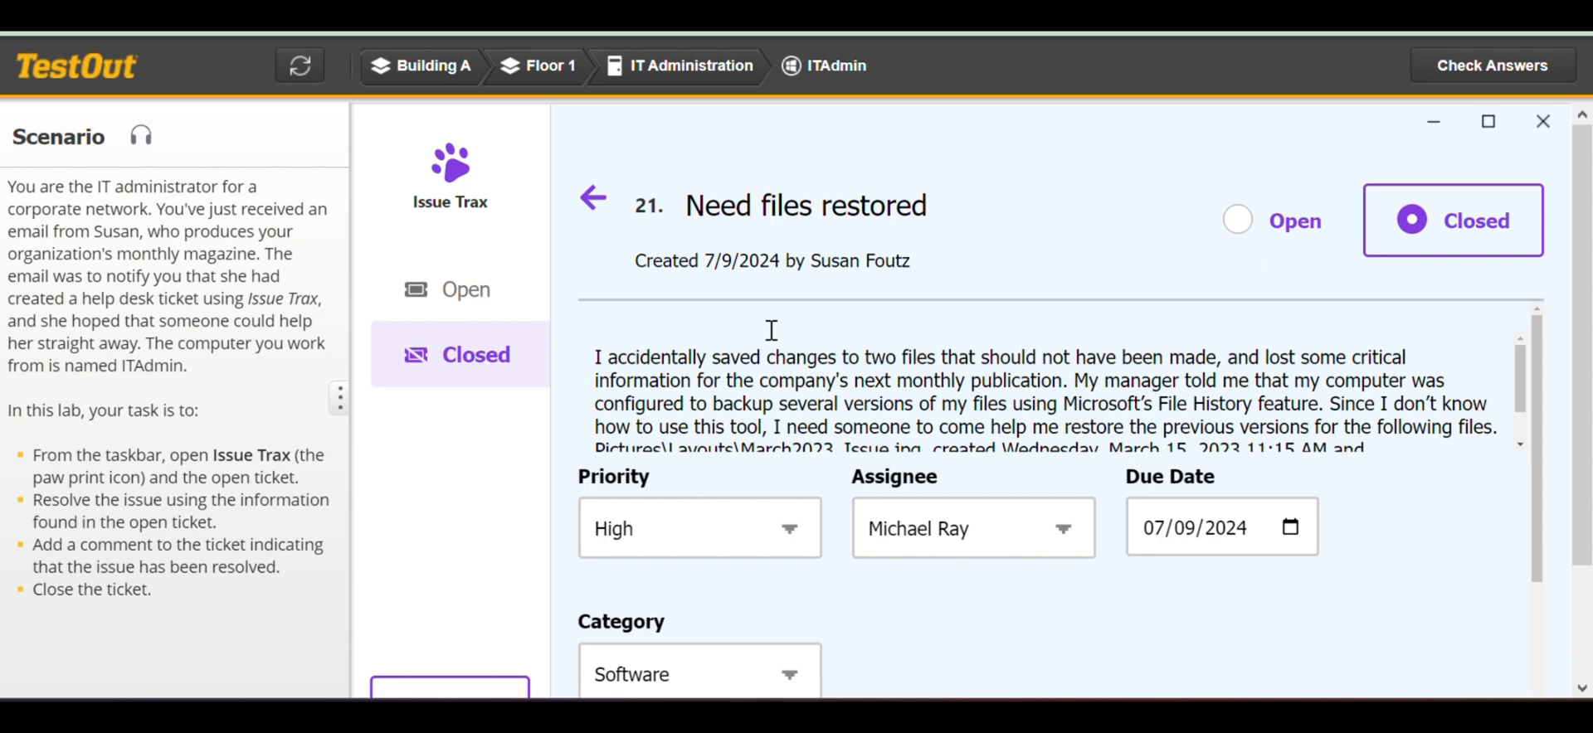
scroll(down, 3)
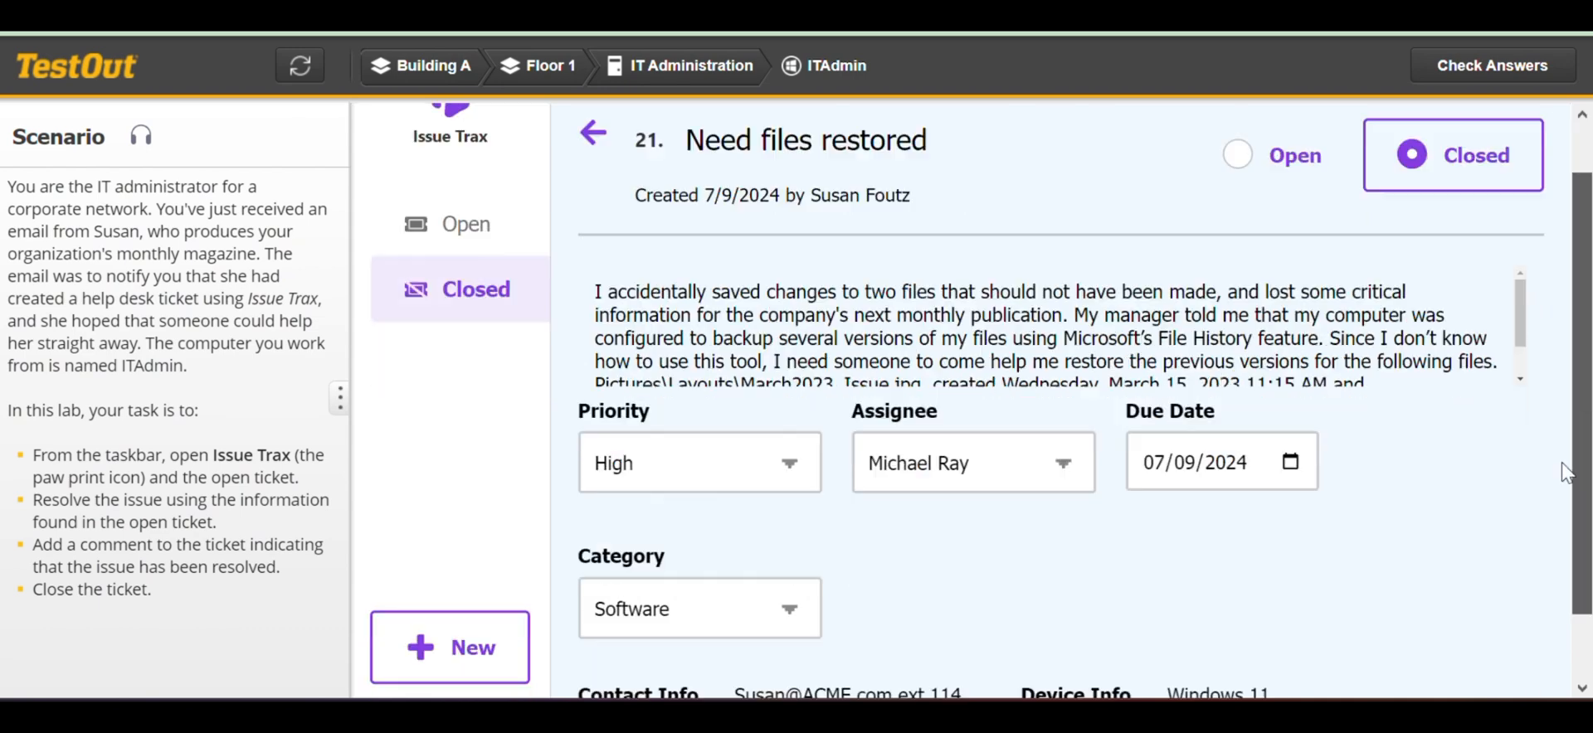
scroll(down, 3)
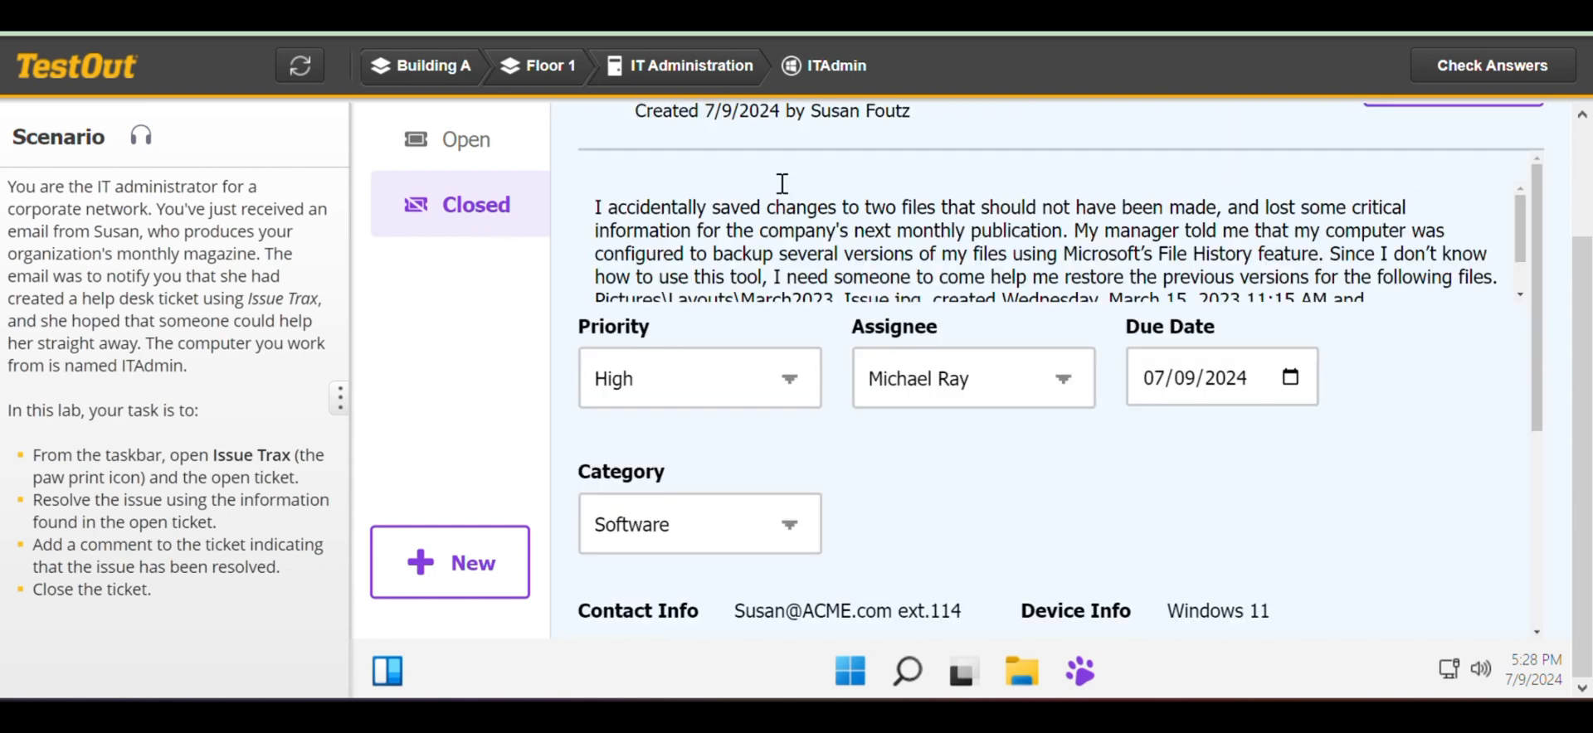
scroll(down, 3)
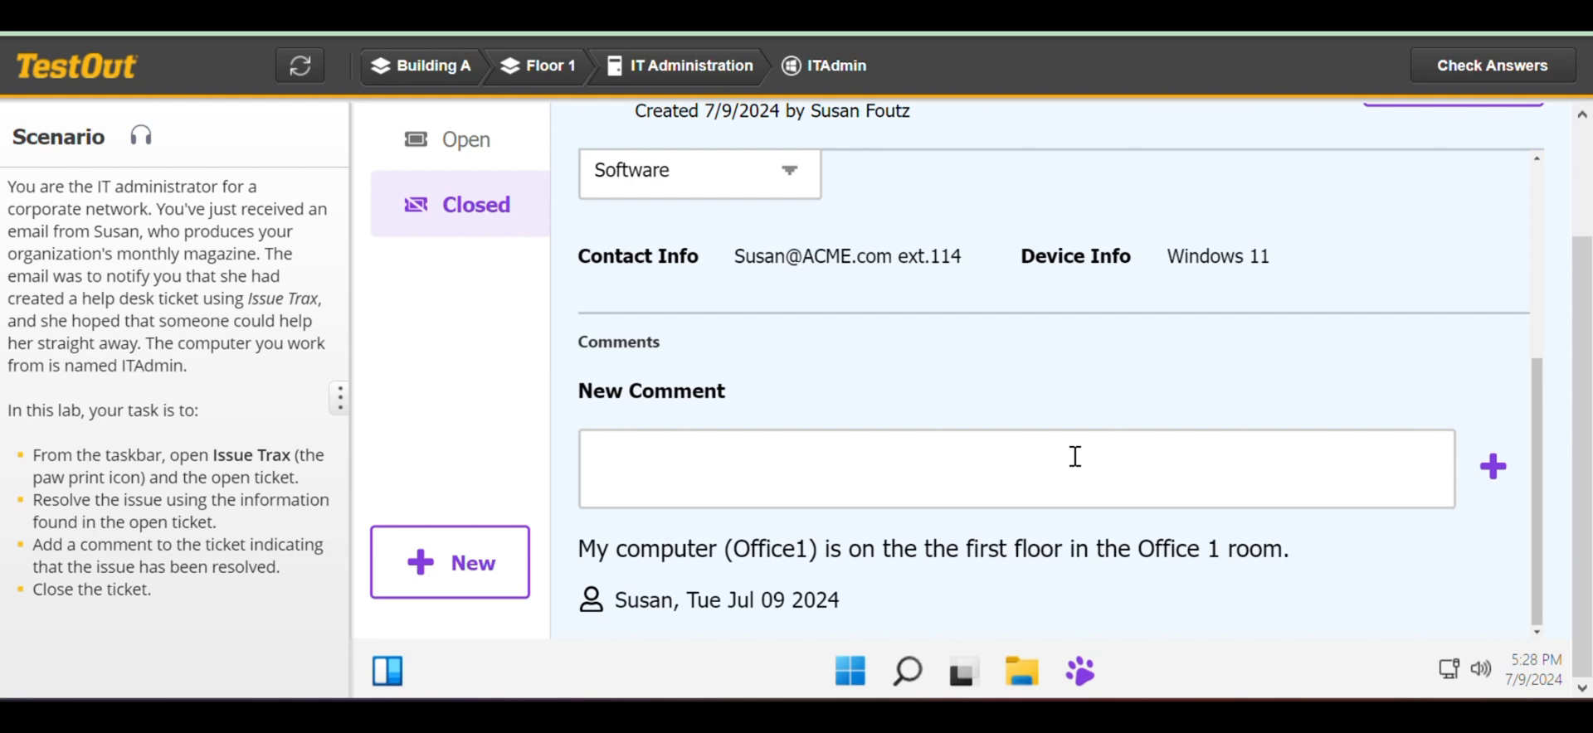
Post the comment 'Files restored.' on ticket 21.
text(F)
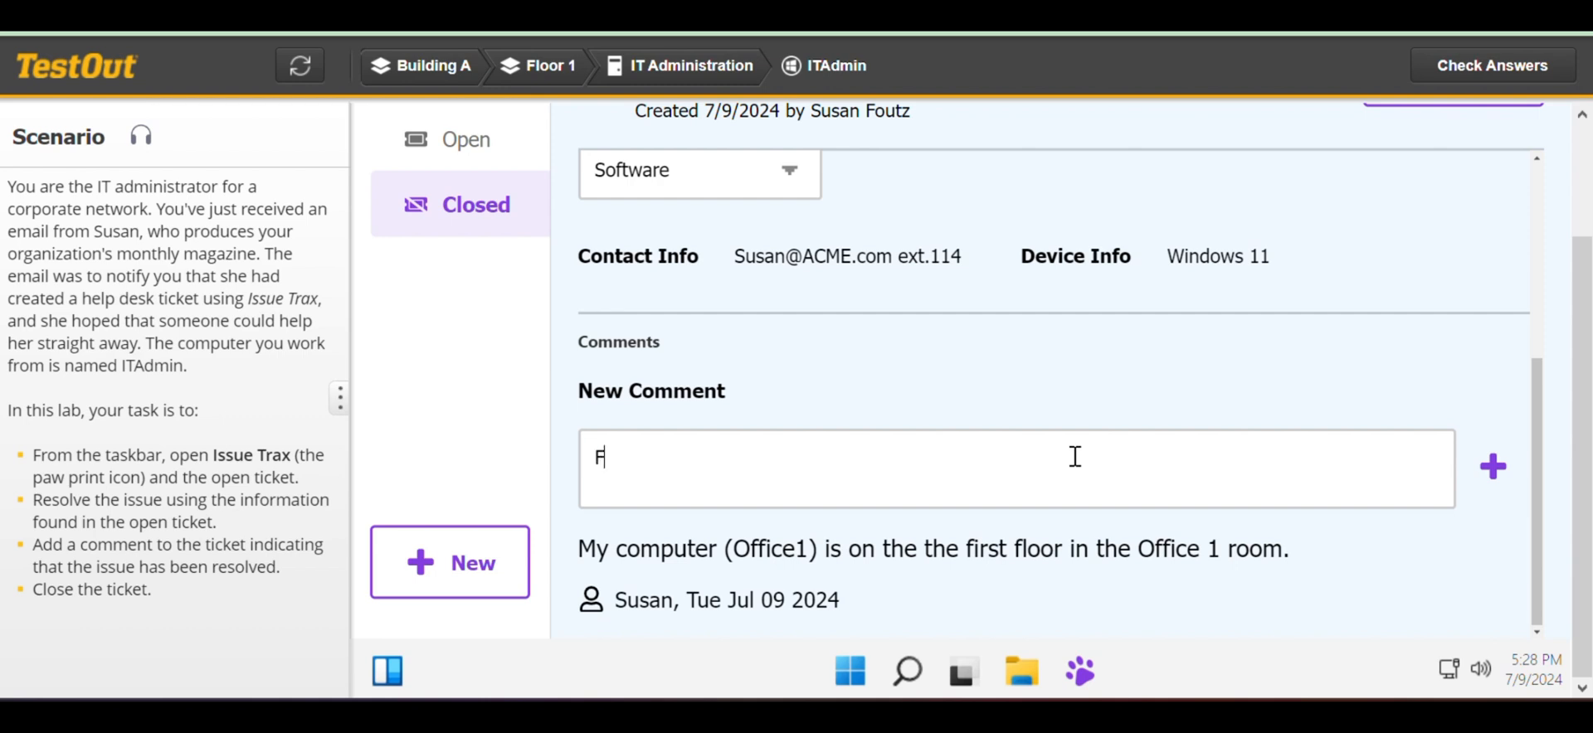
text(iles)
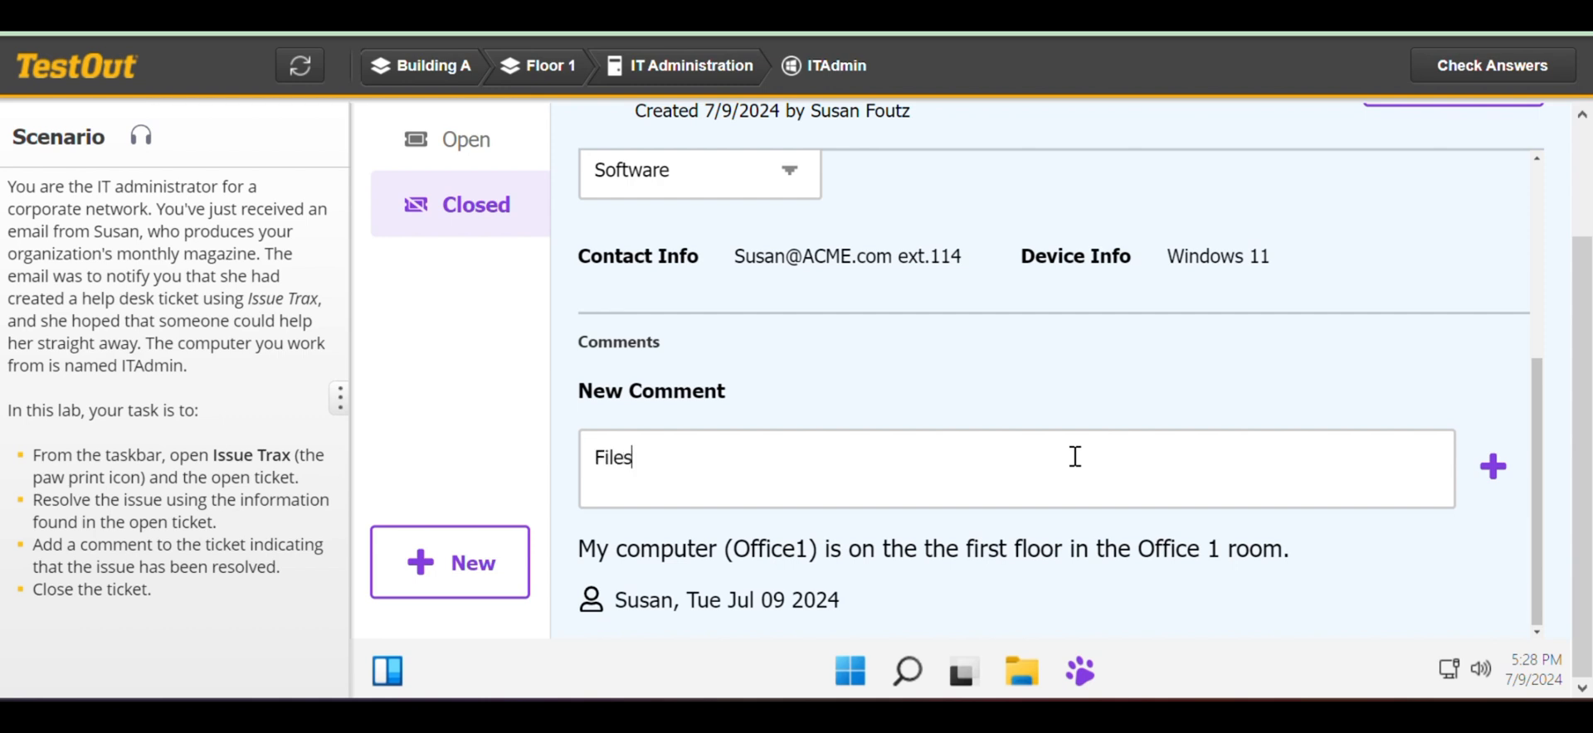
text(res)
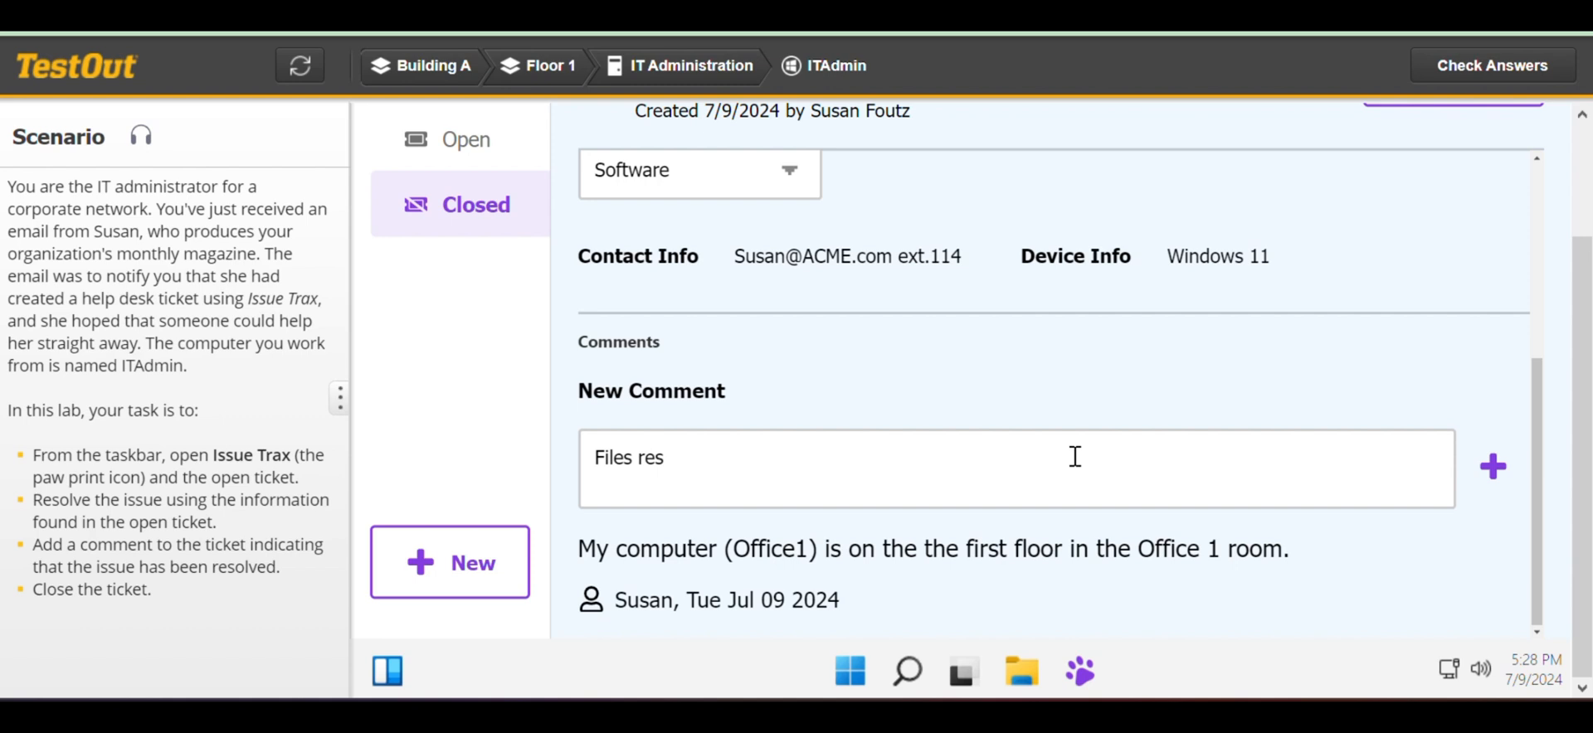
text(to)
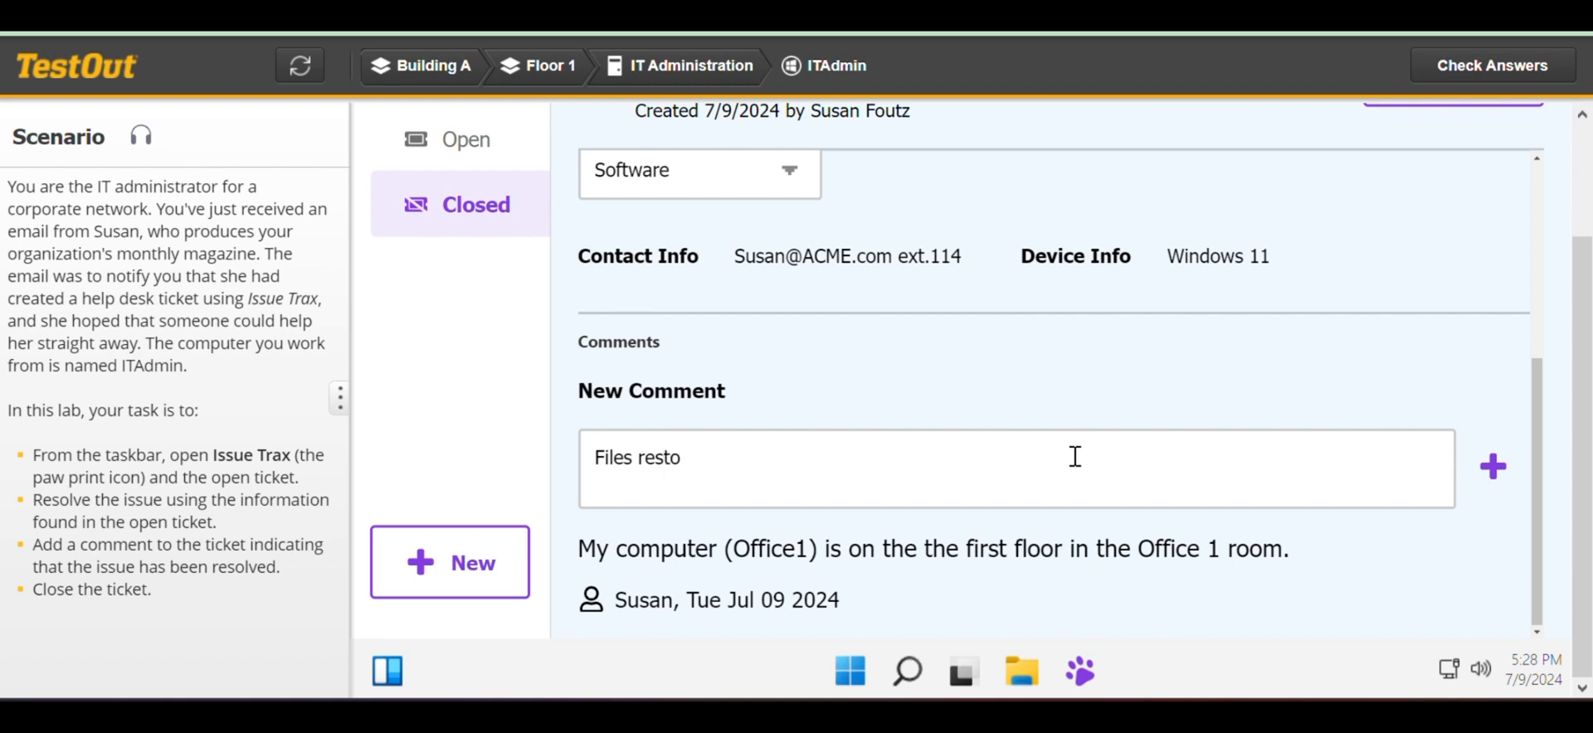
text(red)
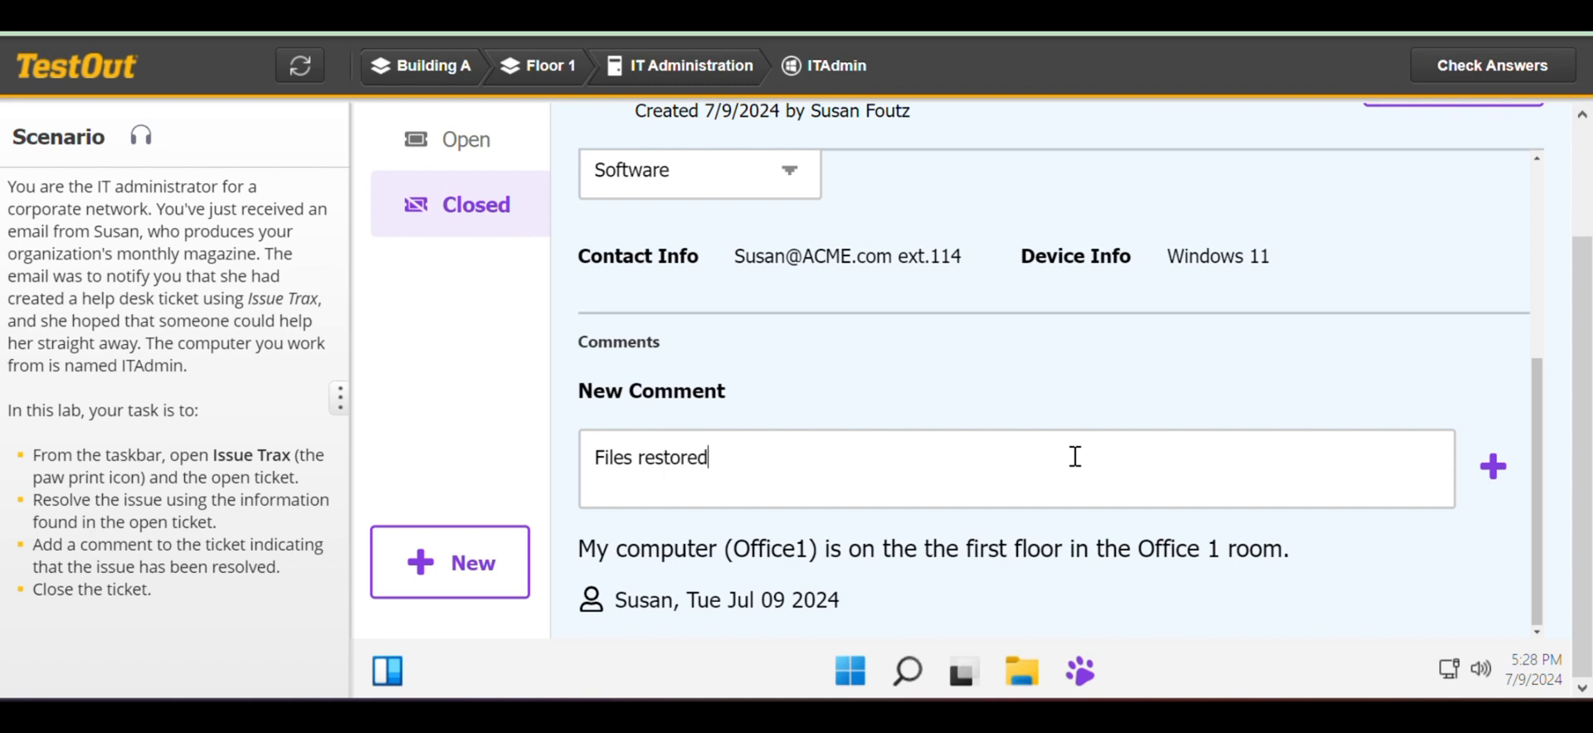
text(.)
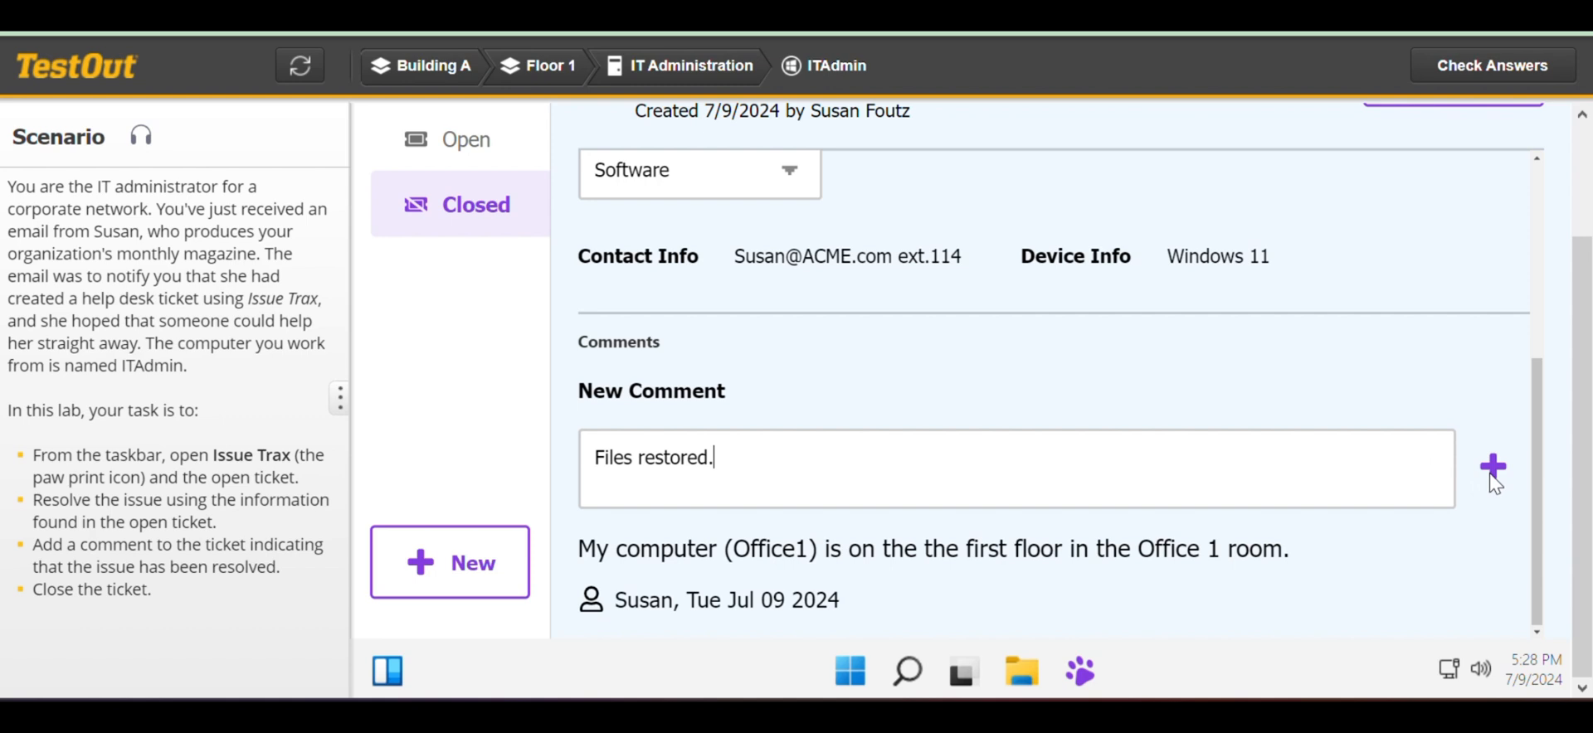
click(1493, 466)
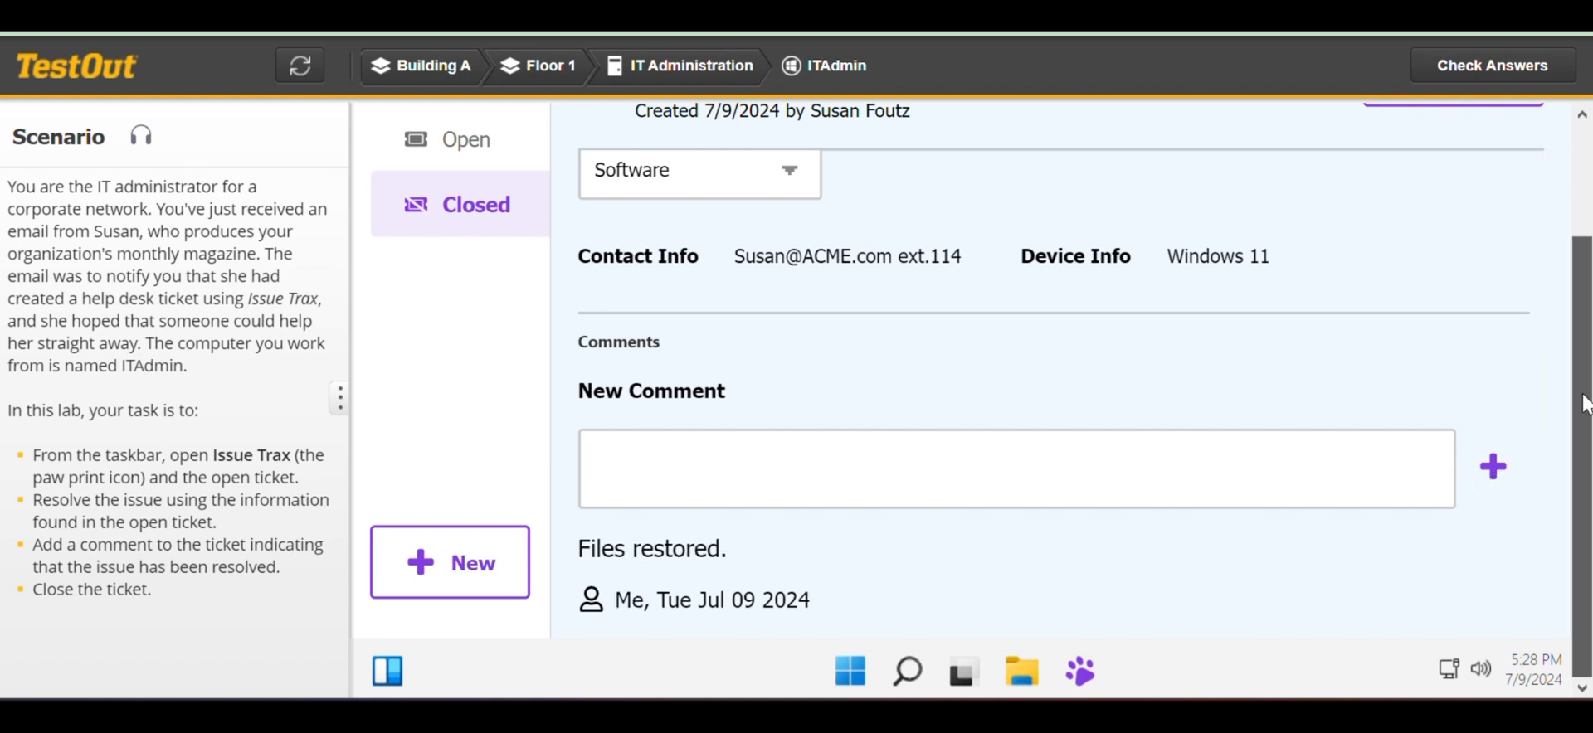